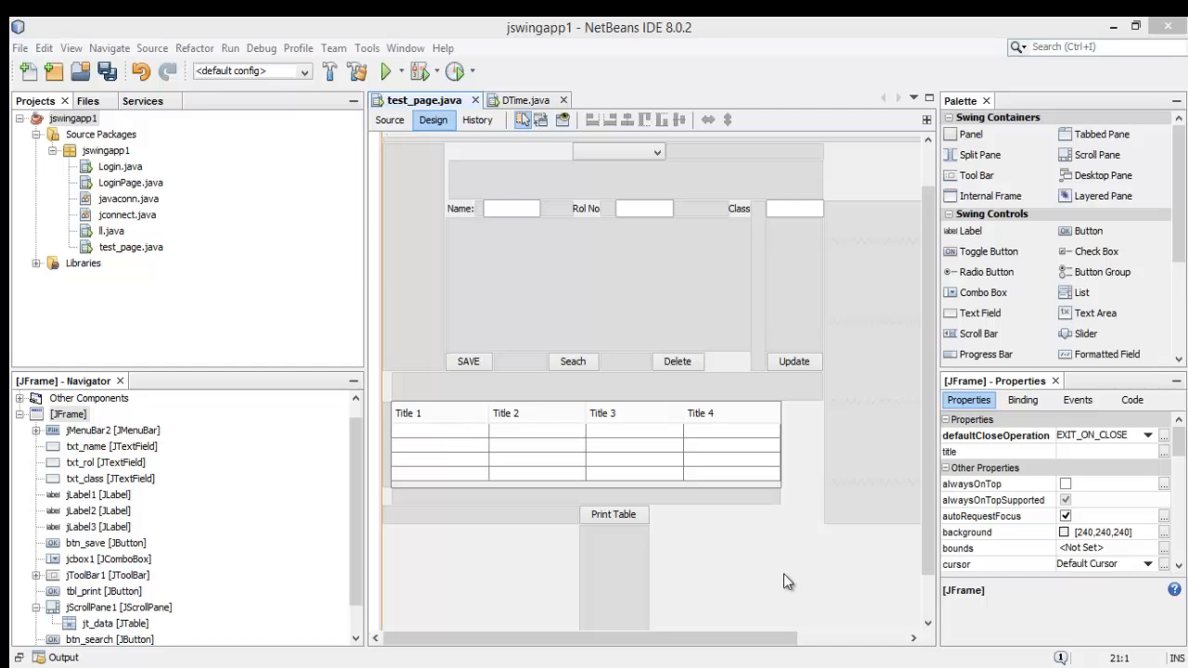
pyautogui.moveTo(787, 583)
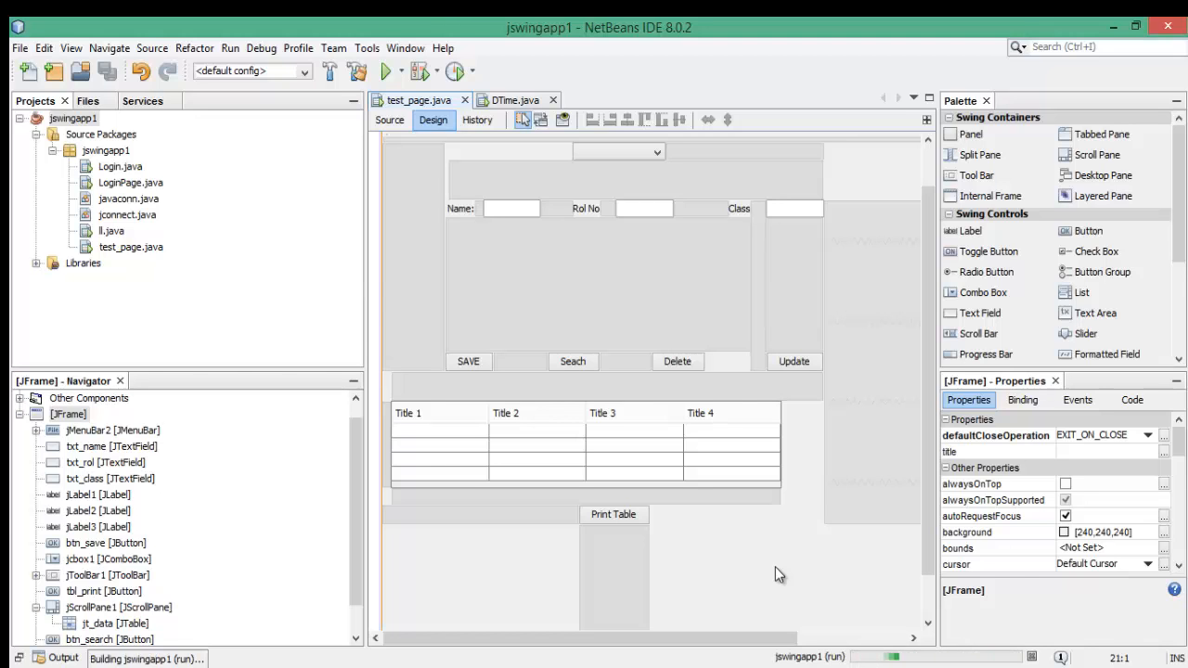
# Select the wajid, Ahmed and saad rows so the form fields end showing saad, 23, 6th
pyautogui.click(382, 70)
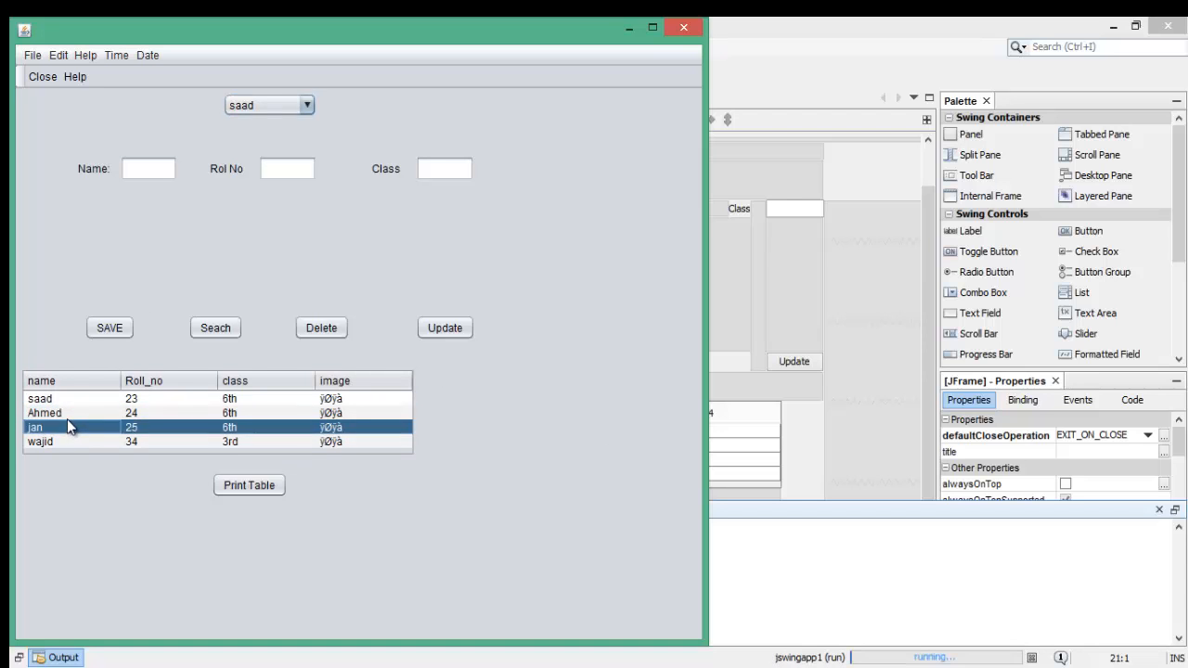
pyautogui.click(65, 442)
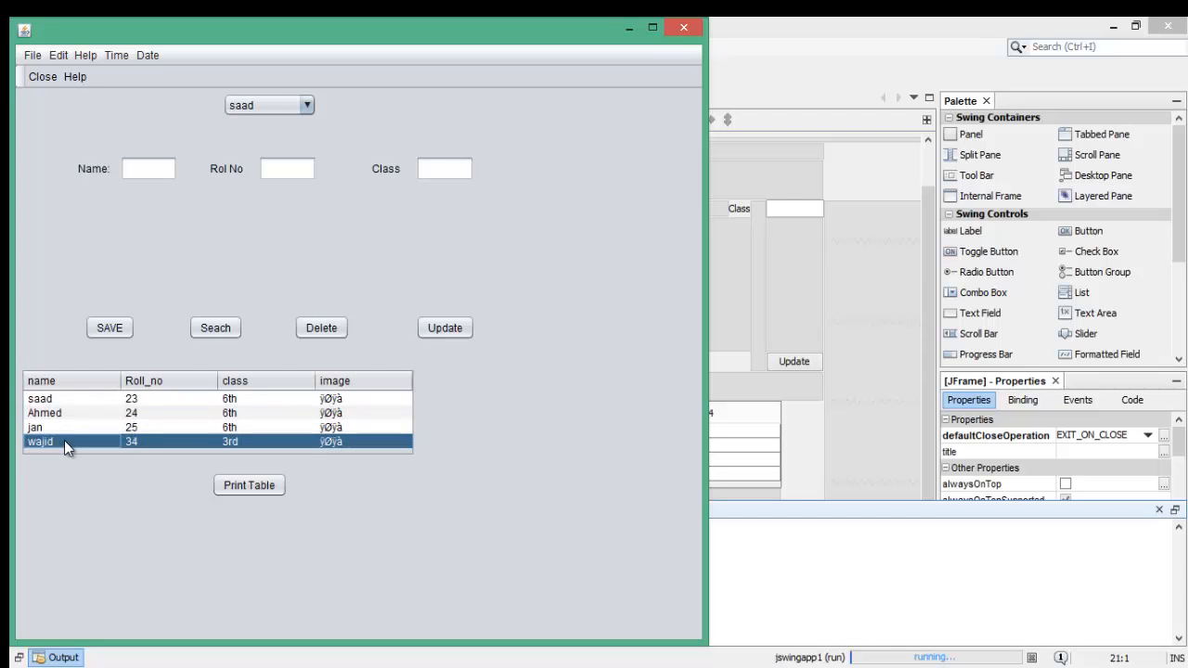
pyautogui.click(44, 413)
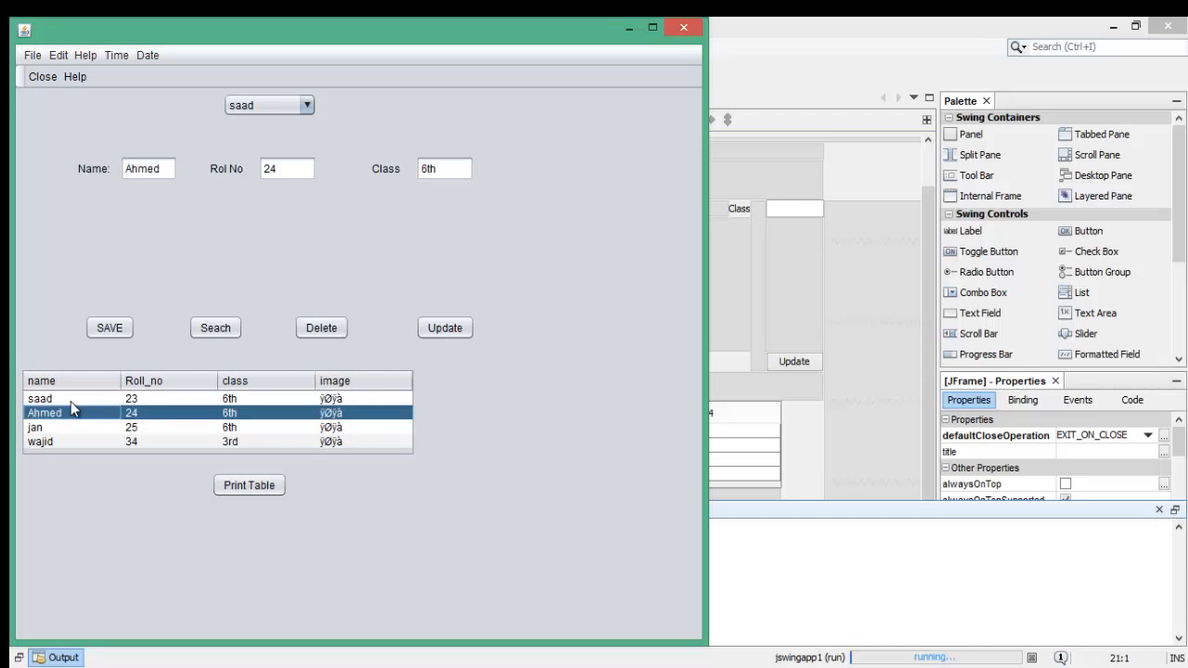
pyautogui.click(41, 397)
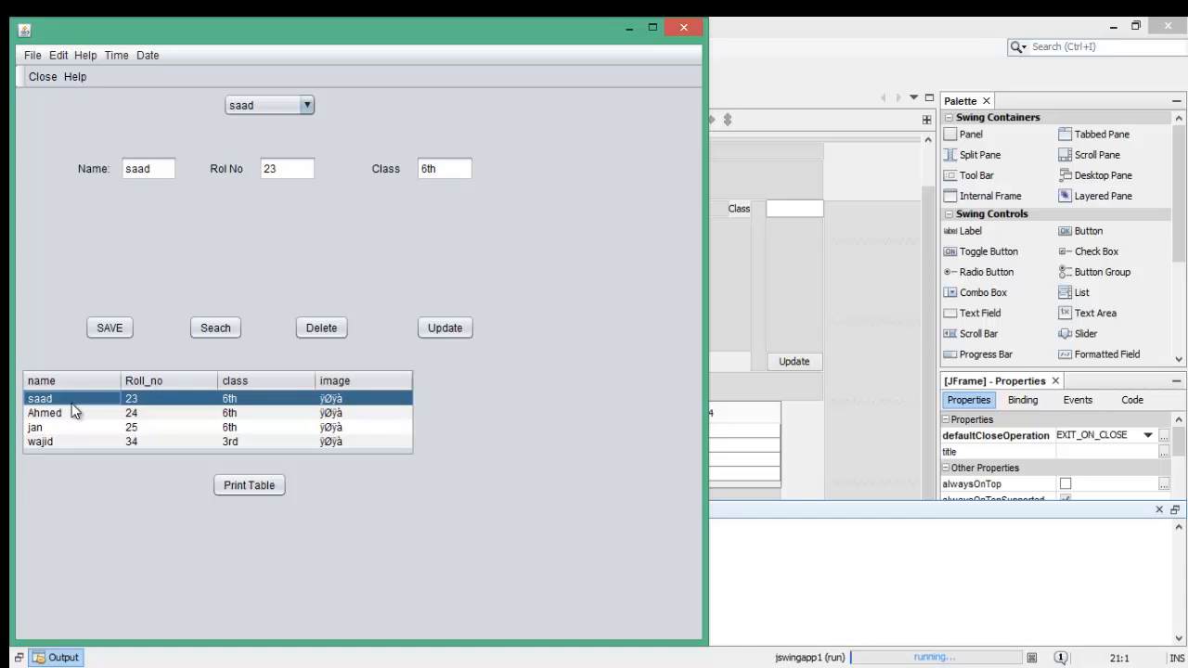
pyautogui.moveTo(133, 314)
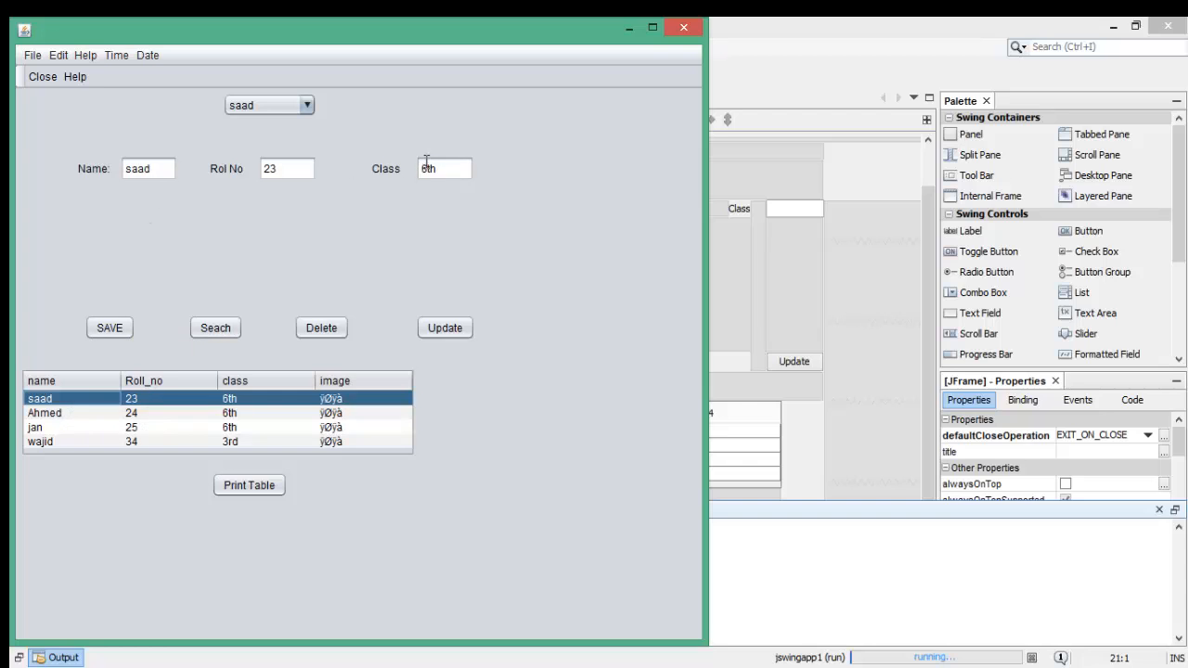
pyautogui.moveTo(449, 393)
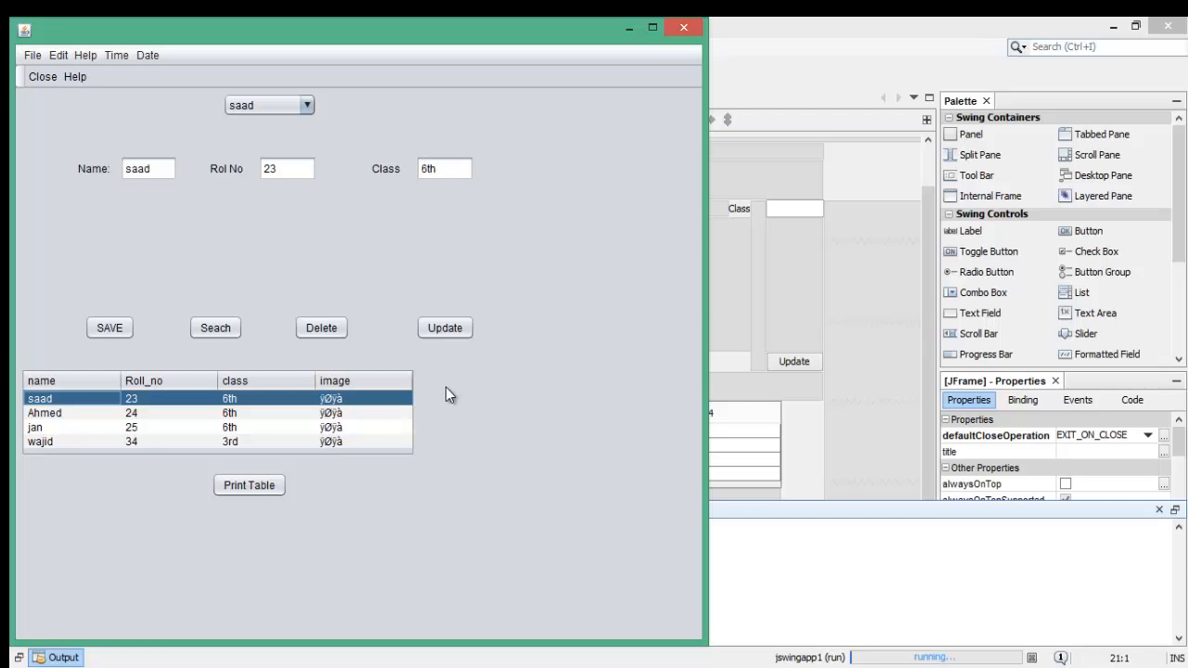
pyautogui.moveTo(473, 435)
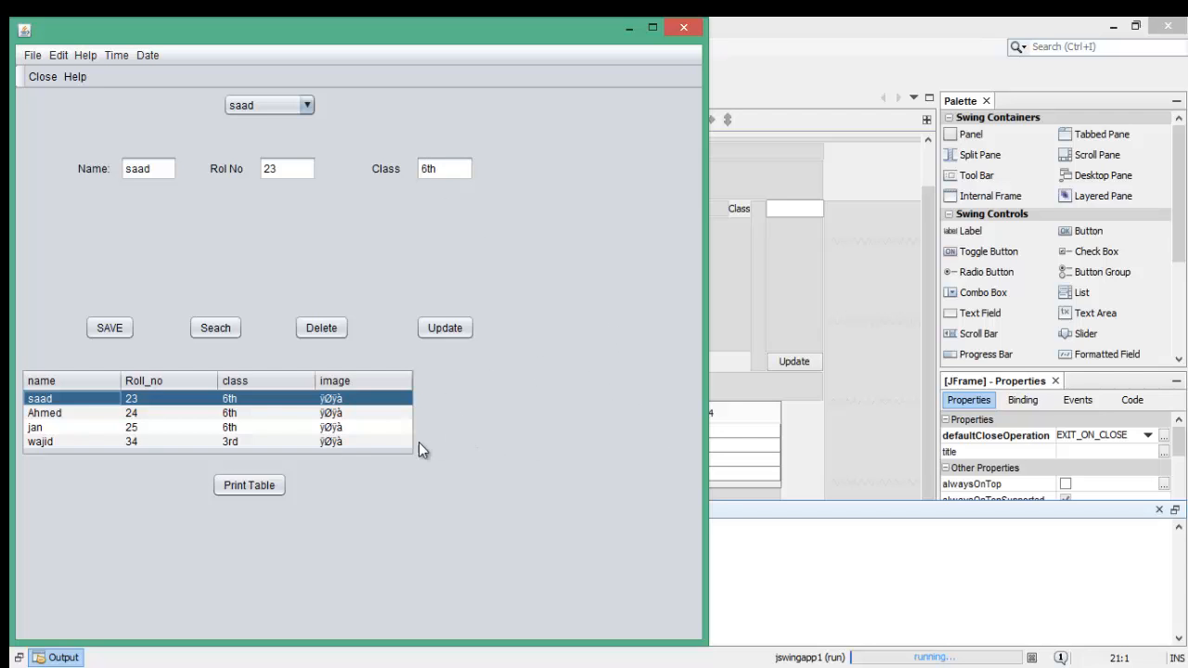
pyautogui.moveTo(269, 412)
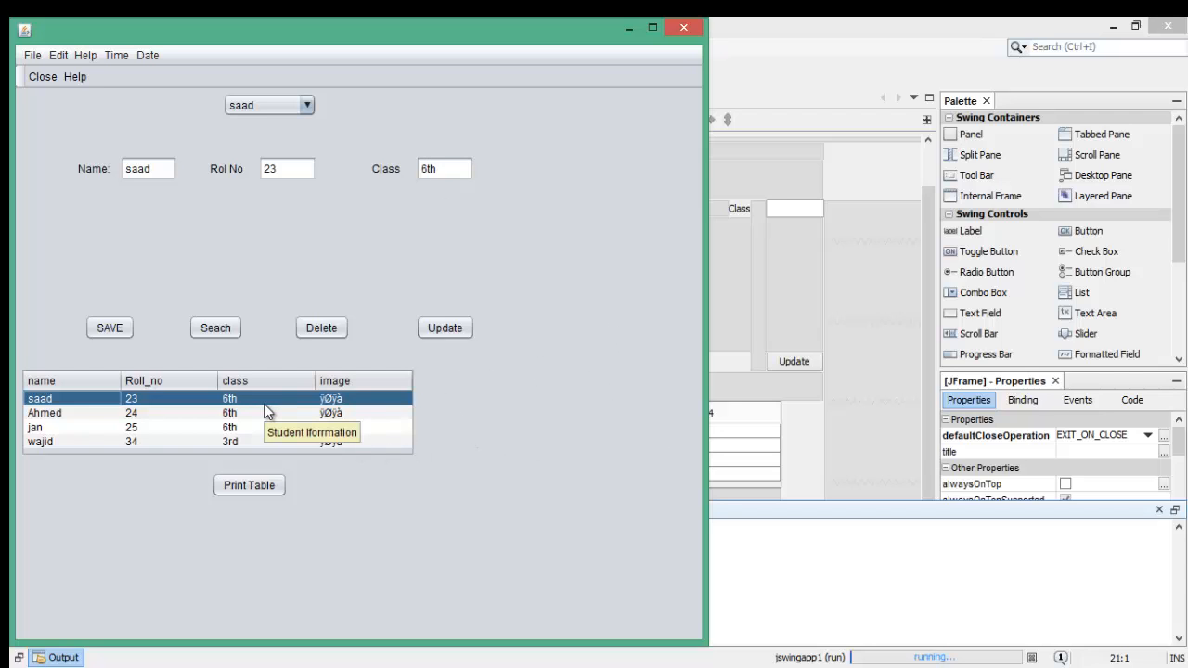
pyautogui.moveTo(71, 427)
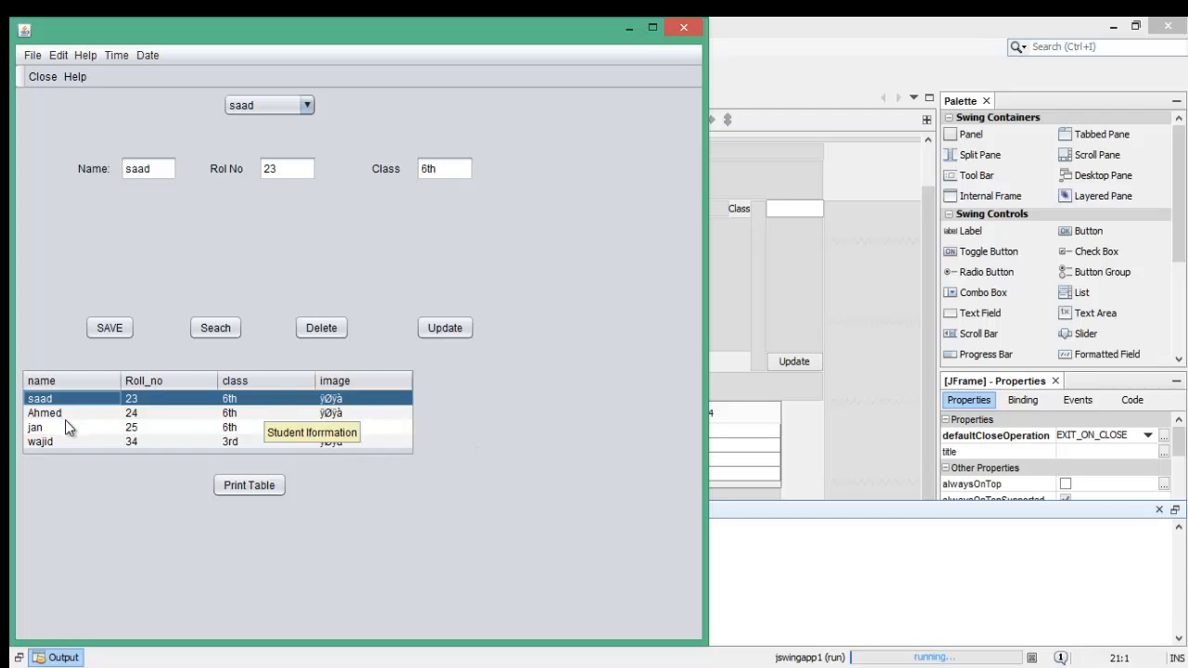
pyautogui.moveTo(550, 372)
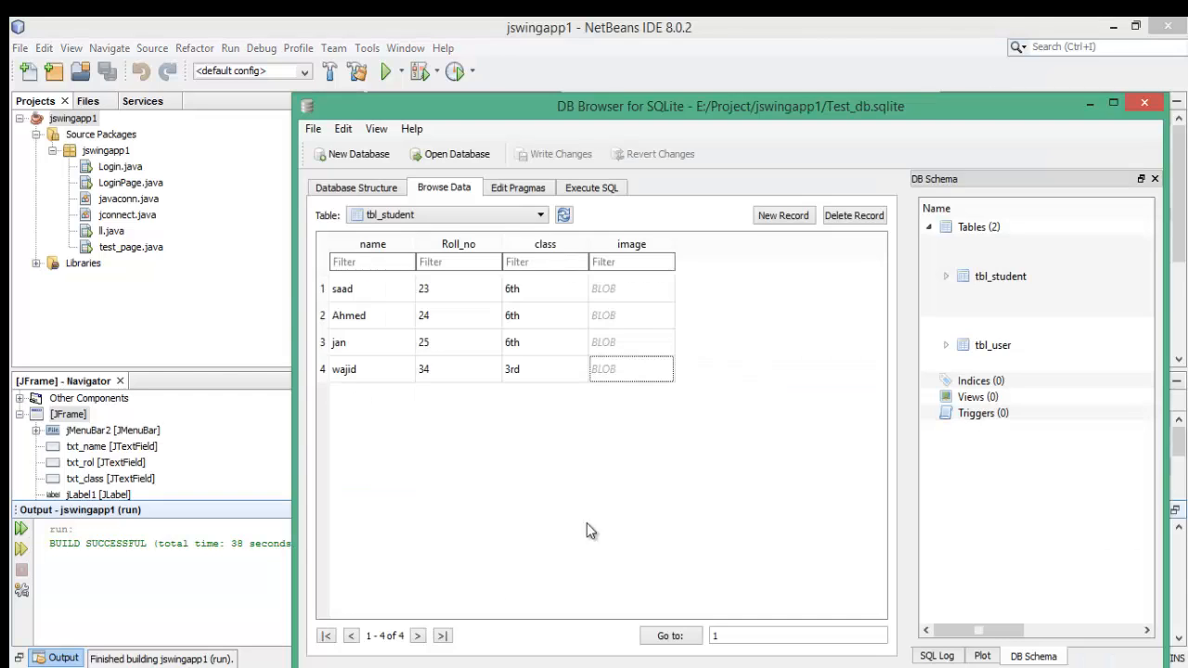
pyautogui.moveTo(672, 494)
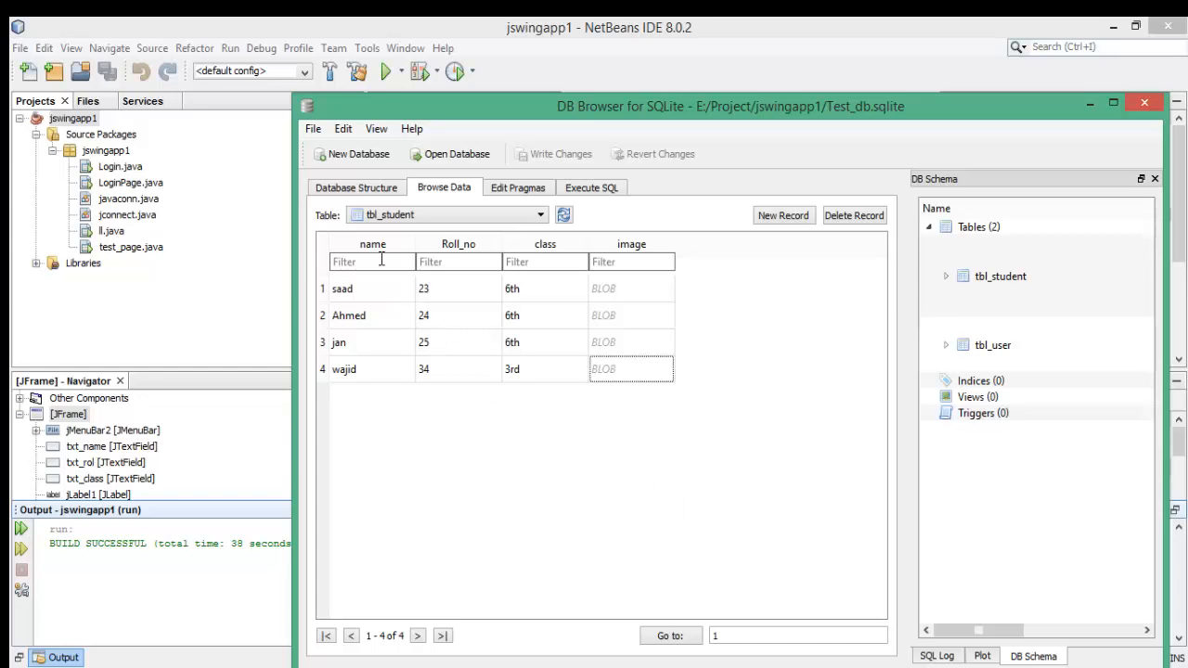
# Show the Database Structure and select tbl_student with its name, Roll_no, class and image BLOB columns
pyautogui.click(357, 187)
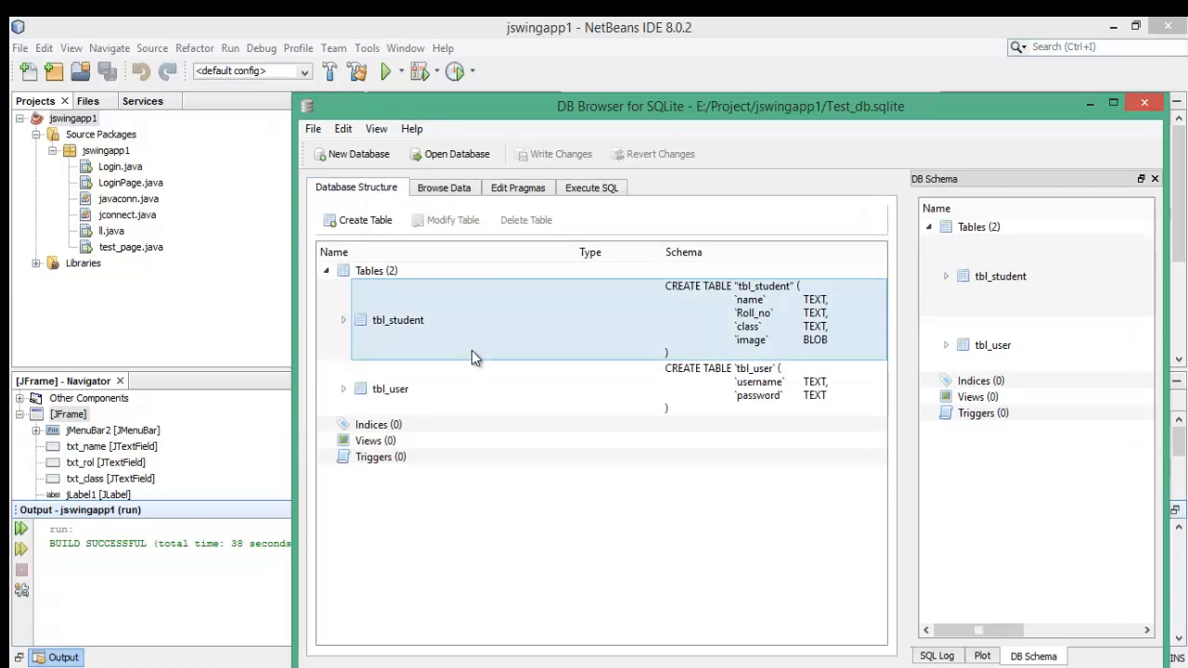
pyautogui.moveTo(475, 351)
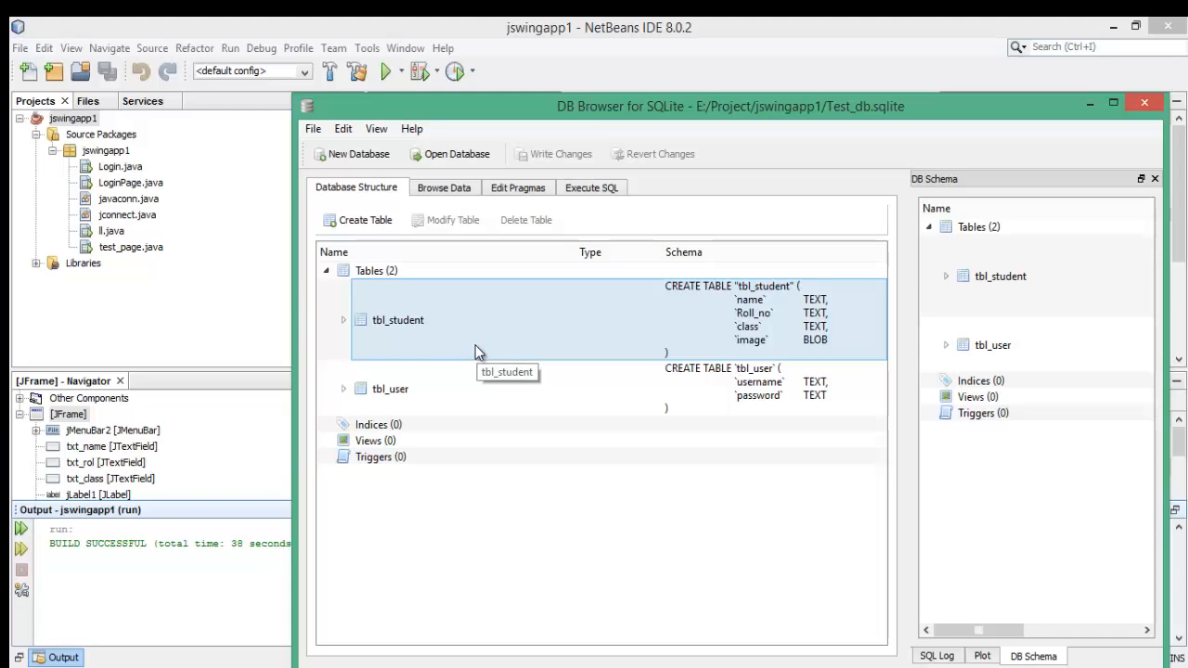
pyautogui.click(398, 319)
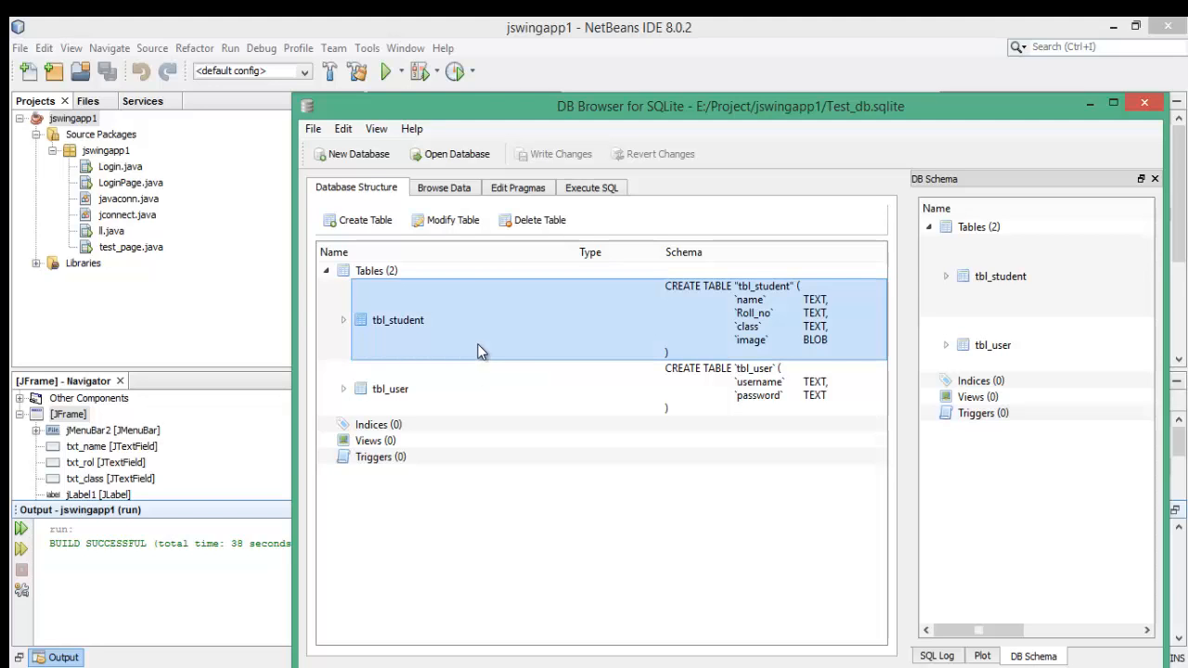
pyautogui.moveTo(449, 219)
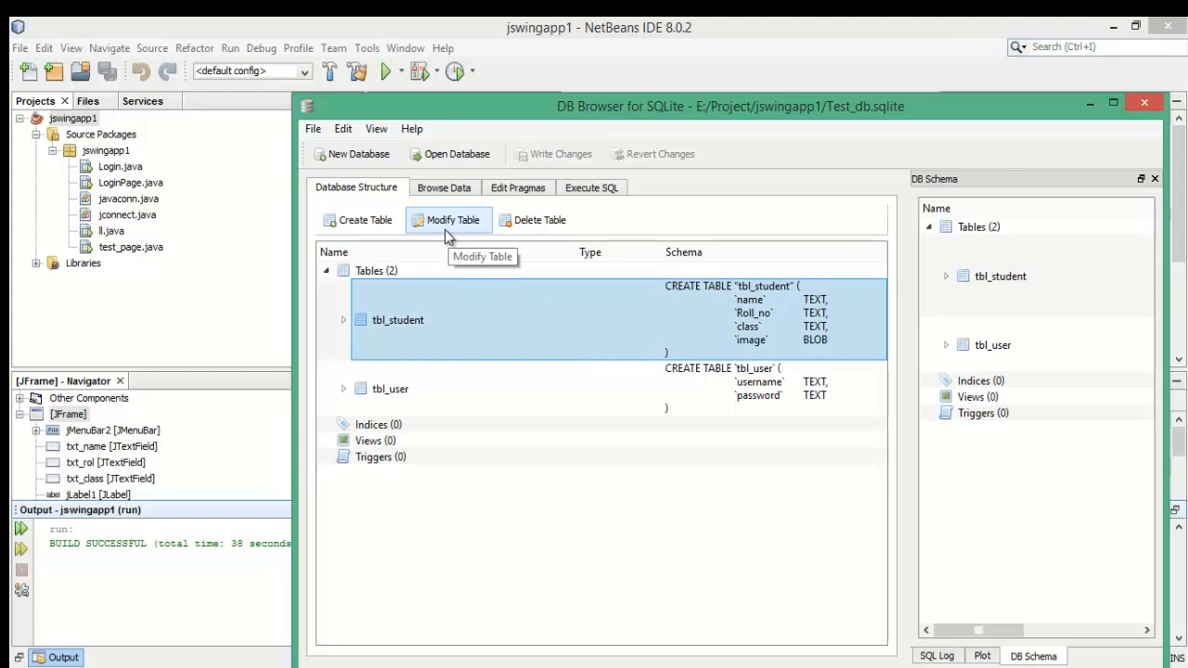
pyautogui.click(449, 219)
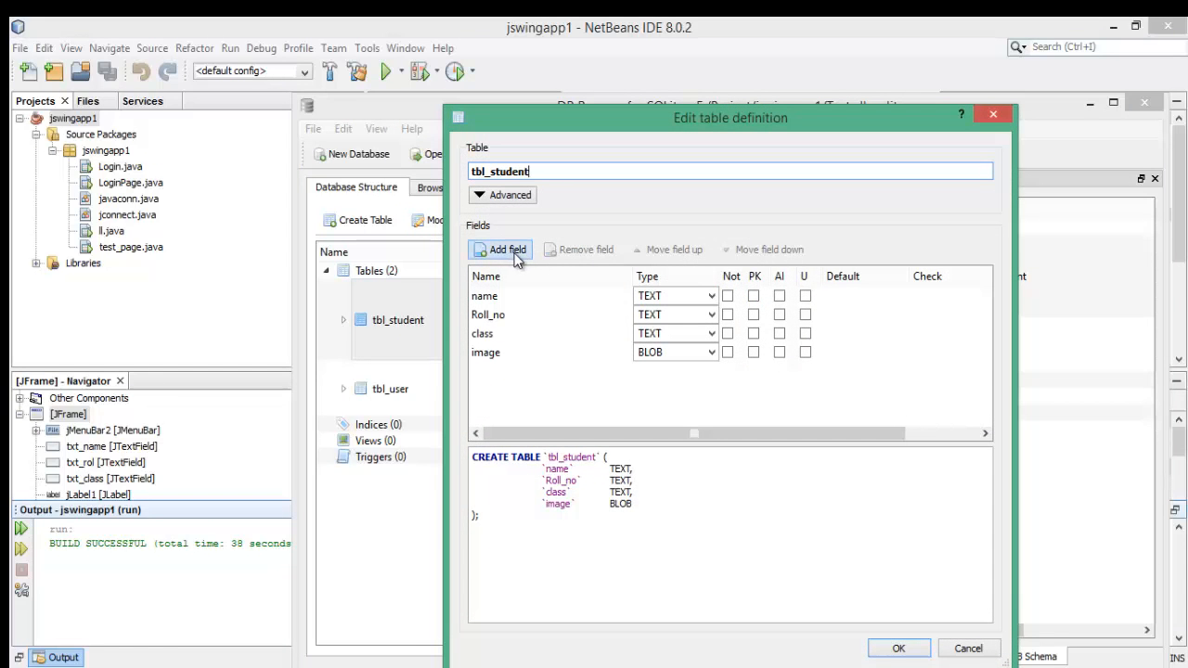
pyautogui.click(507, 248)
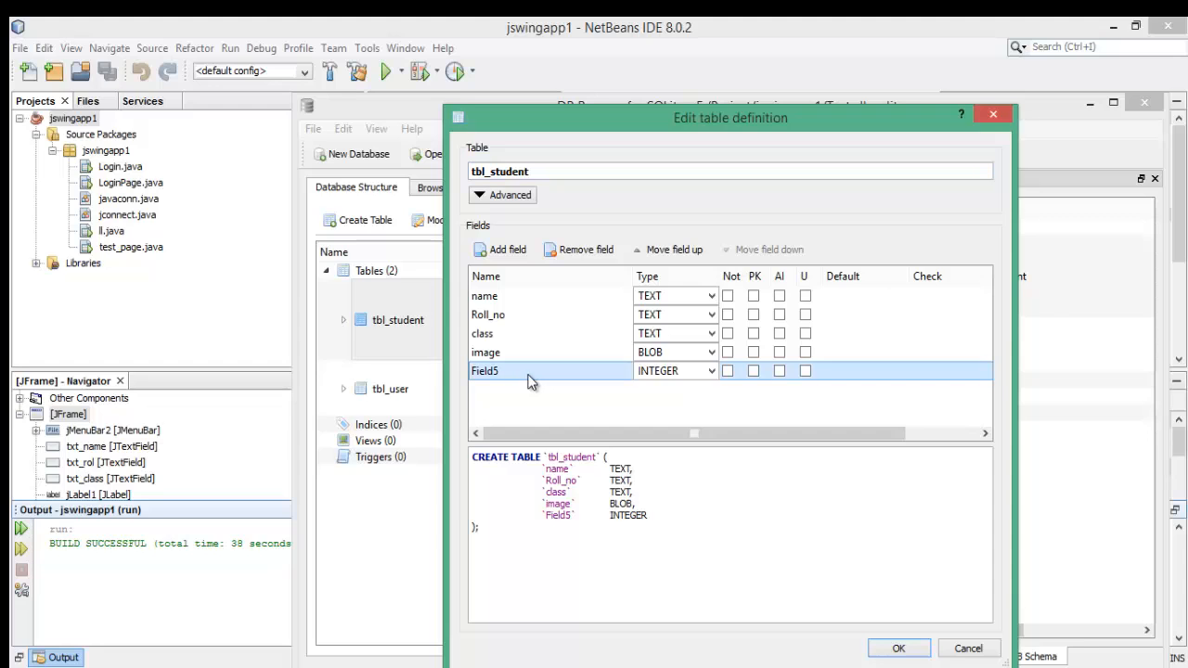
pyautogui.moveTo(512, 375)
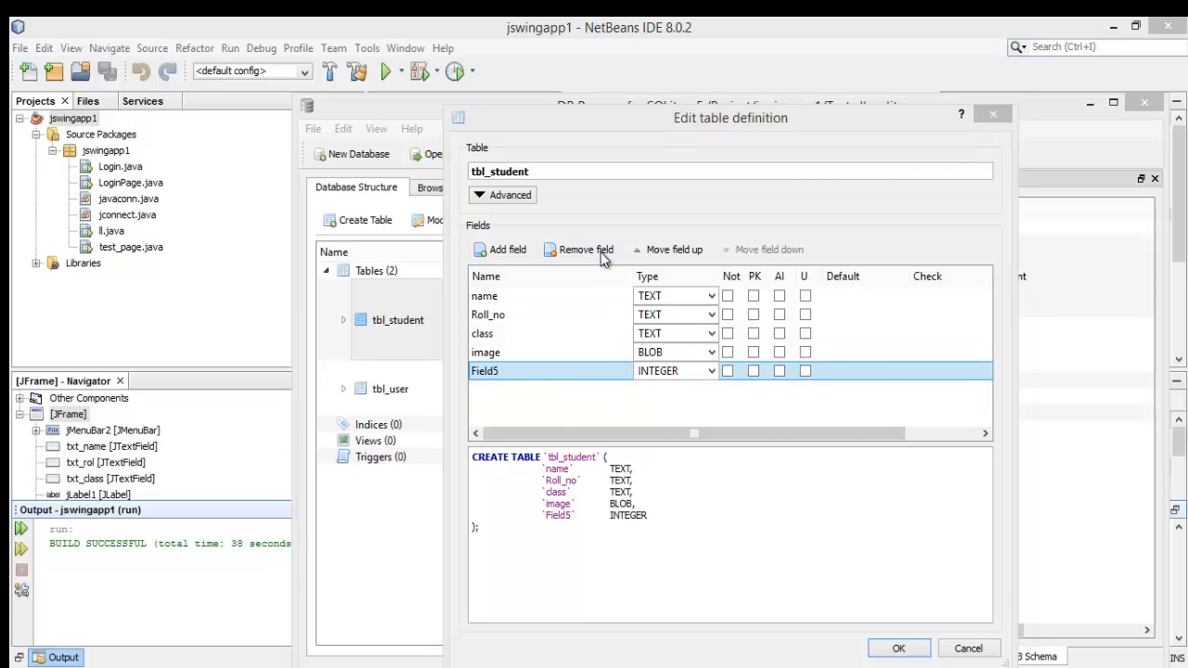
pyautogui.click(579, 248)
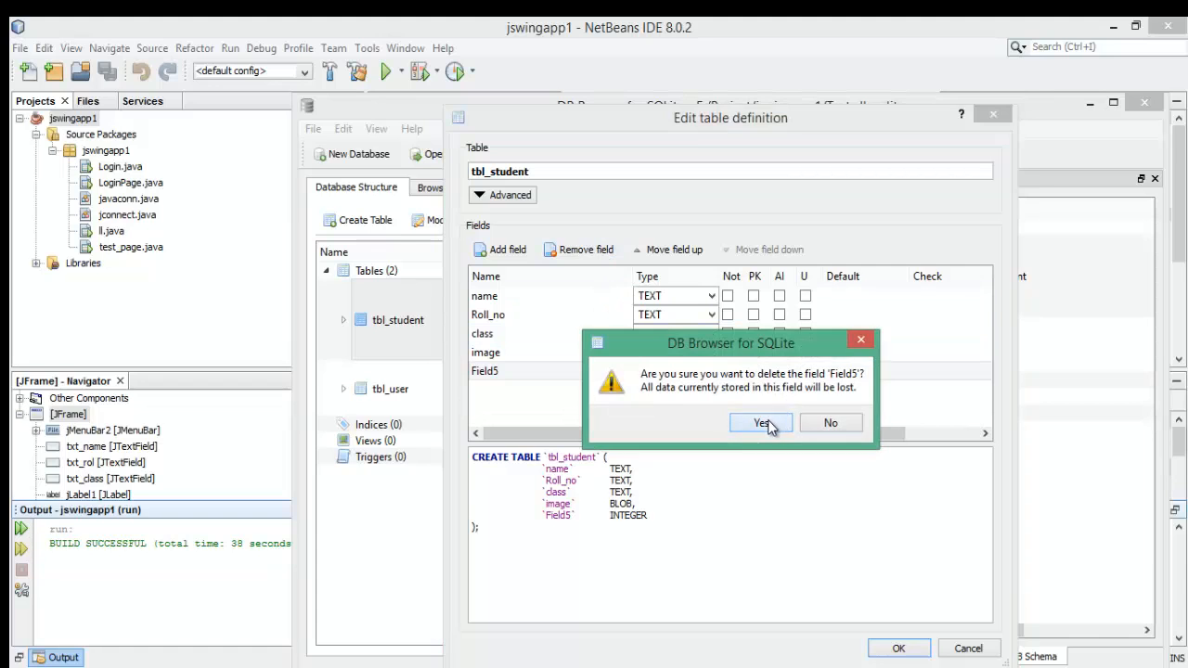
pyautogui.click(761, 423)
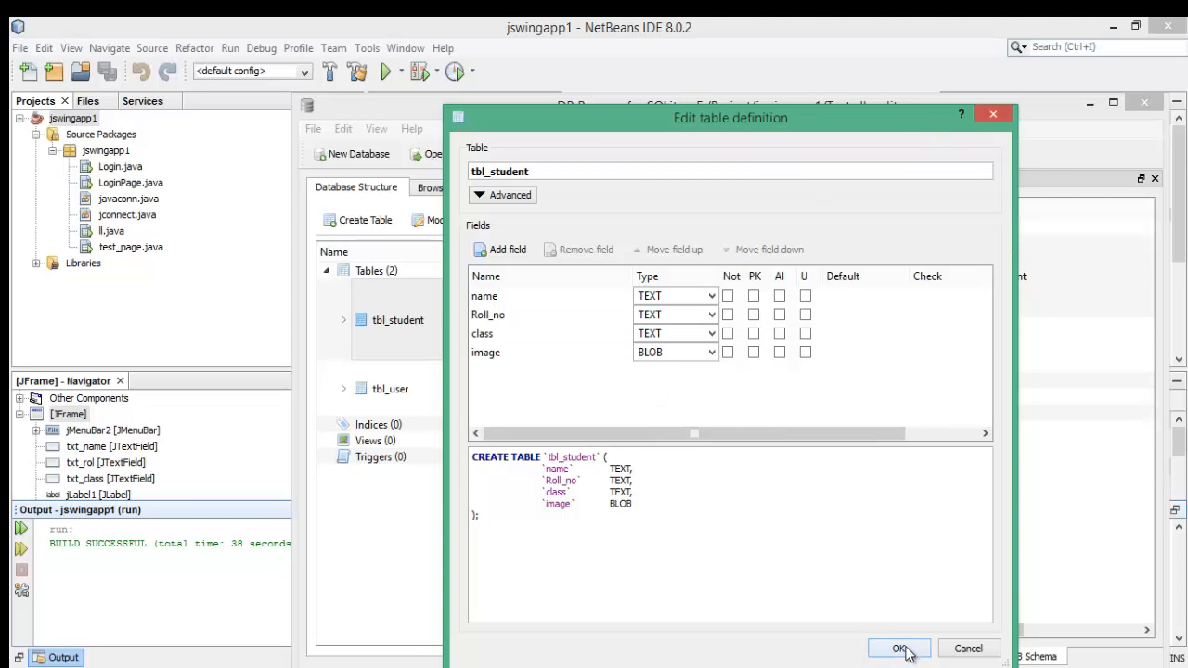
pyautogui.click(898, 648)
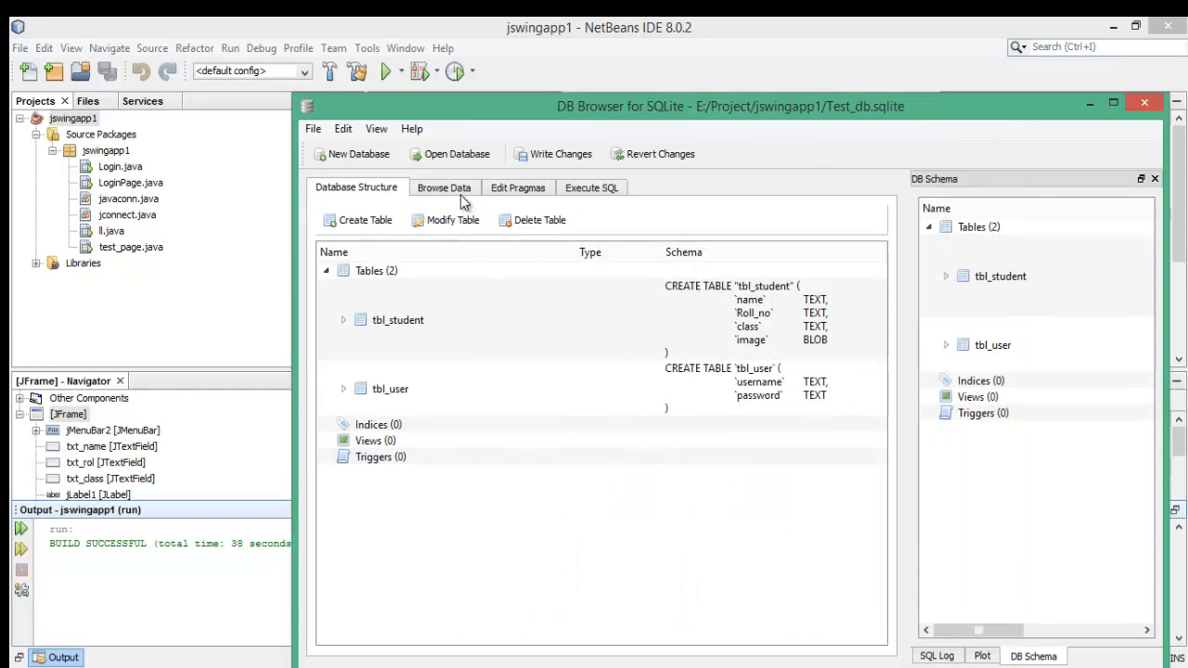
# Browse tbl_student's rows and inspect saad's class and image cells
pyautogui.click(444, 185)
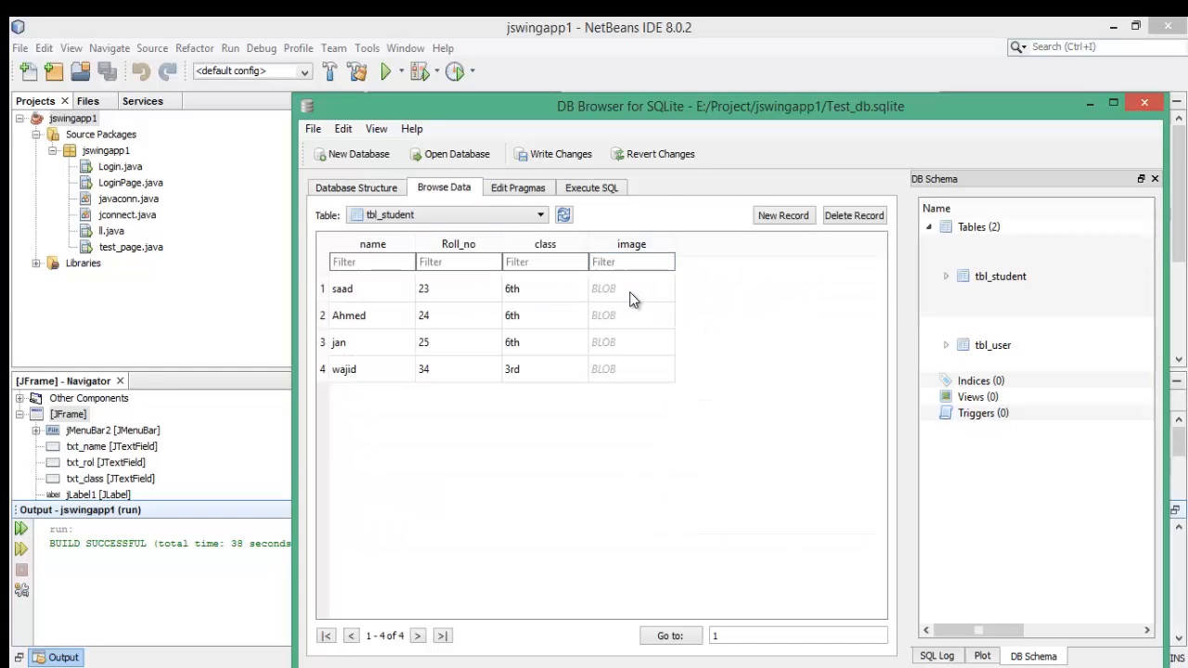
pyautogui.click(631, 288)
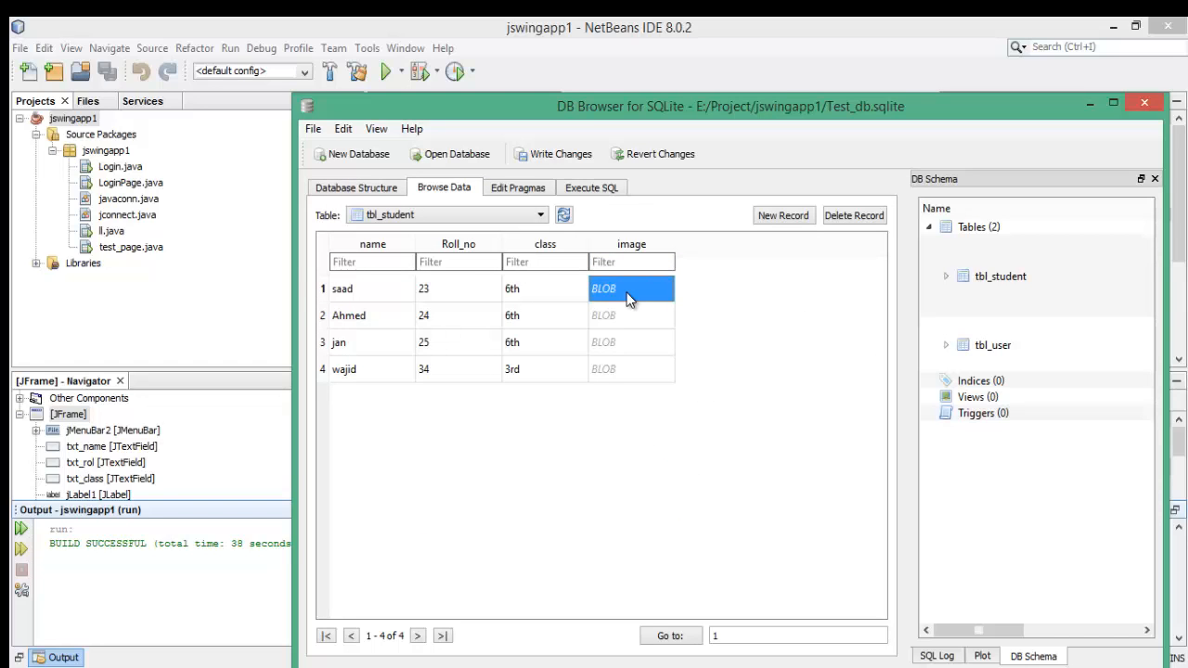
pyautogui.click(546, 290)
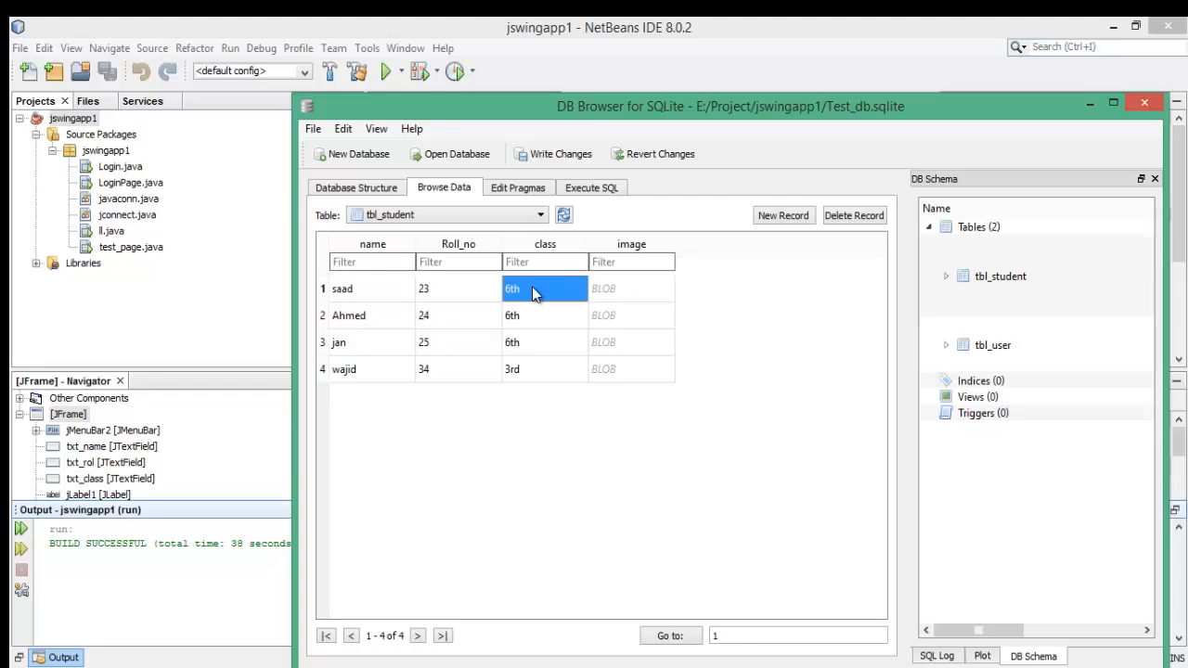
pyautogui.doubleClick(512, 288)
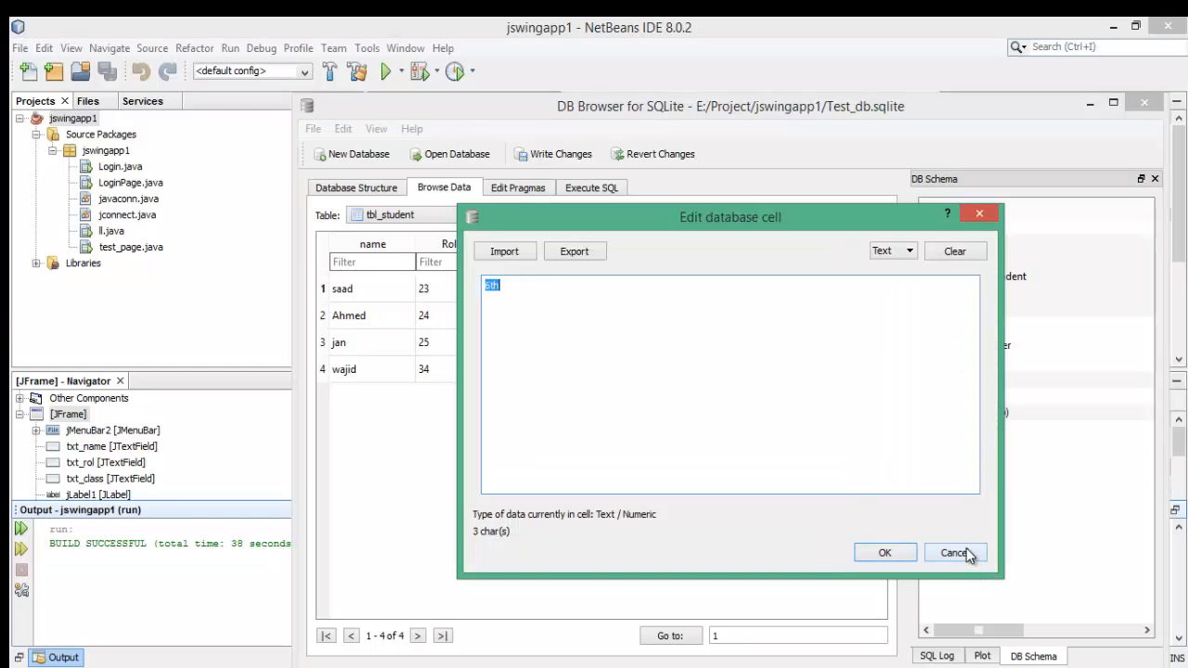
pyautogui.click(954, 553)
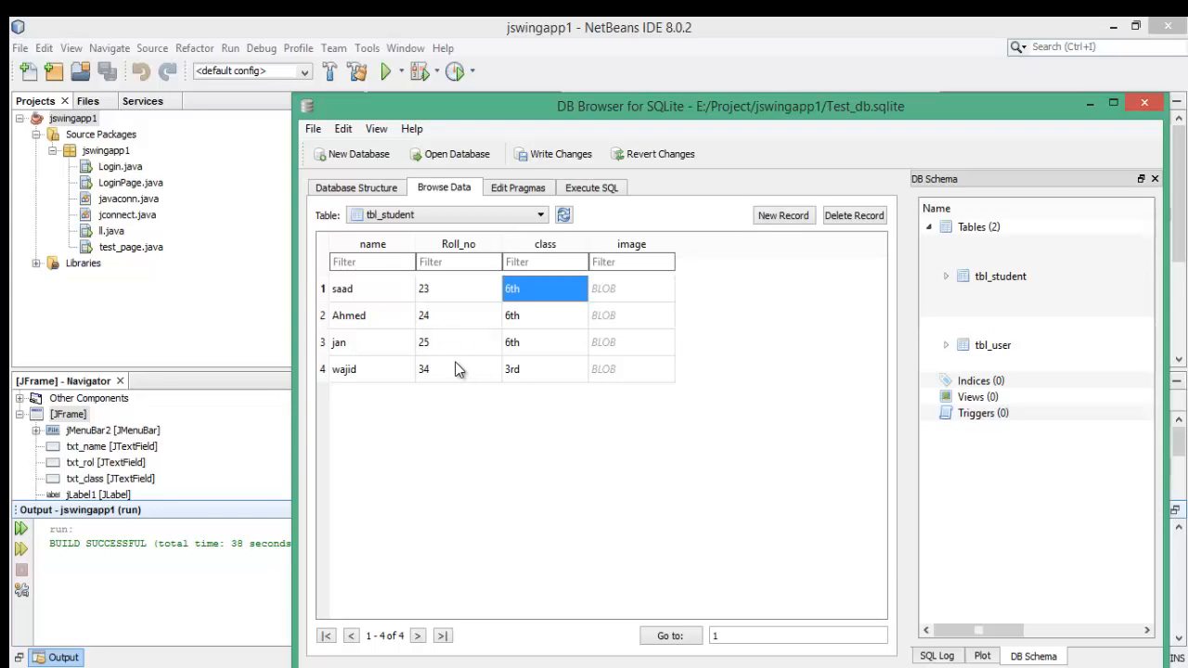
pyautogui.moveTo(594, 349)
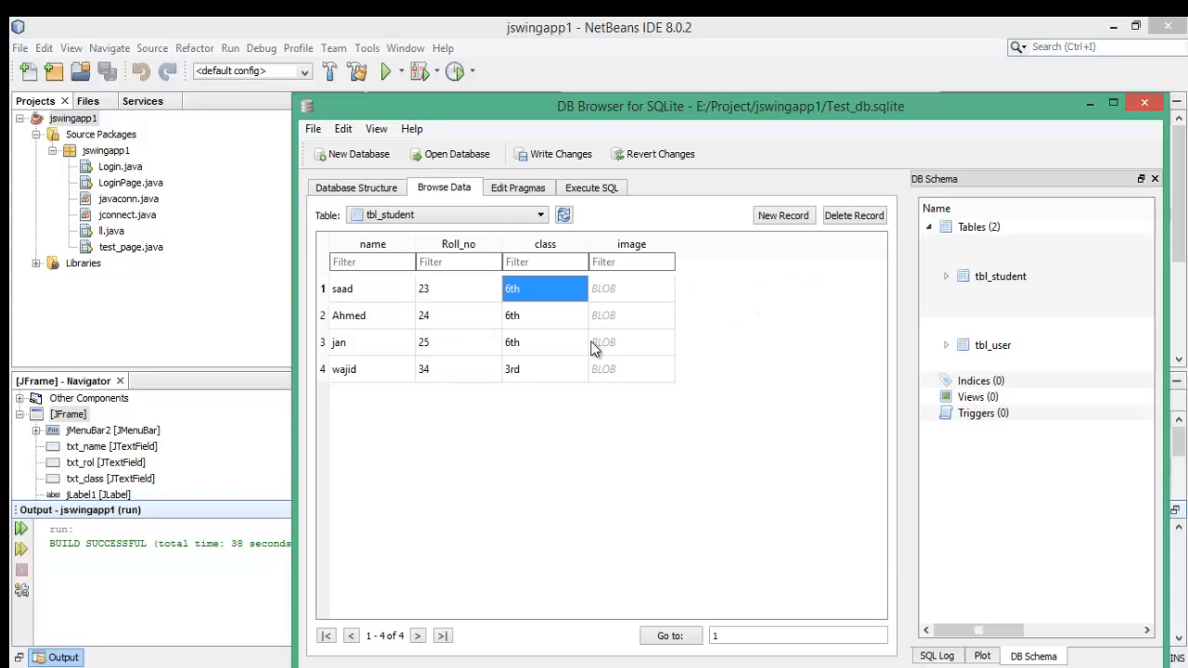
# Import the boy's photo into saad's image BLOB cell and confirm it
pyautogui.click(631, 288)
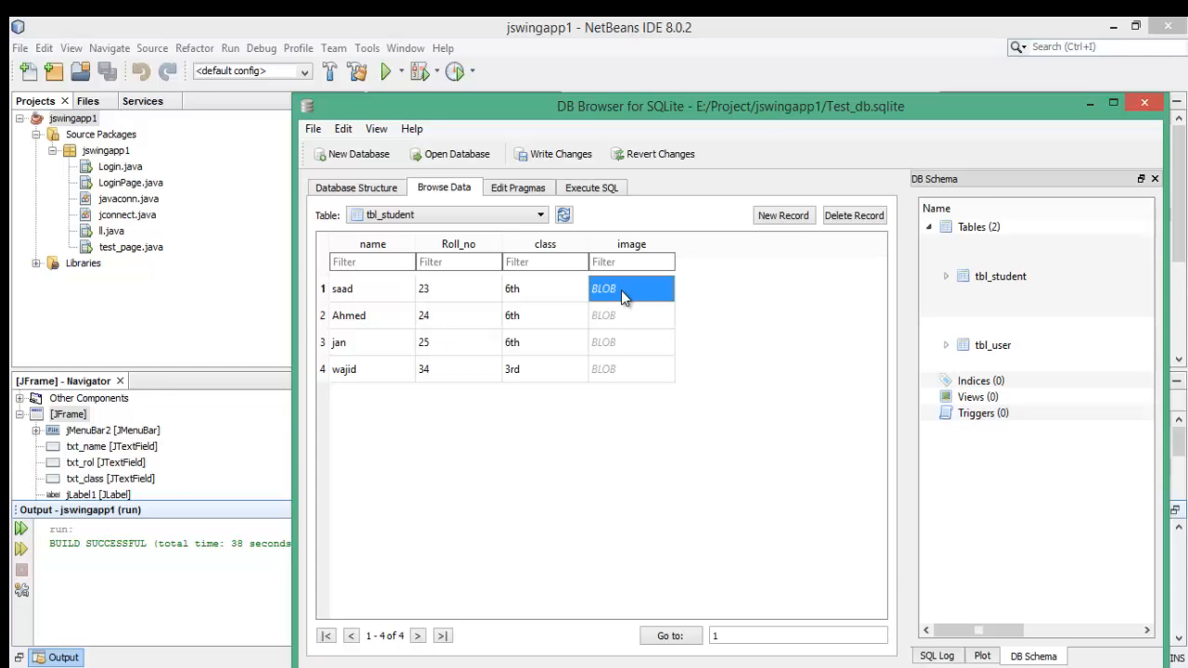
pyautogui.doubleClick(631, 288)
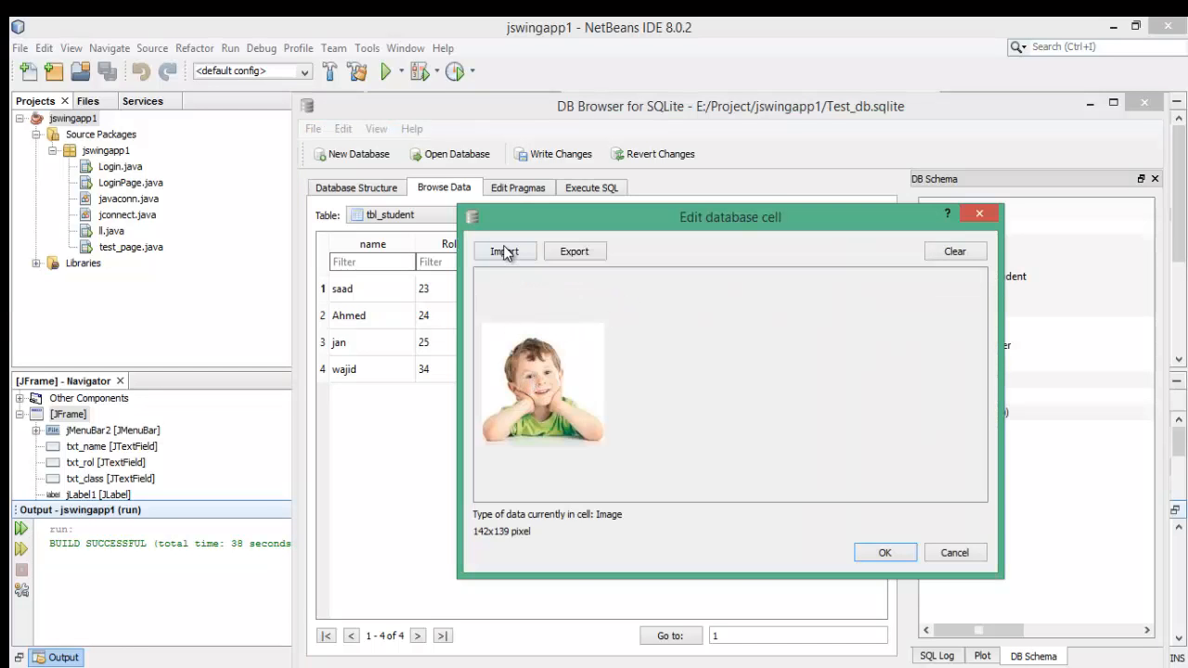
pyautogui.click(505, 251)
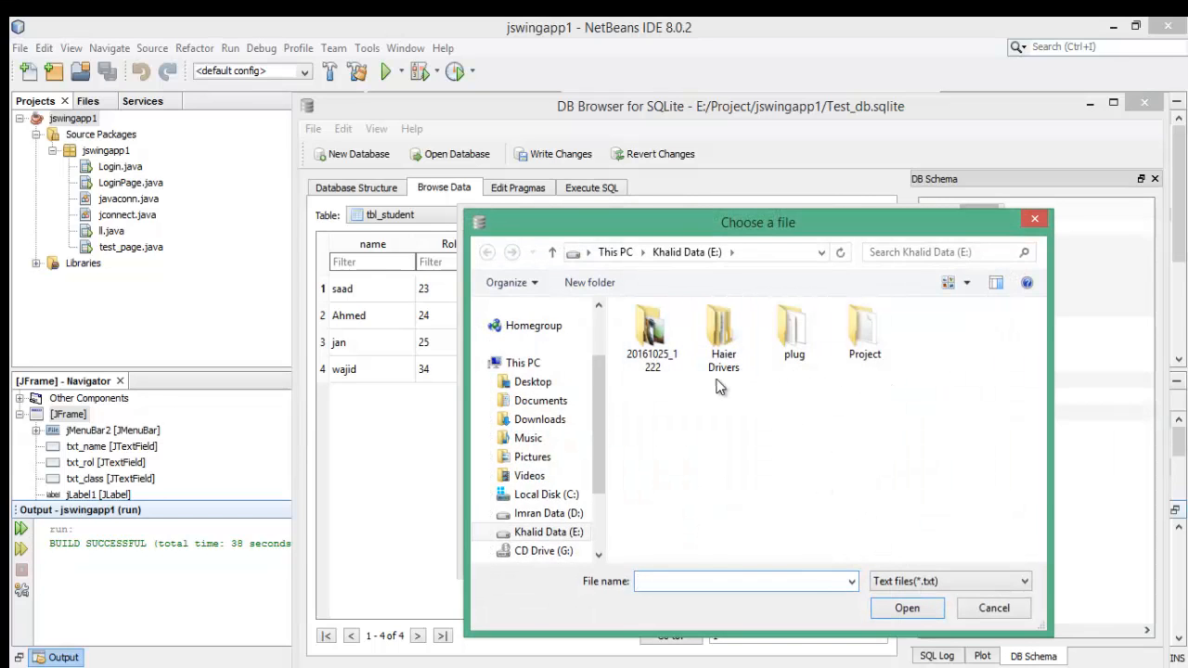
pyautogui.moveTo(910, 570)
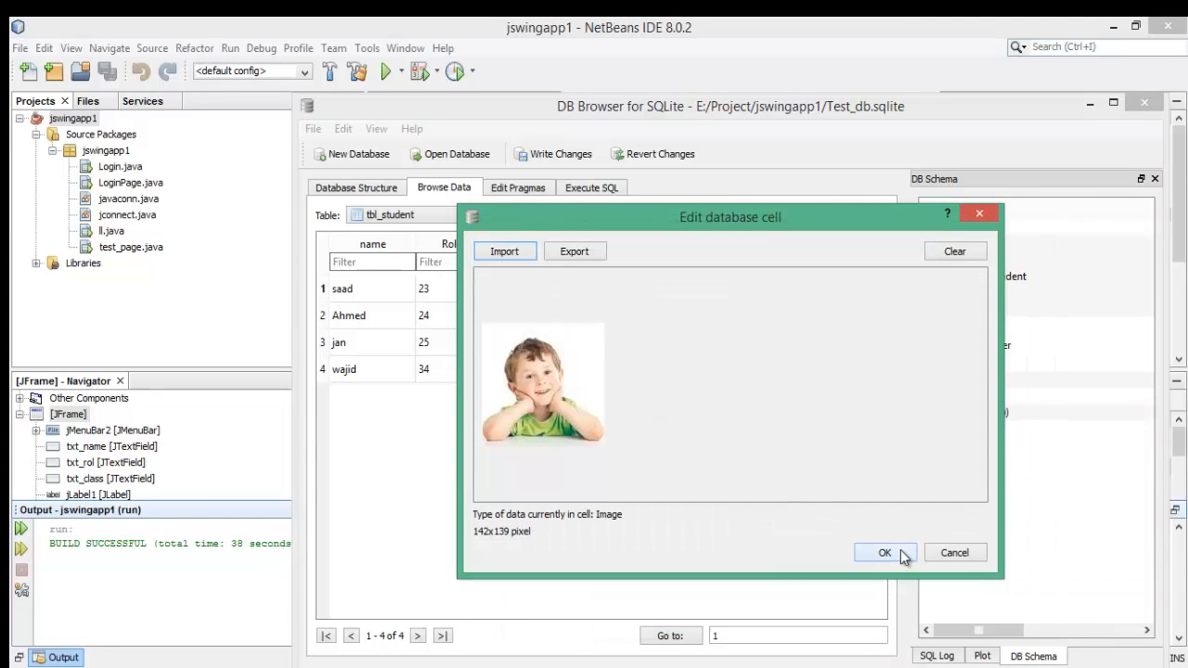
pyautogui.click(883, 553)
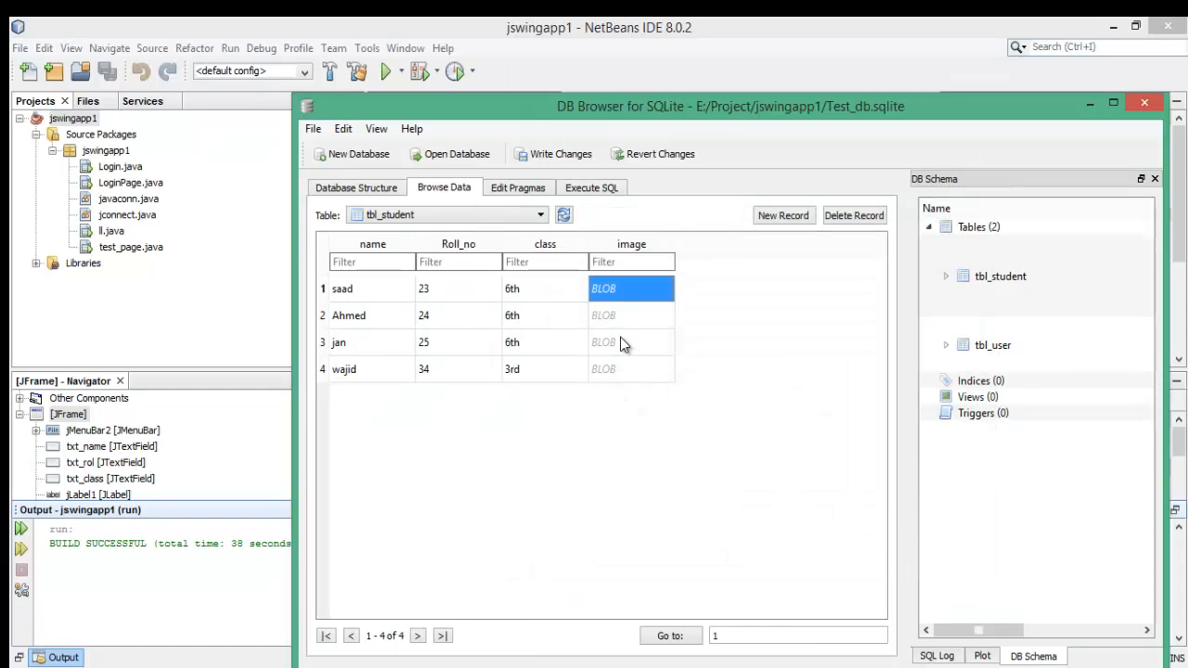
# Import the IMAG1379 photo into Ahmed's image cell and confirm, then select jan's image cell
pyautogui.click(631, 315)
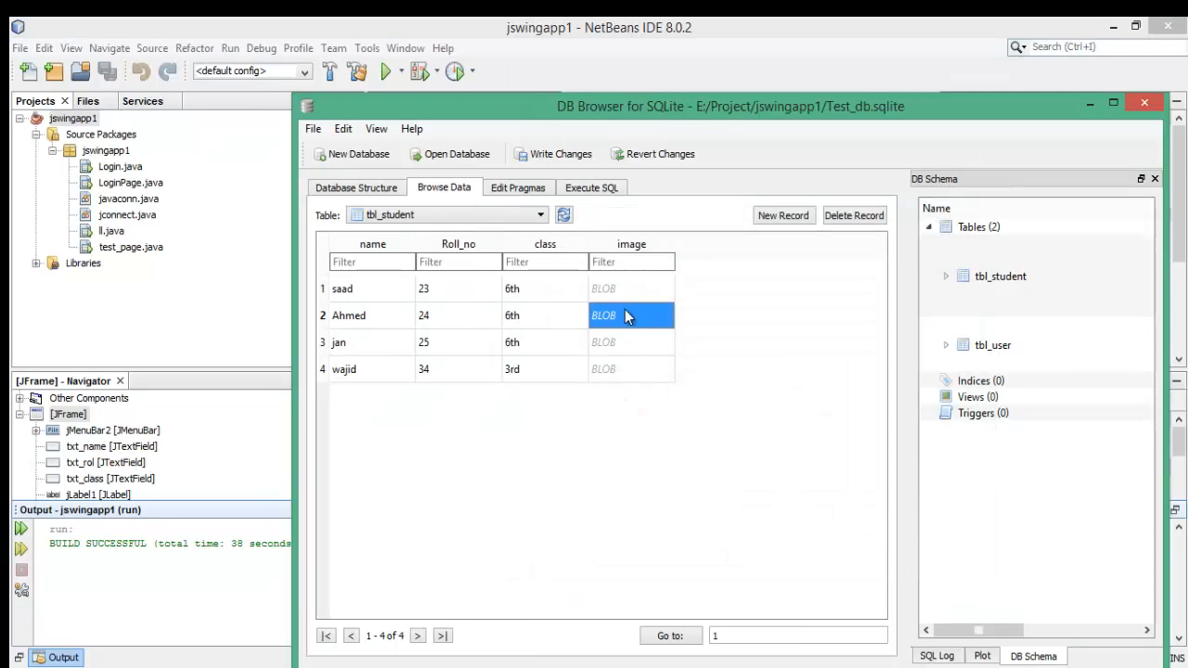
pyautogui.doubleClick(631, 315)
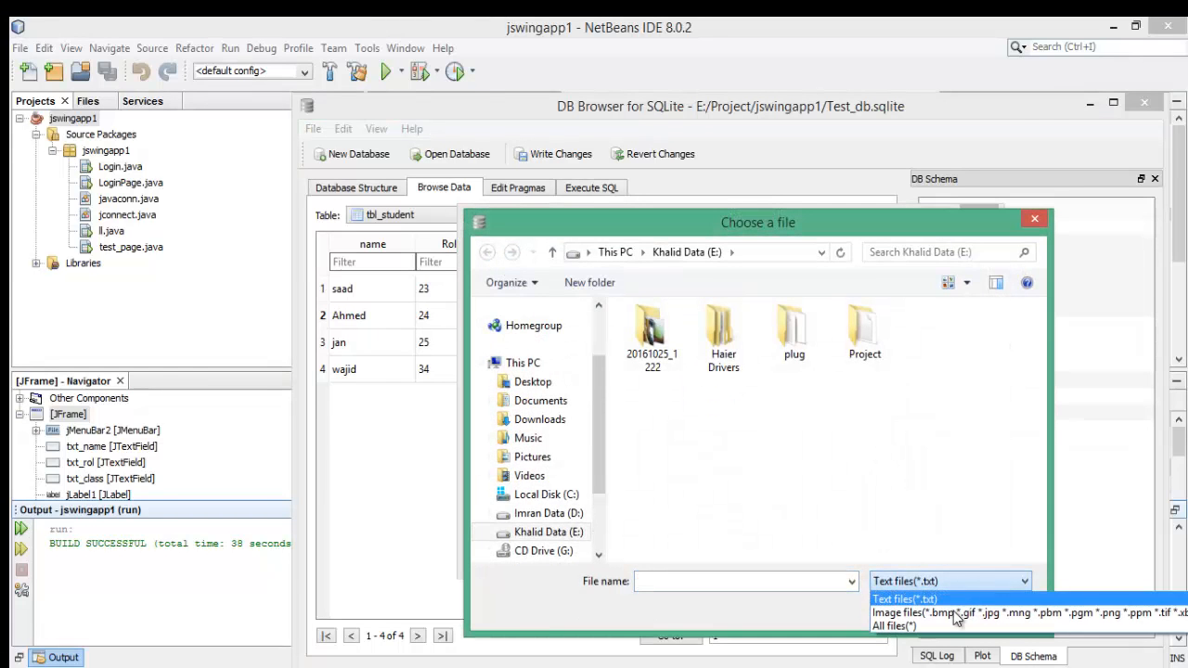
pyautogui.click(944, 613)
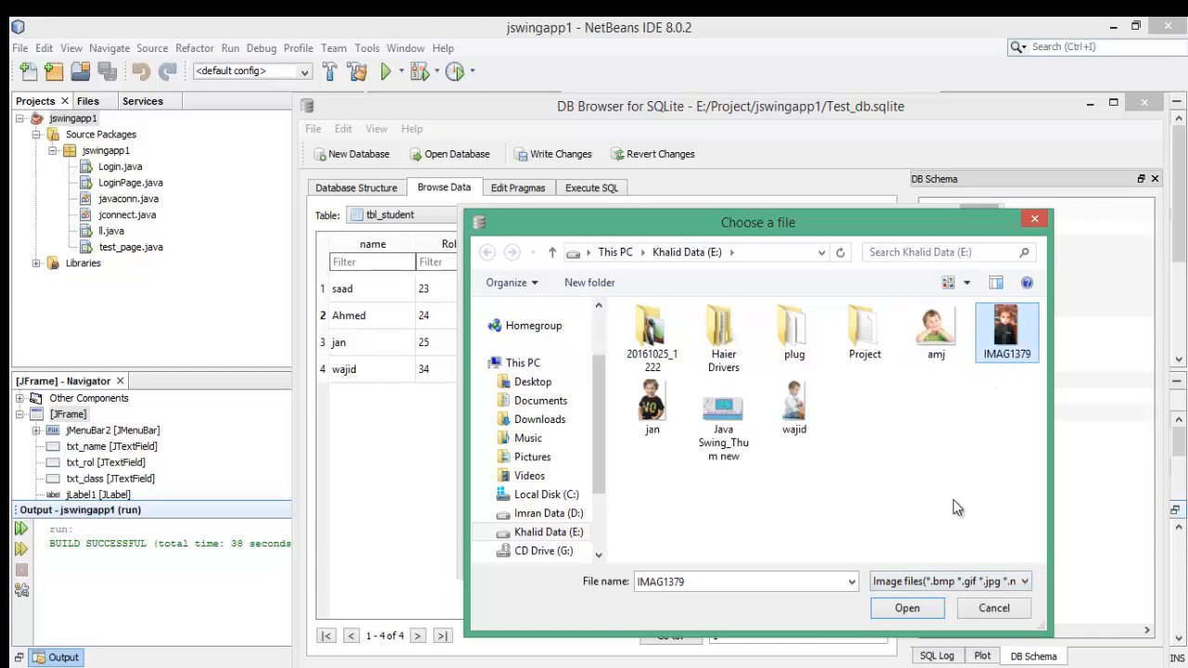
pyautogui.click(905, 609)
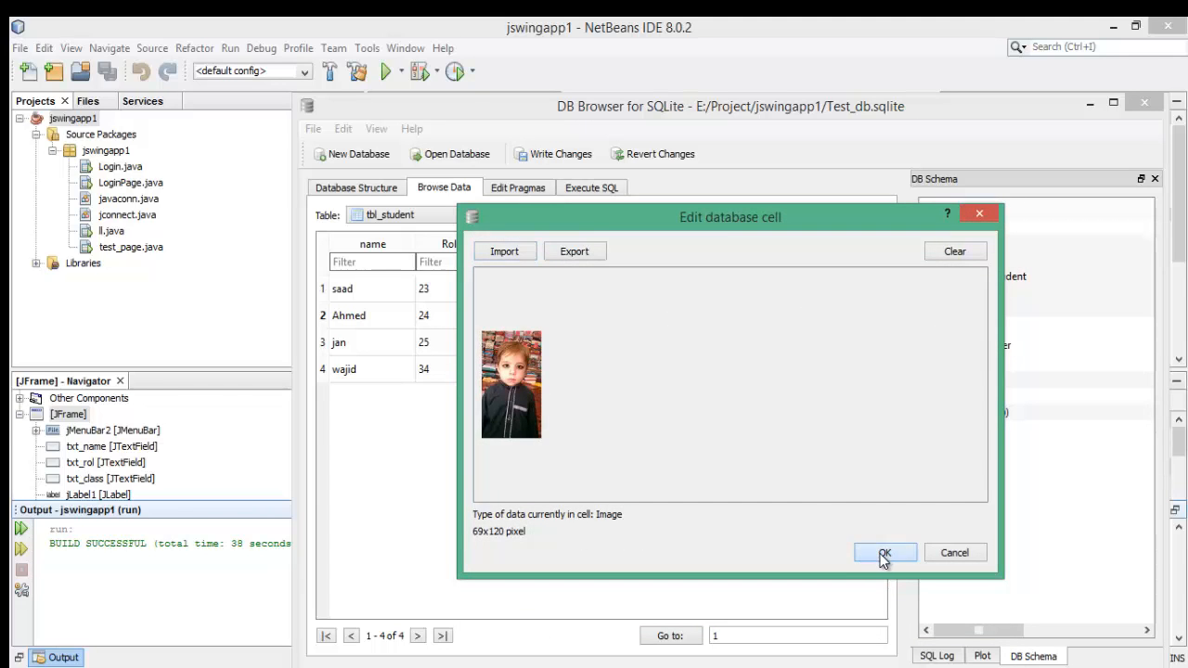
pyautogui.click(884, 553)
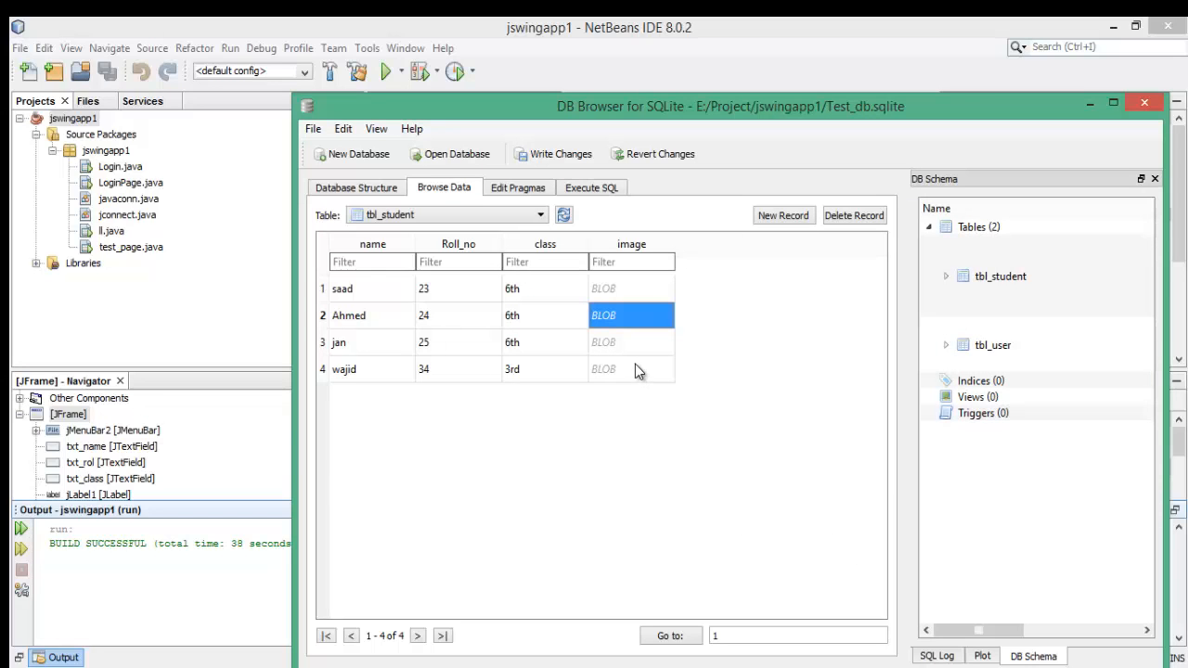
pyautogui.click(631, 342)
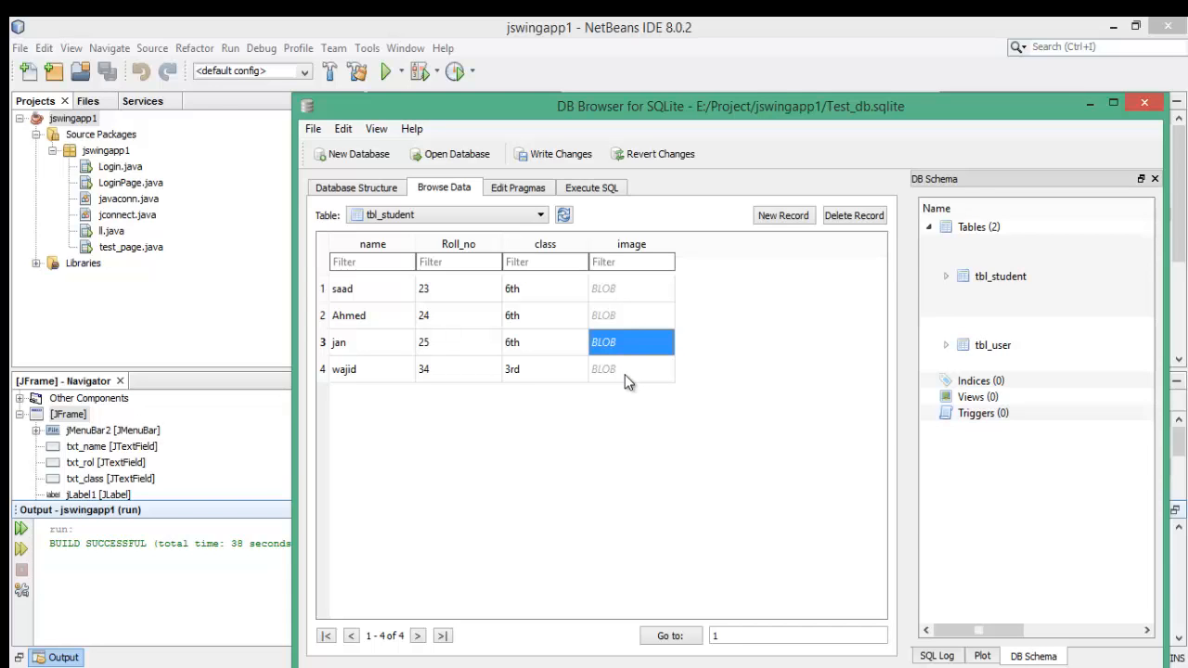
pyautogui.moveTo(672, 501)
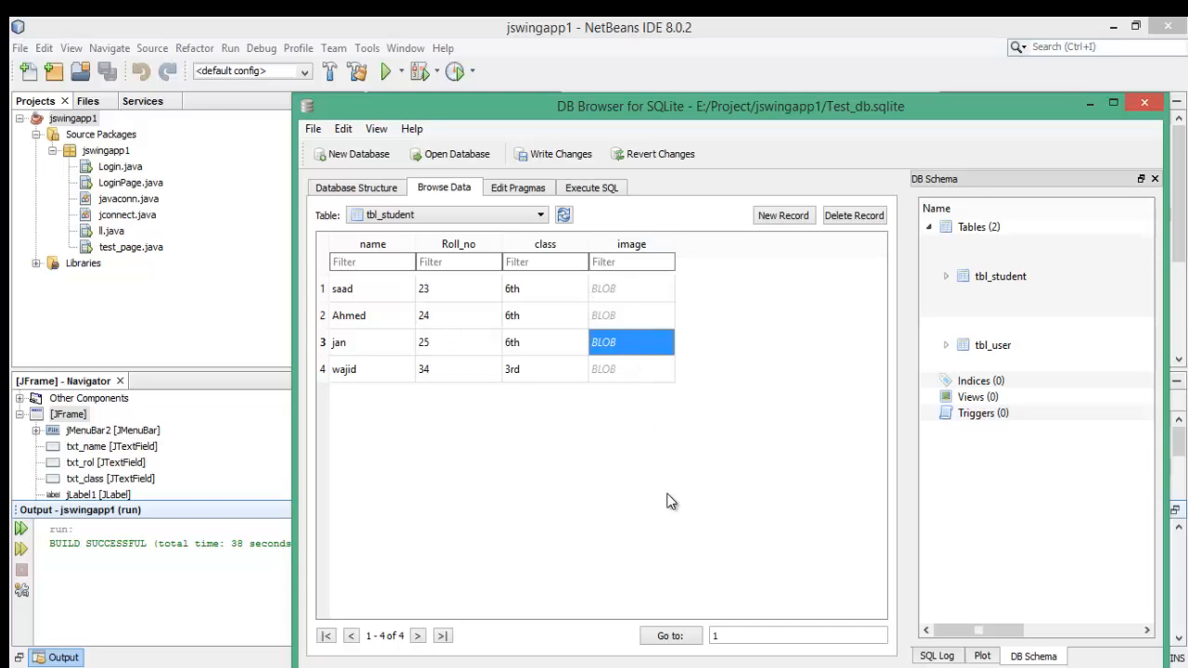
pyautogui.moveTo(557, 518)
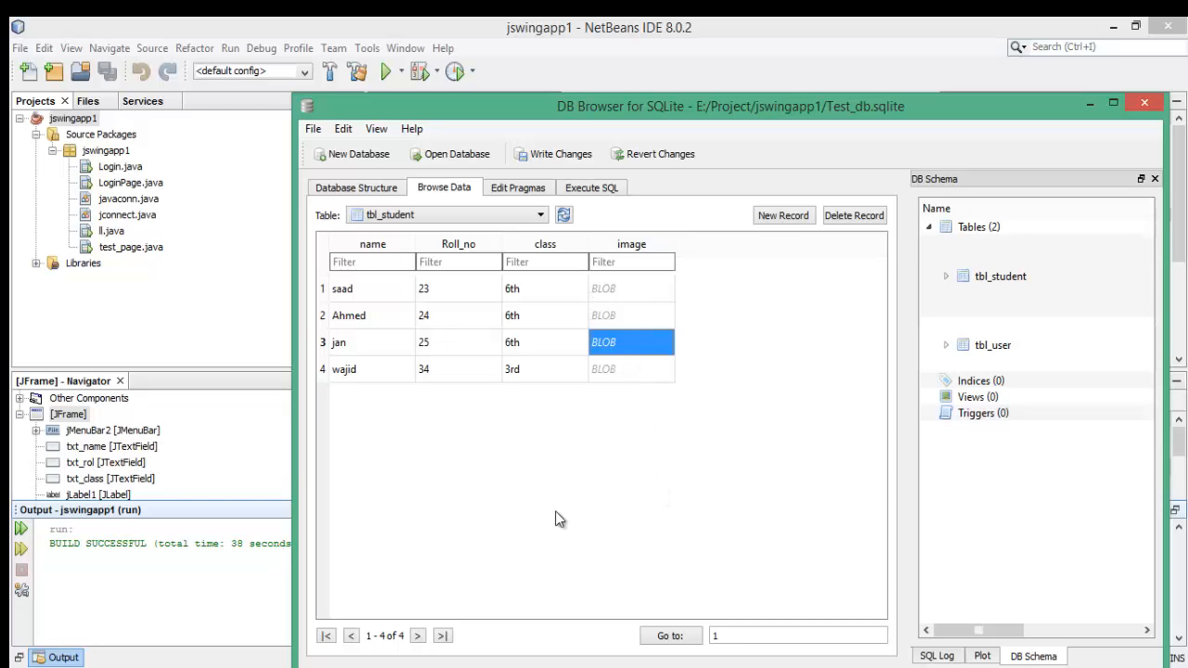
pyautogui.moveTo(622, 361)
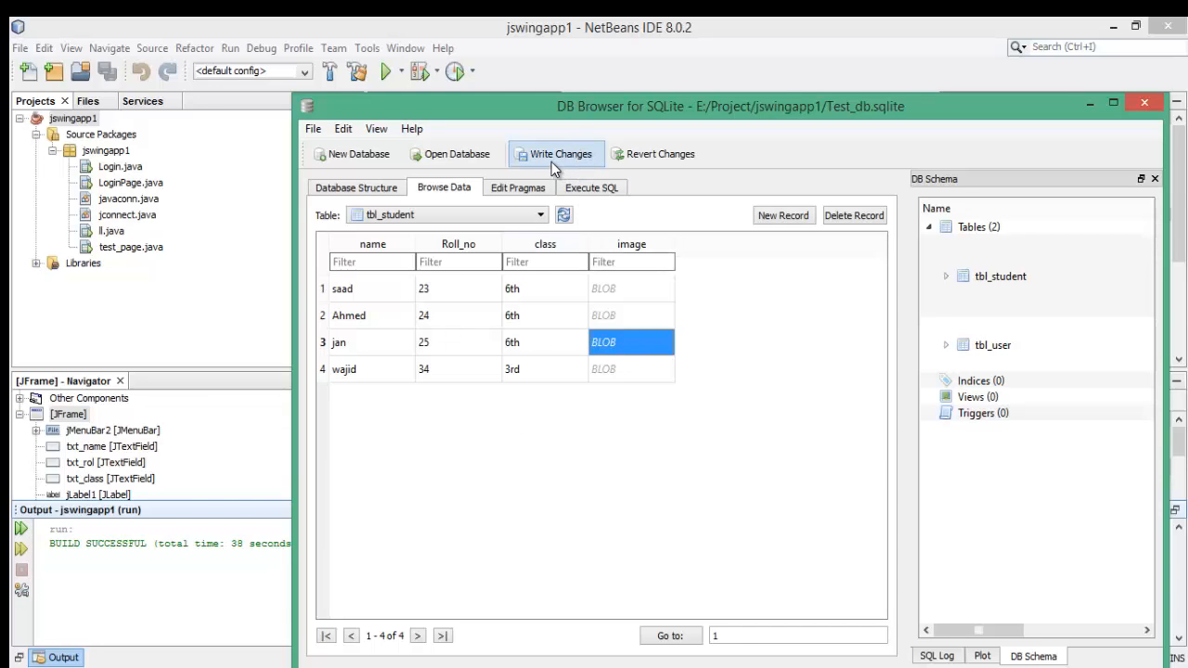
pyautogui.moveTo(555, 154)
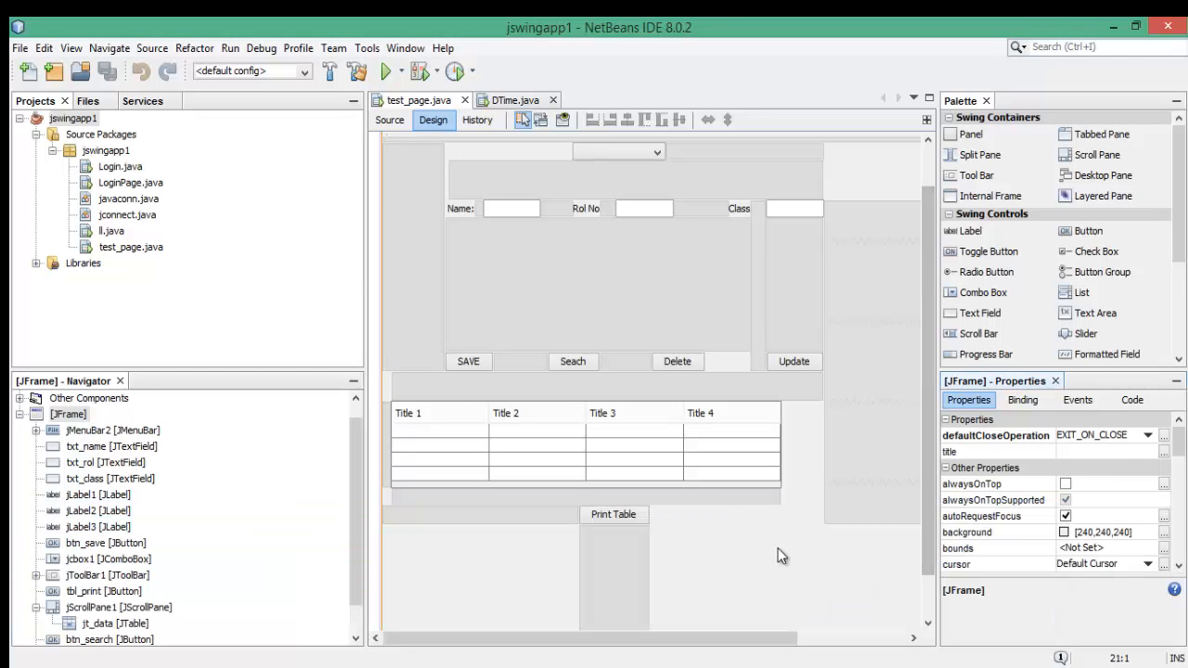
pyautogui.moveTo(821, 460)
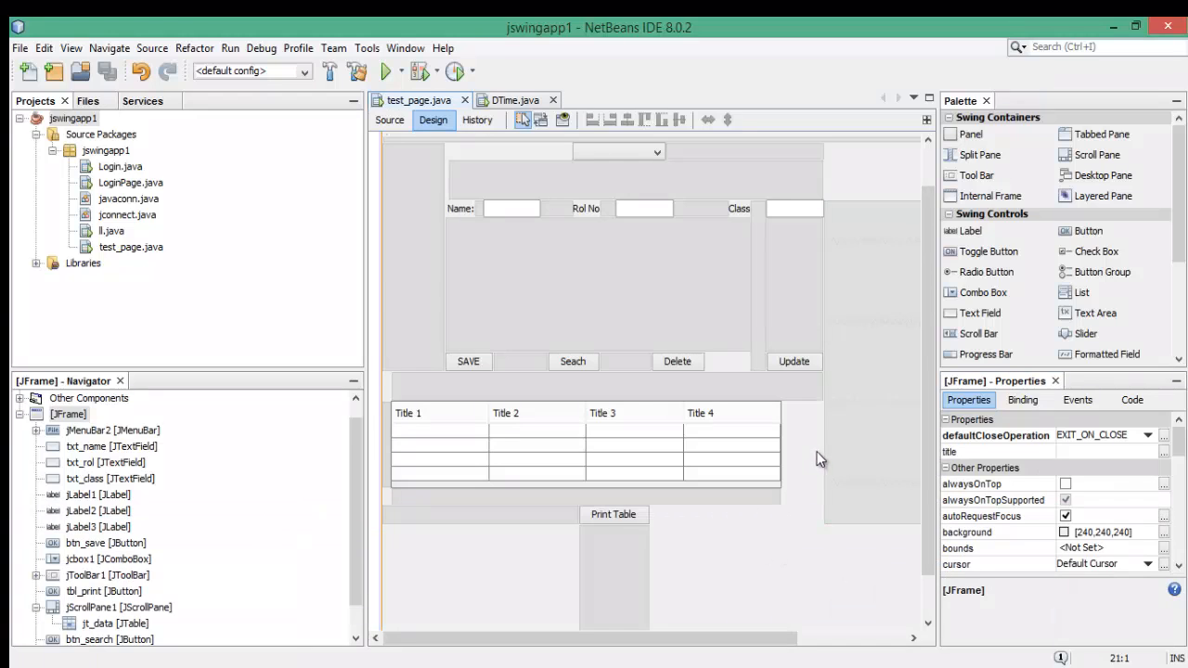
pyautogui.moveTo(1099, 175)
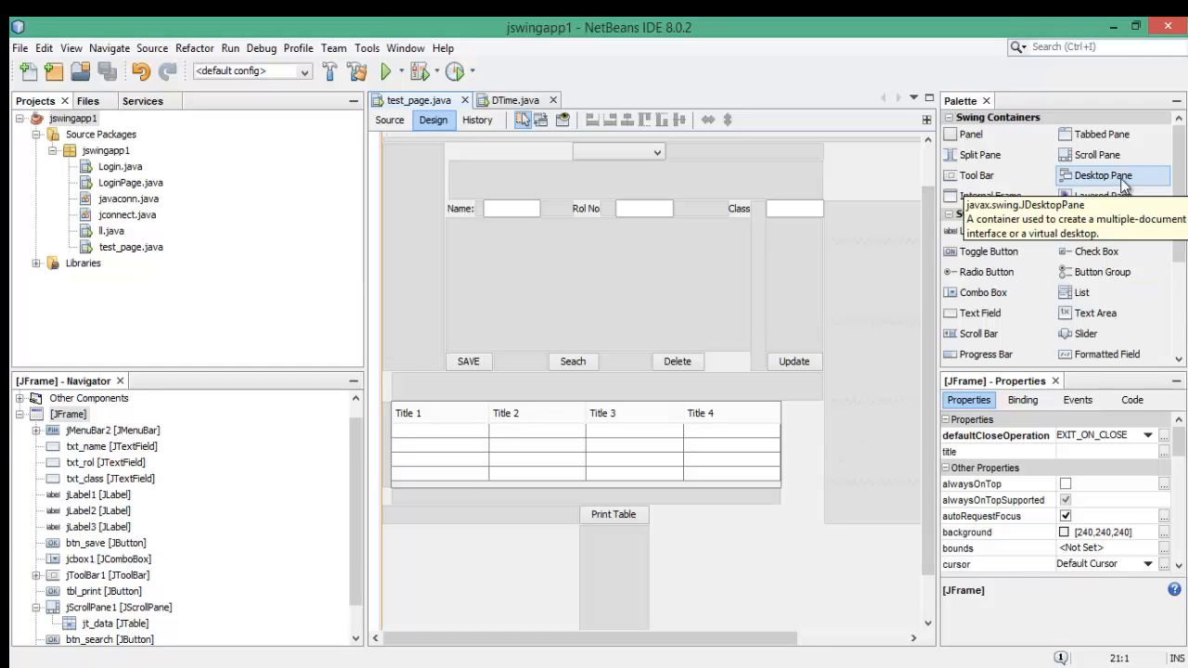
# Place a Desktop Pane beside the student table with a label stretched to fill it
pyautogui.moveTo(1102, 175); pyautogui.dragTo(817, 434)
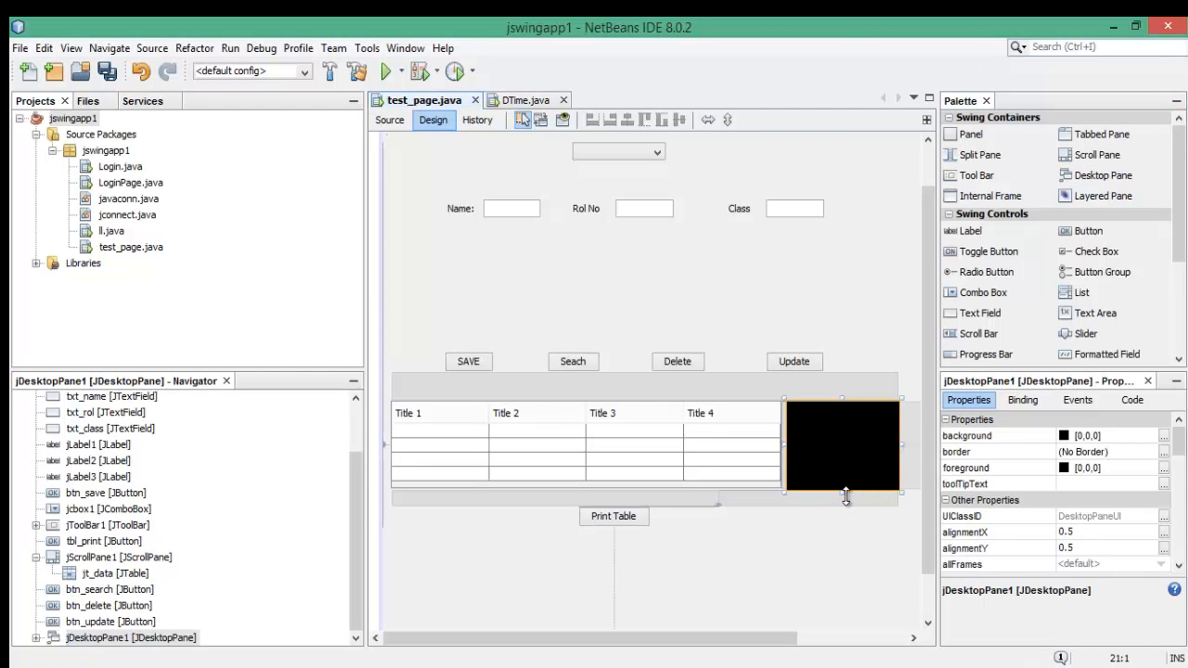
pyautogui.moveTo(906, 464)
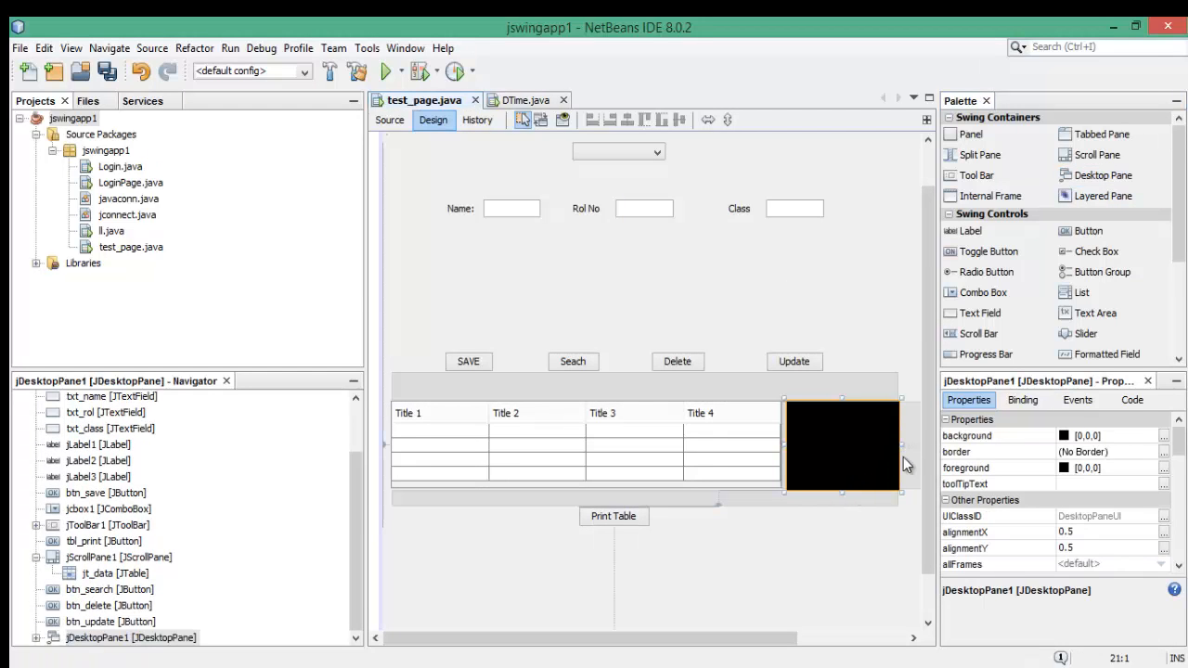
pyautogui.moveTo(993, 223)
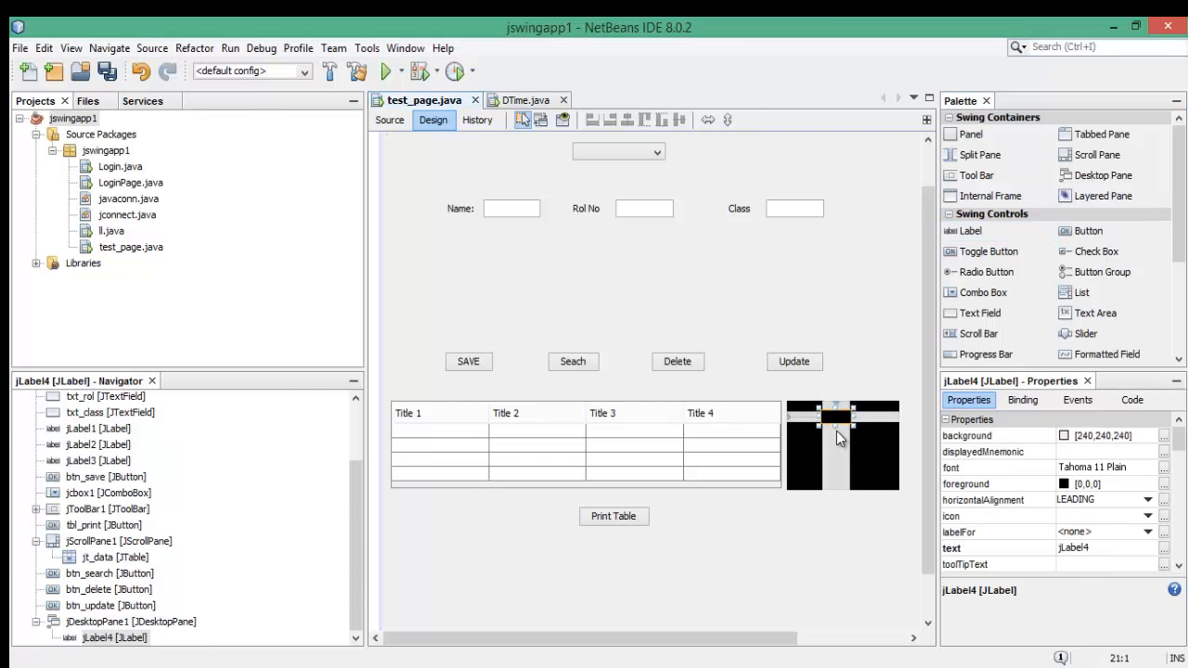
pyautogui.moveTo(835, 418); pyautogui.dragTo(835, 479)
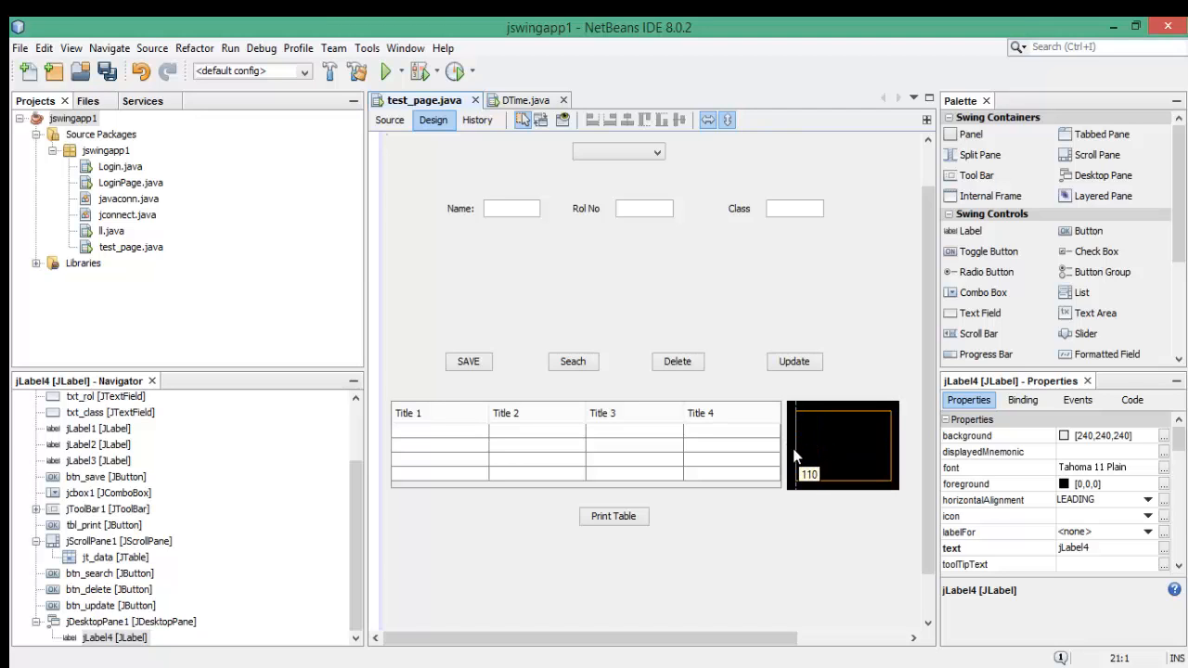
# Rename the photo label's variable to lbl_image via Change Variable Name
pyautogui.click(839, 446)
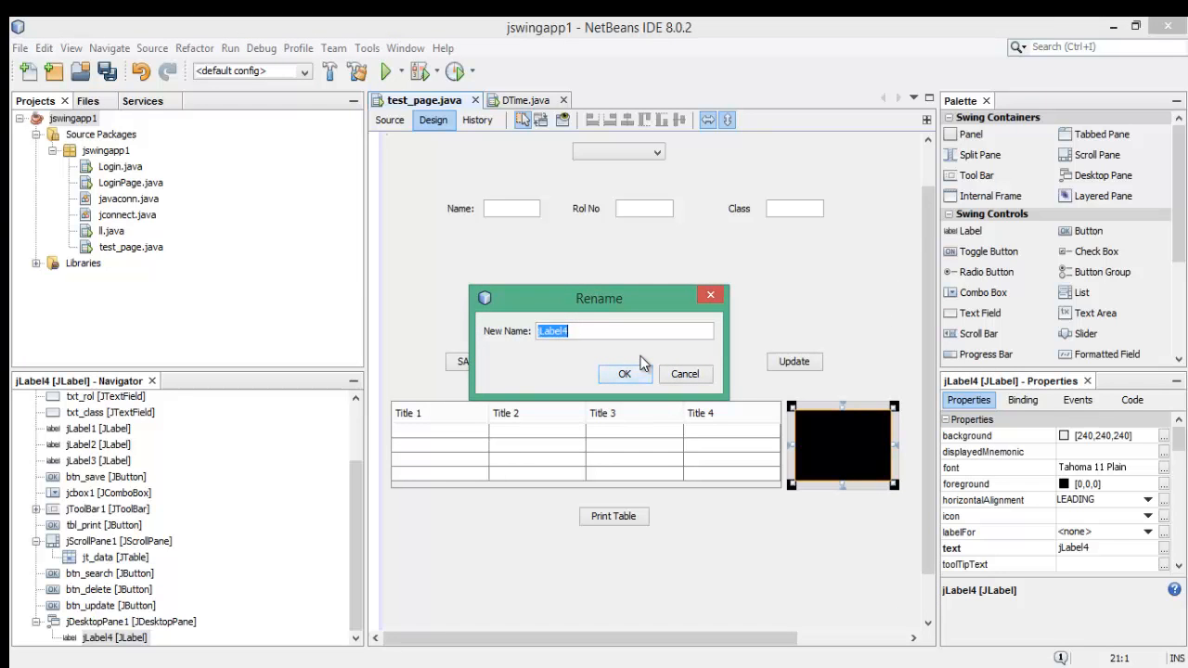
pyautogui.write('lbl')
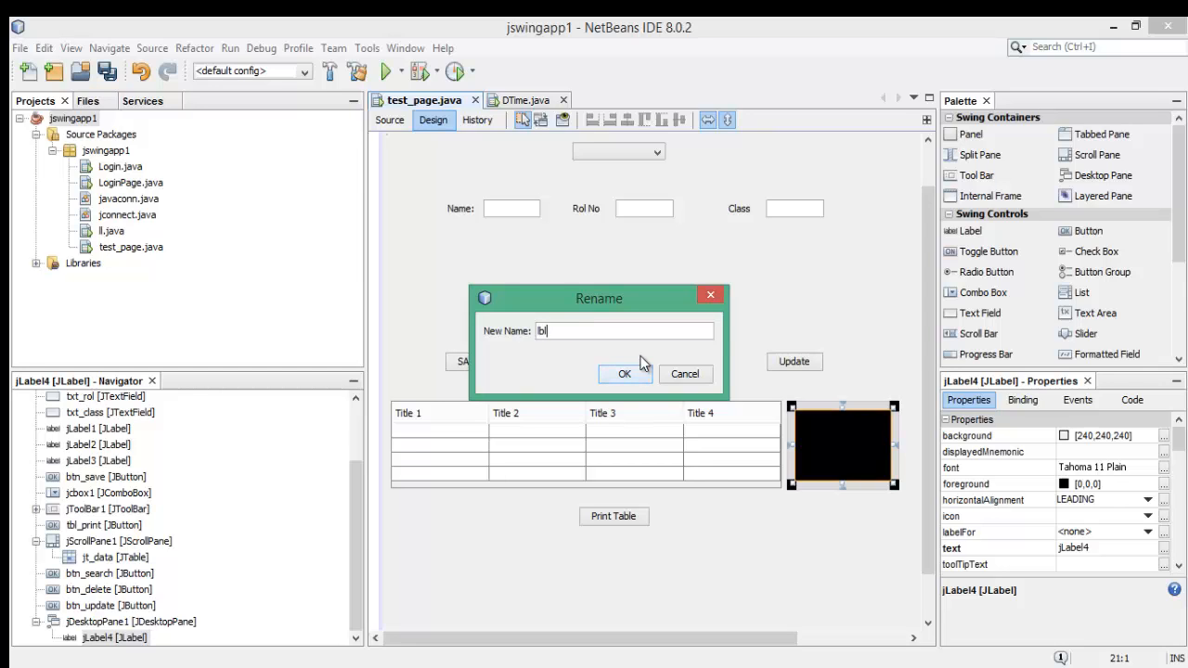
pyautogui.write('_im')
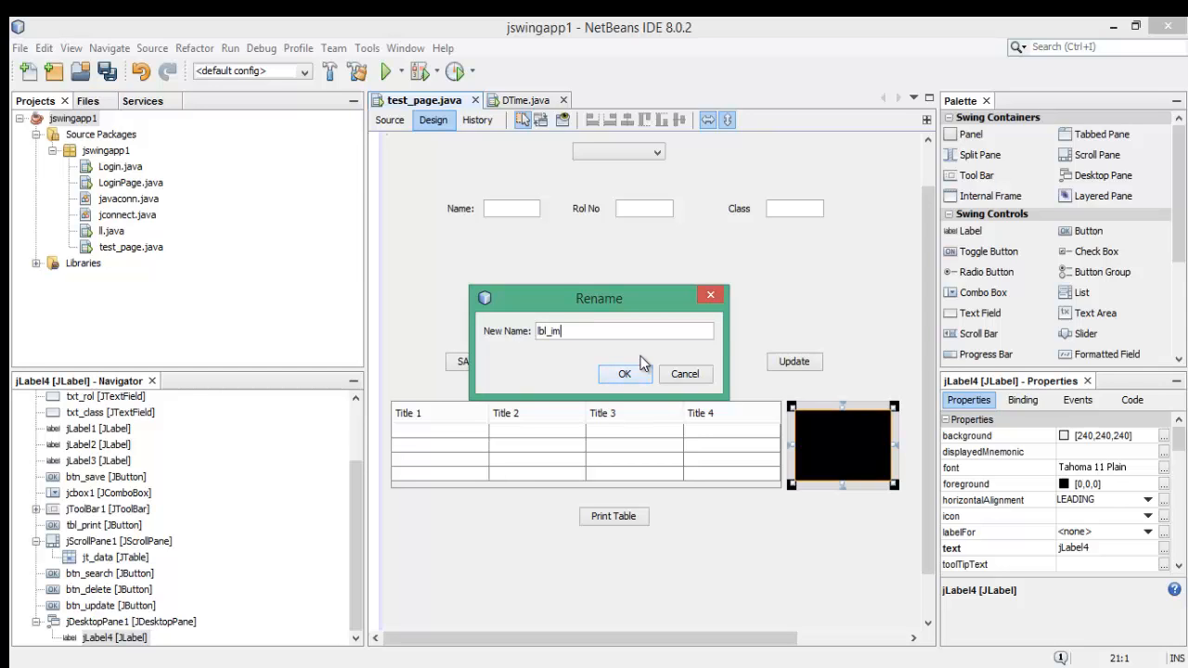
pyautogui.write('age')
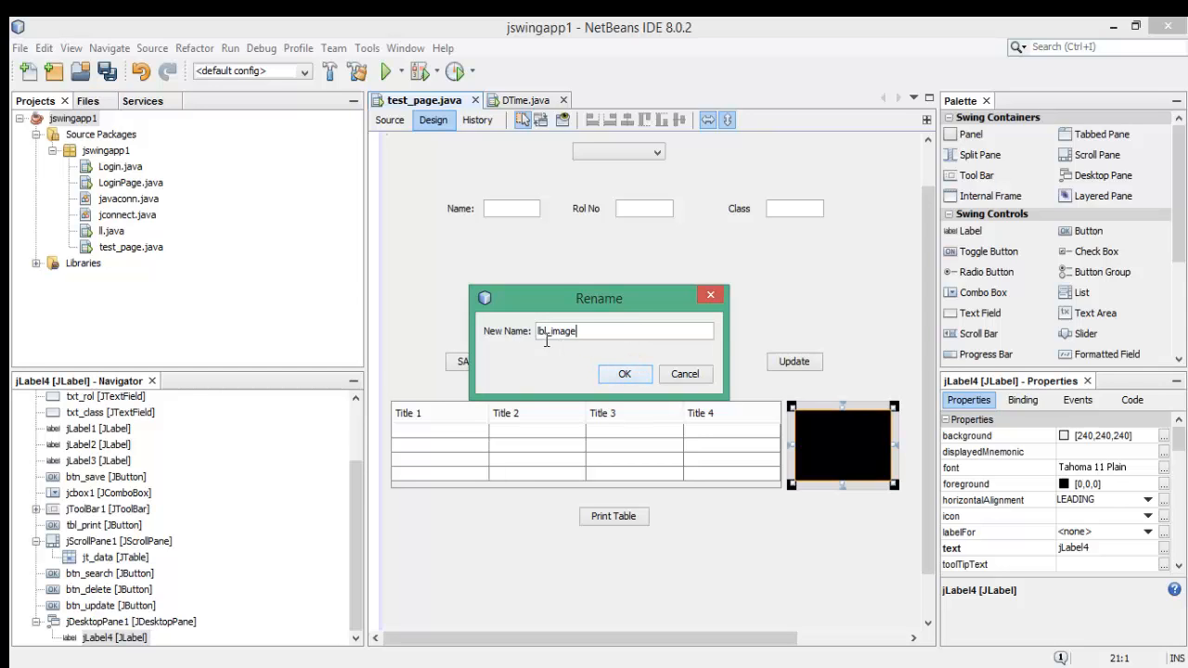
pyautogui.click(623, 374)
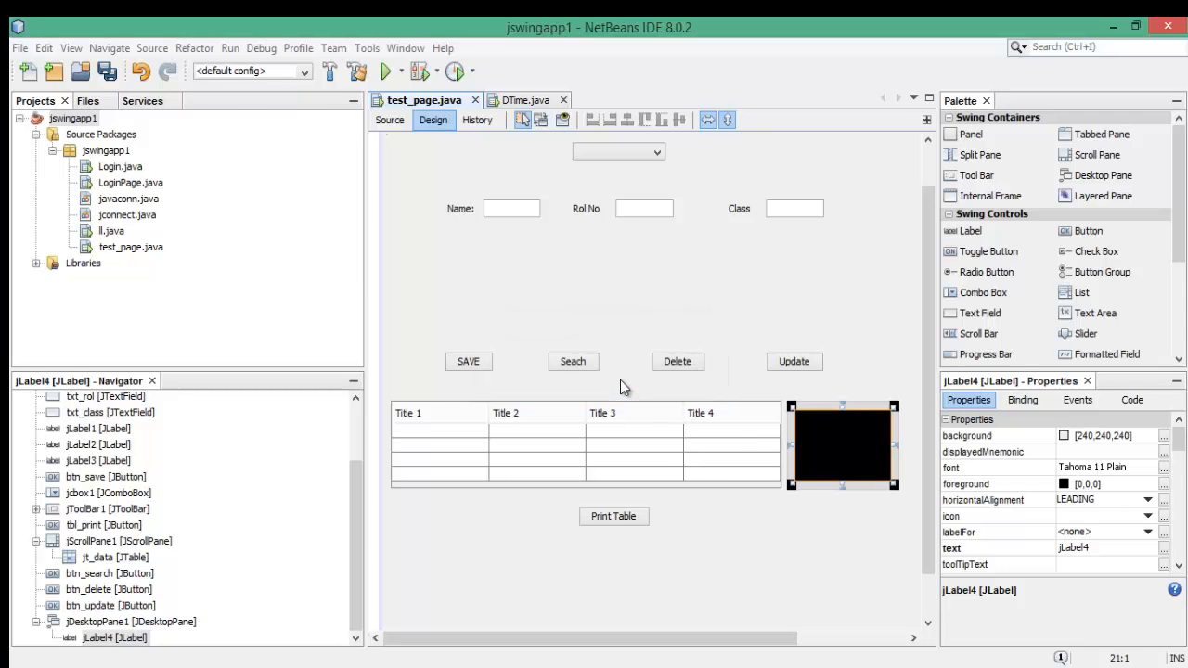
pyautogui.rightClick(839, 446)
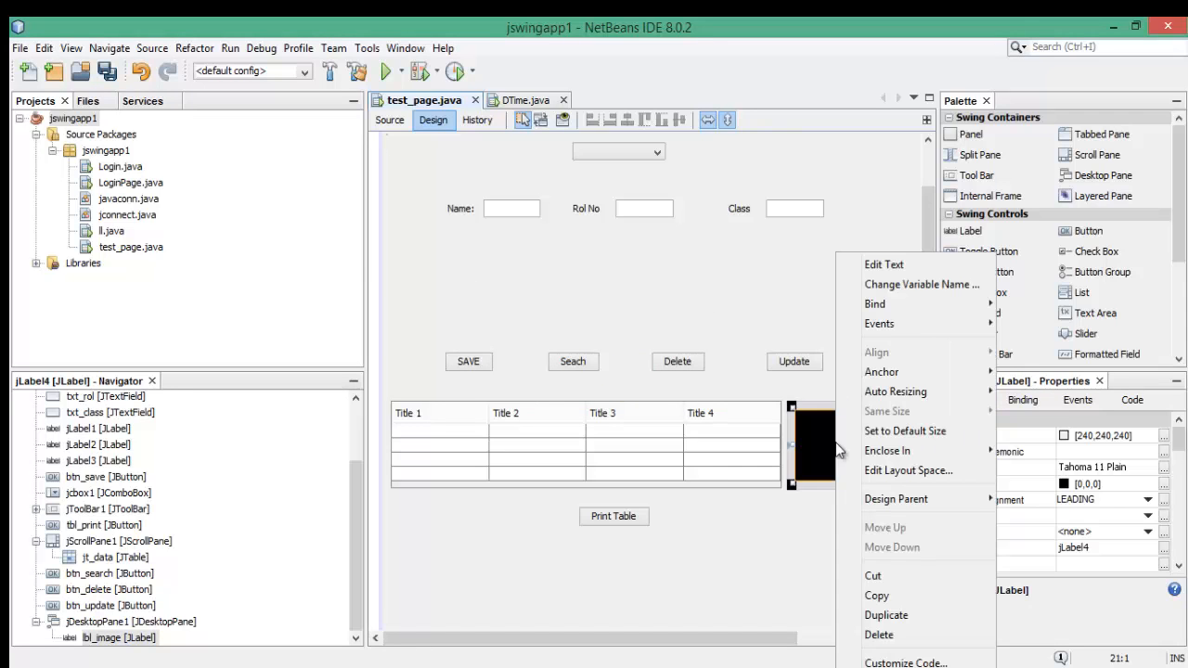
pyautogui.click(883, 264)
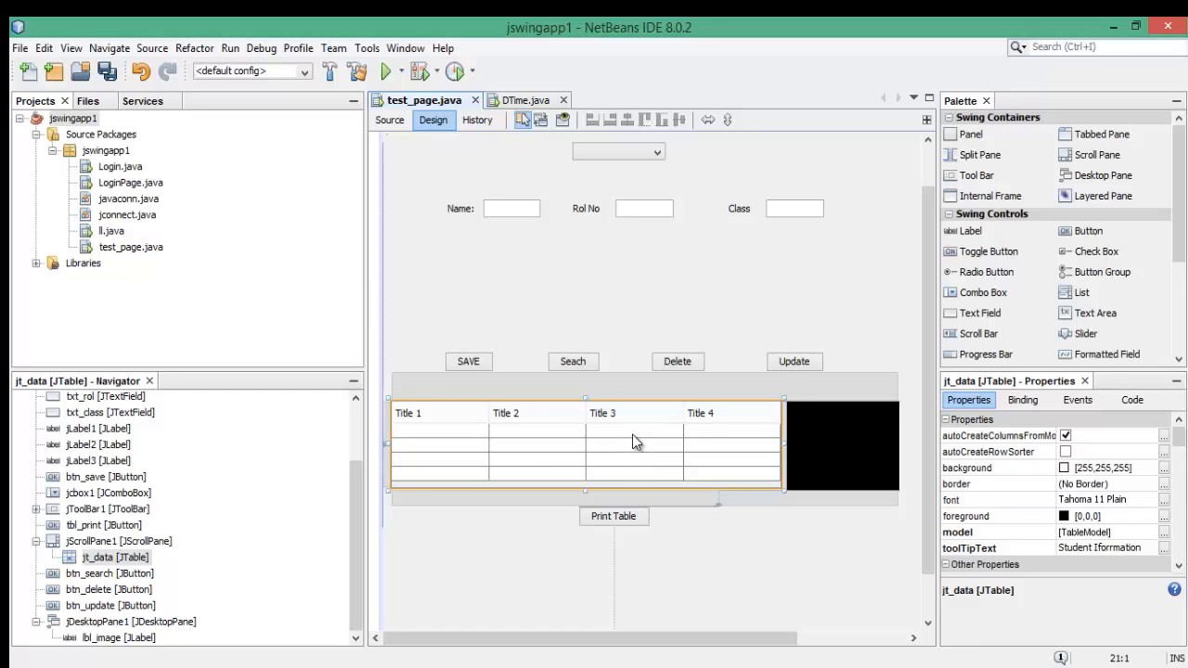
# Show jt_data's mouseClicked handler source and run the project
pyautogui.rightClick(635, 442)
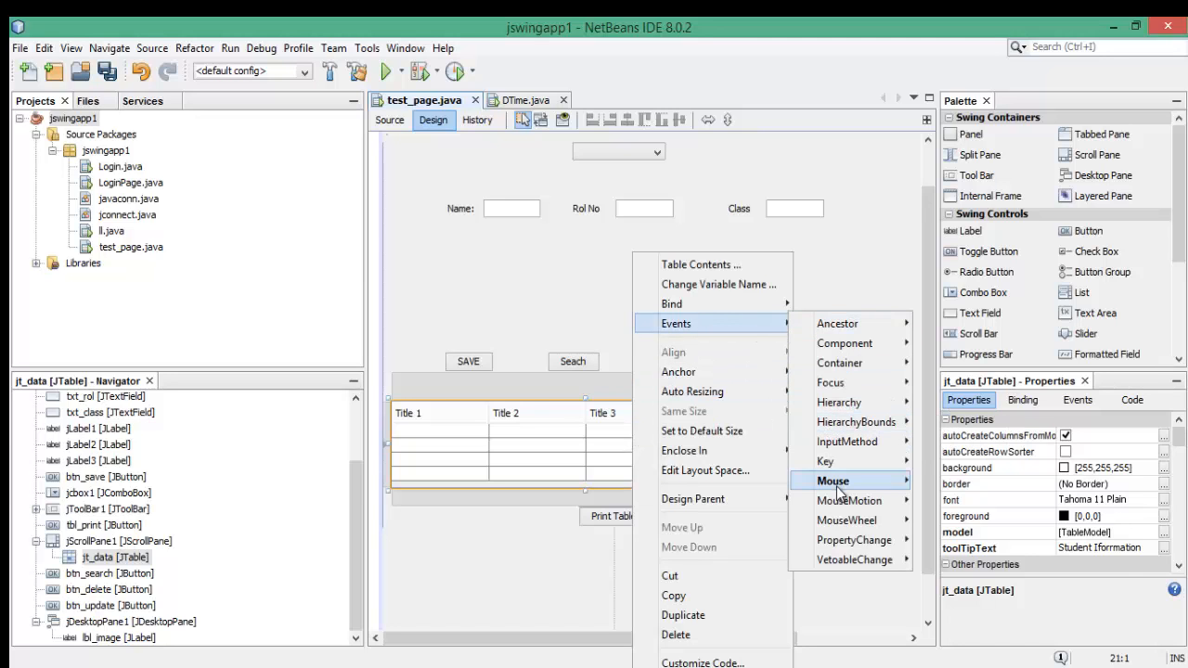
pyautogui.moveTo(832, 481)
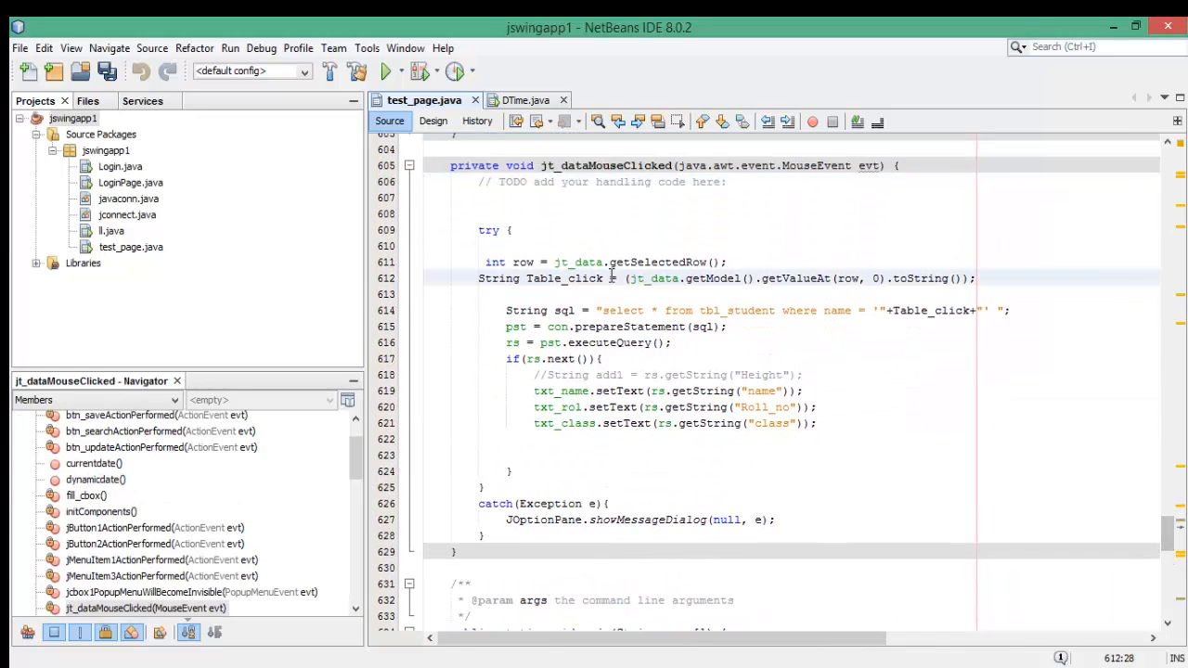
pyautogui.doubleClick(565, 278)
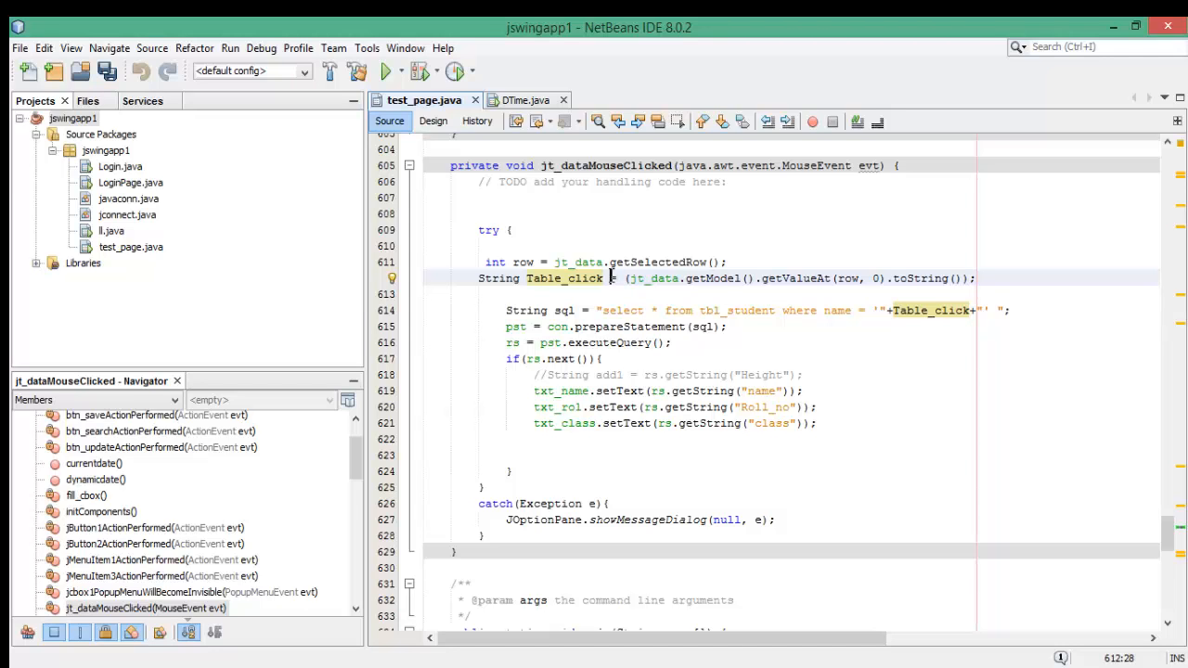
pyautogui.click(611, 279)
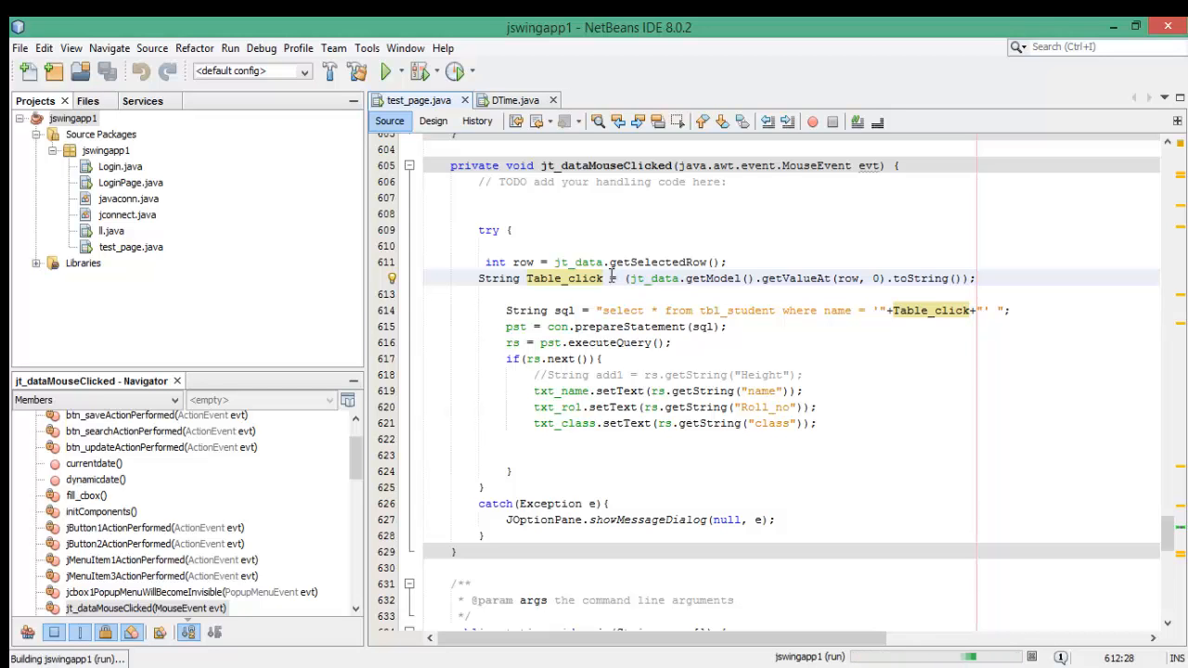
# Select the saad, Ahmed and wajid rows in the running form to verify the fields update
pyautogui.click(382, 70)
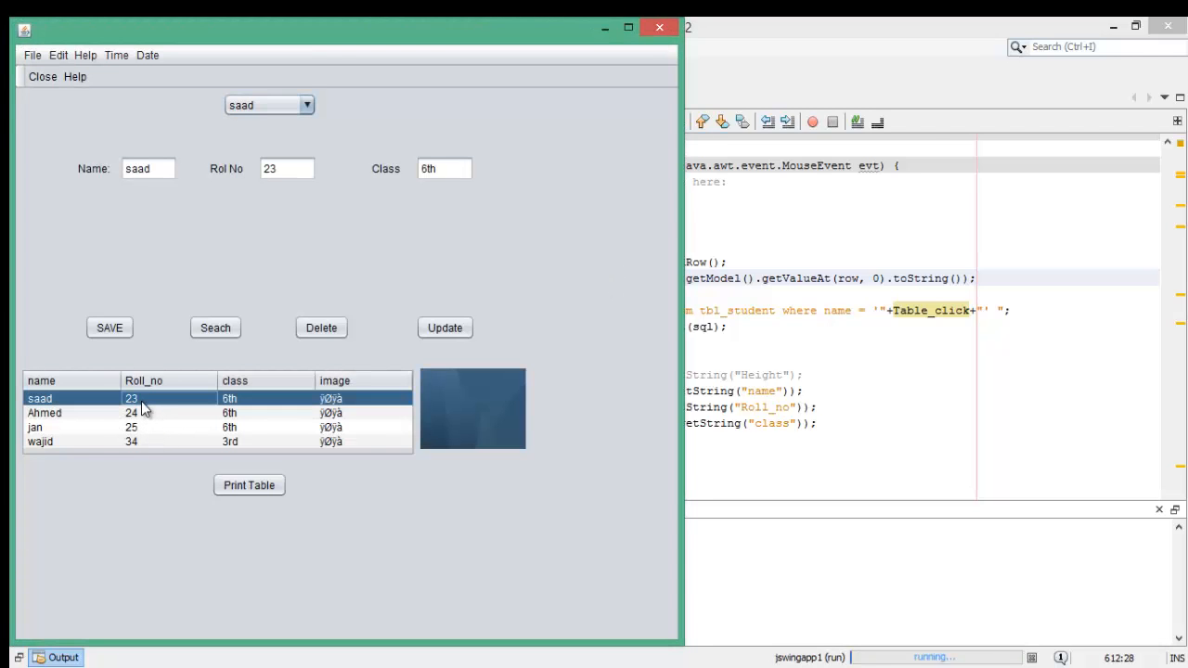
pyautogui.moveTo(127, 414)
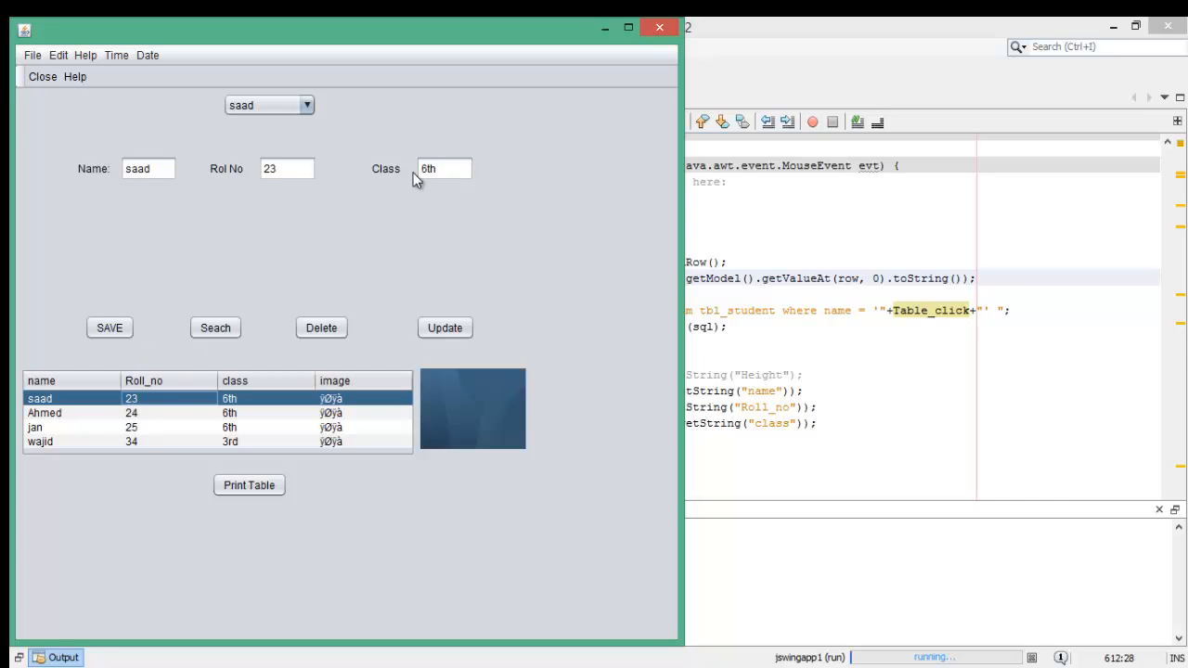
pyautogui.moveTo(134, 429)
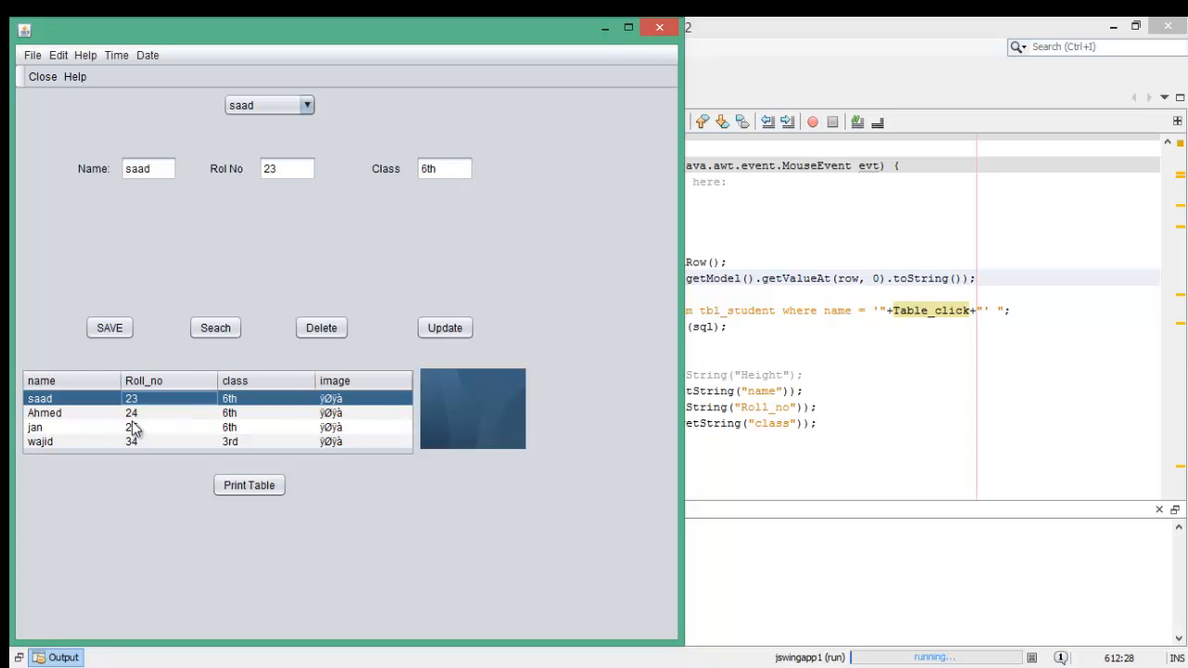
pyautogui.click(45, 412)
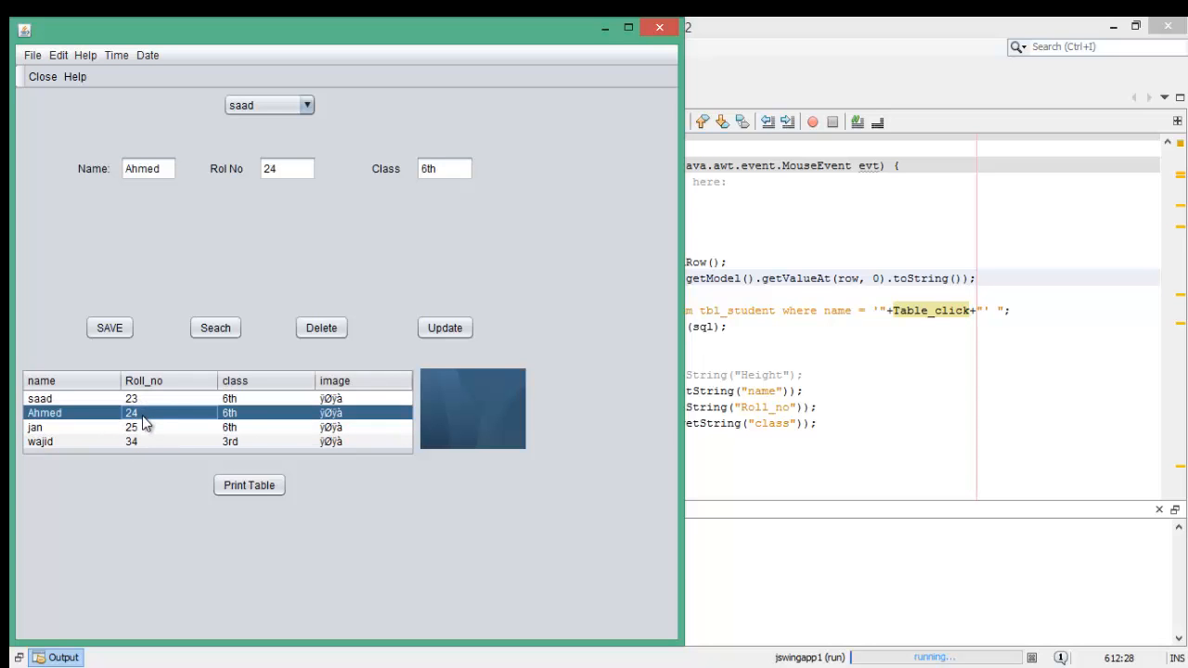
pyautogui.click(130, 442)
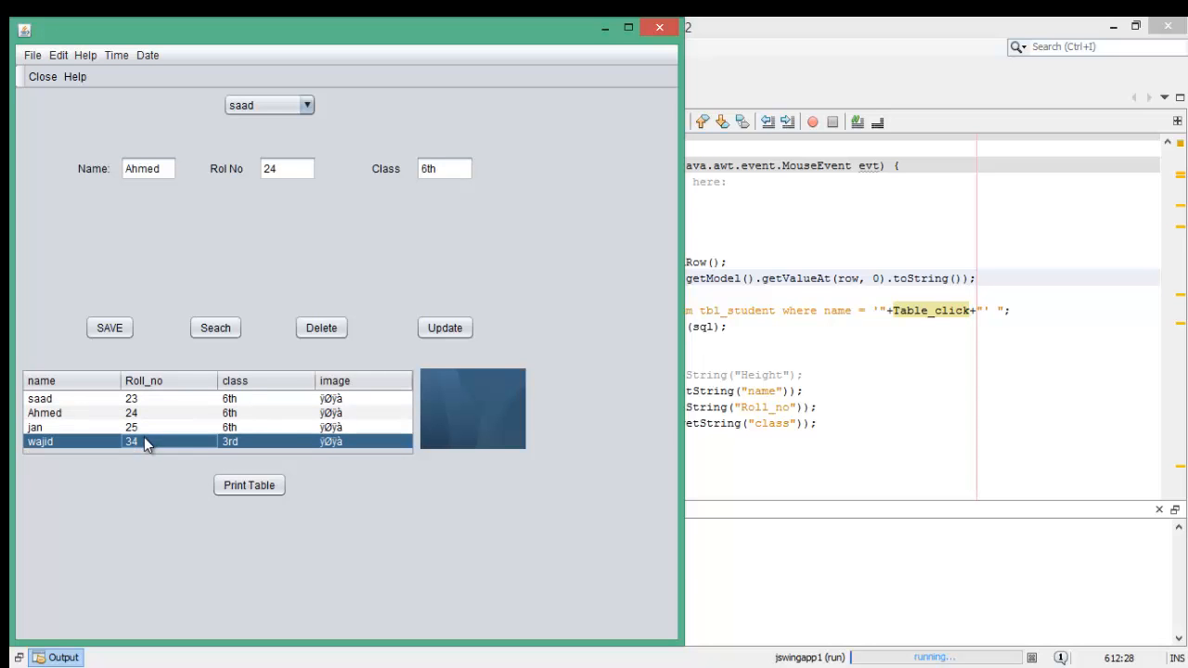
pyautogui.click(130, 427)
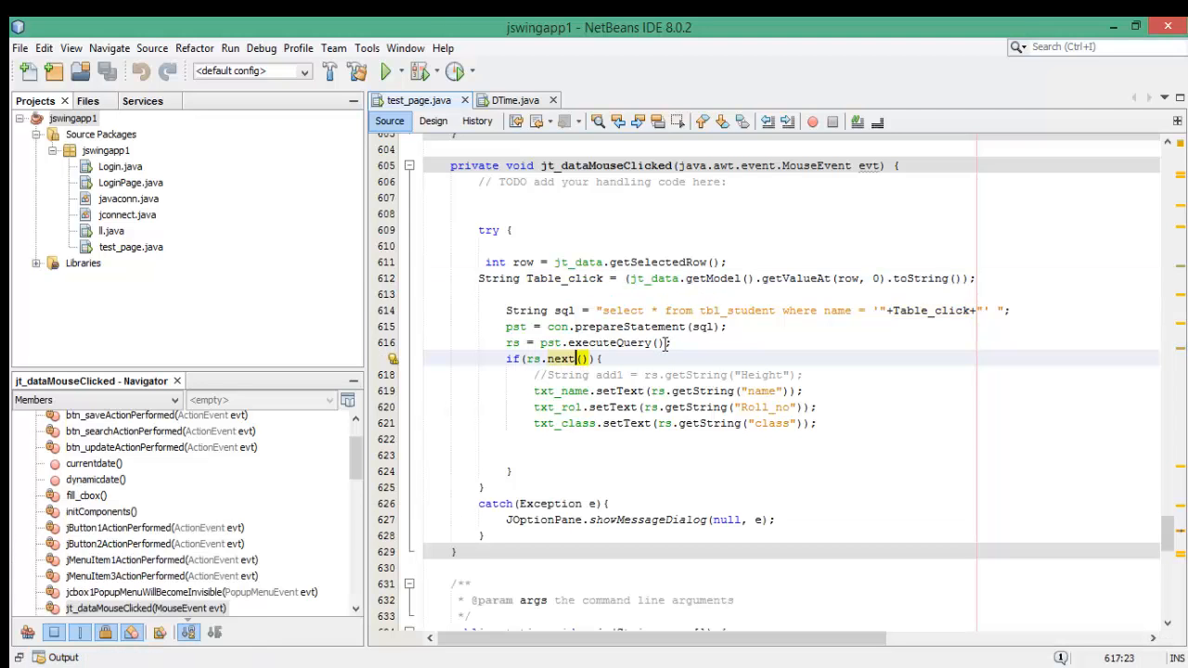
pyautogui.moveTo(564, 314)
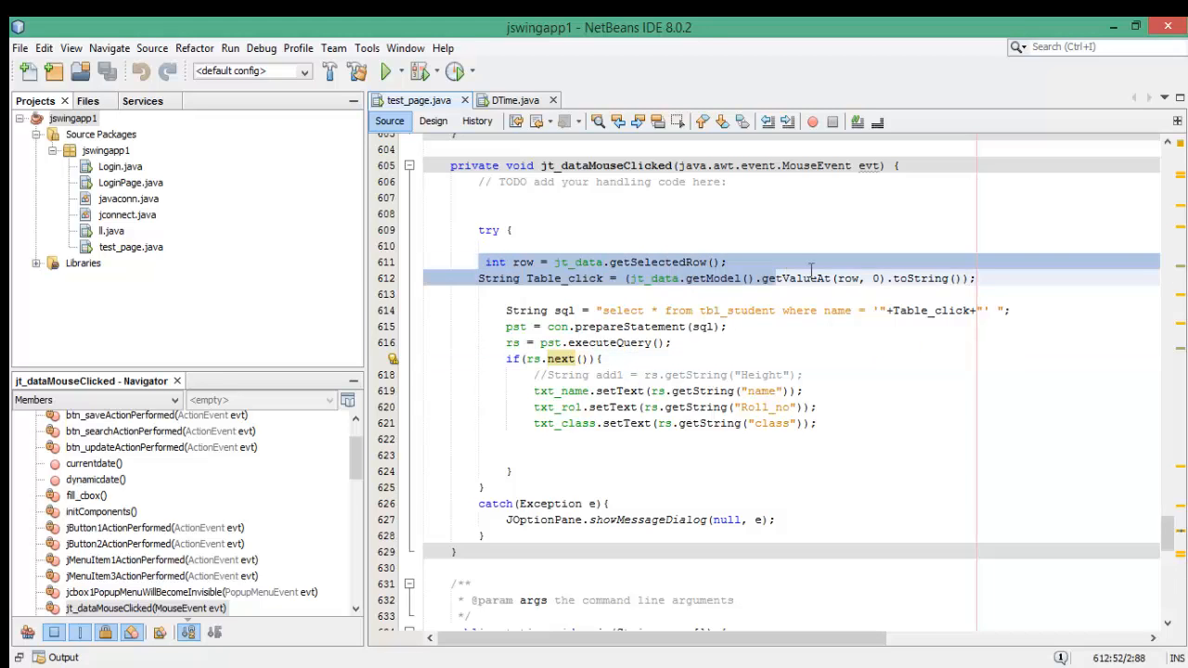
# Move the int row = jt_data.getSelectedRow(); and Table_click lines above the try block
pyautogui.click(974, 279)
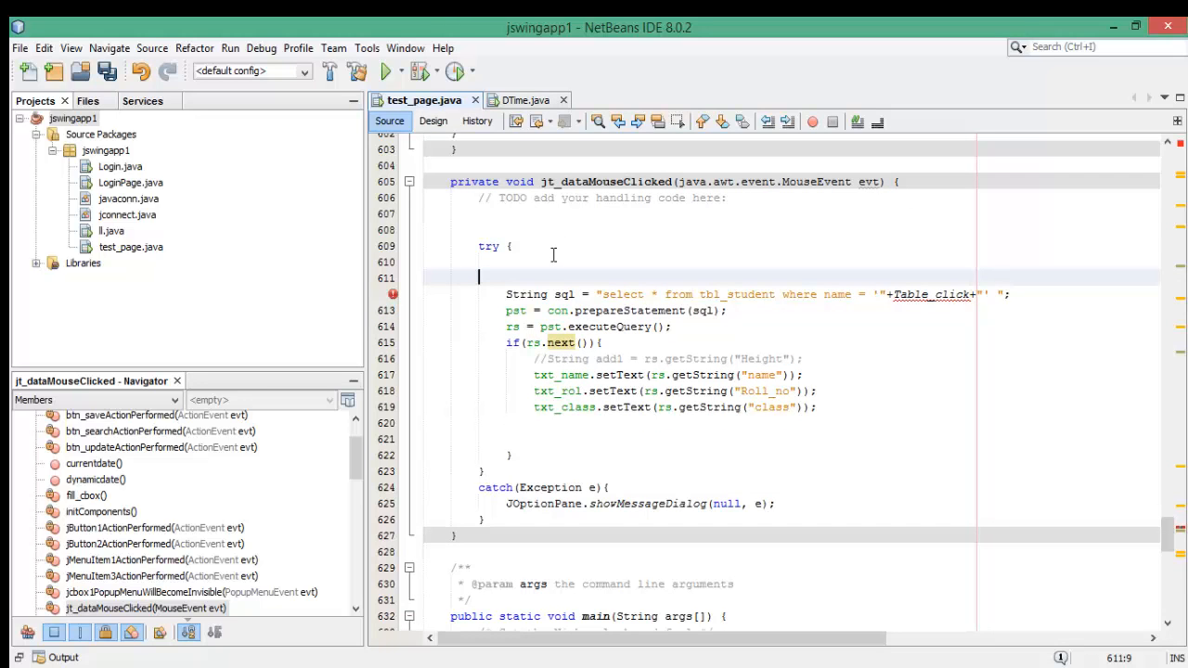
pyautogui.press('Up')
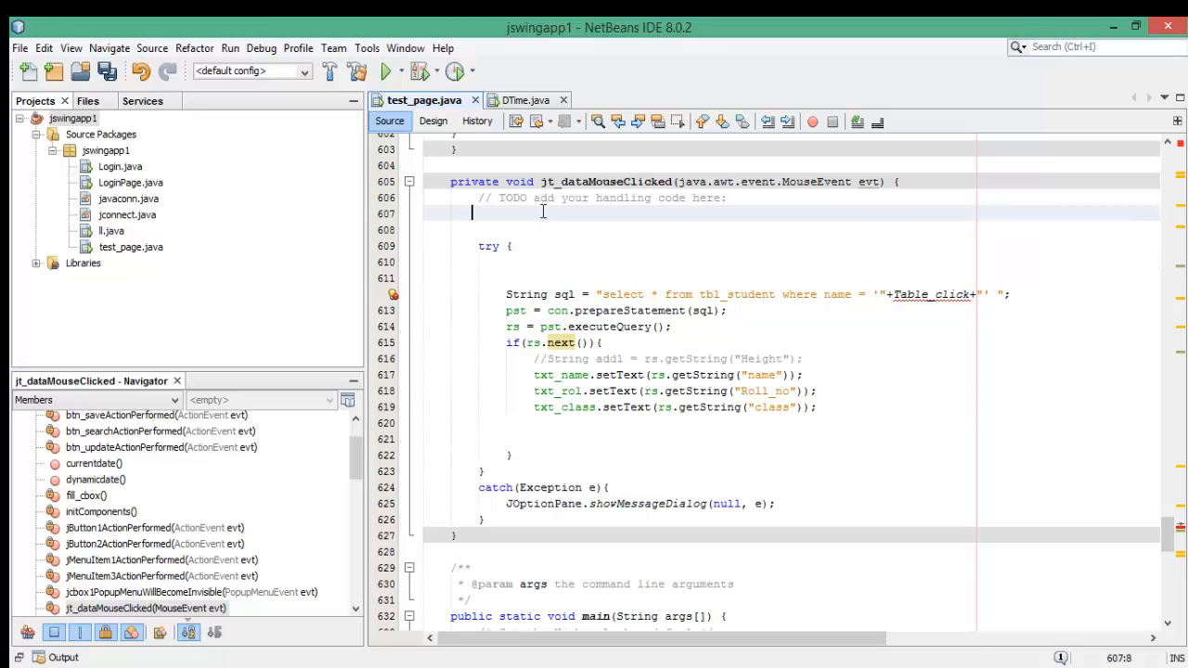
pyautogui.write('int row = jt_data.getSelectedRow();')
pyautogui.click(790, 230)
pyautogui.write('String Table_click = (jt_data.getModel().getValueAt(row, 0).toString());')
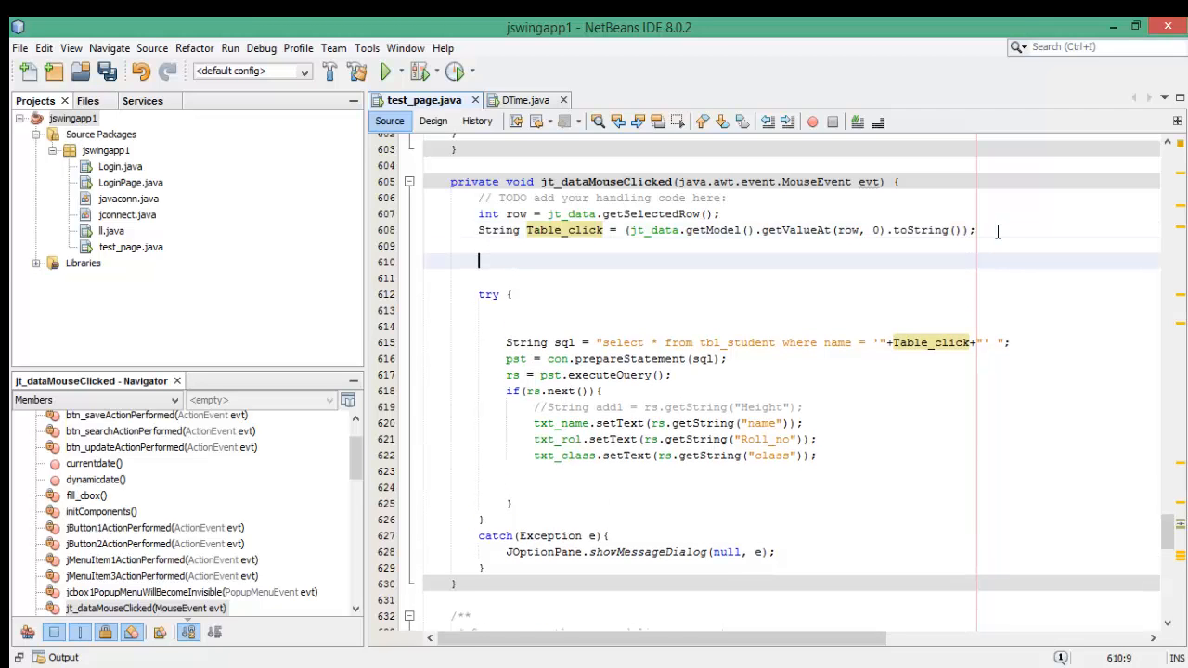
# Write a new try { } block after Table_click and clear the message-dialog line from its catch
pyautogui.write('ty')
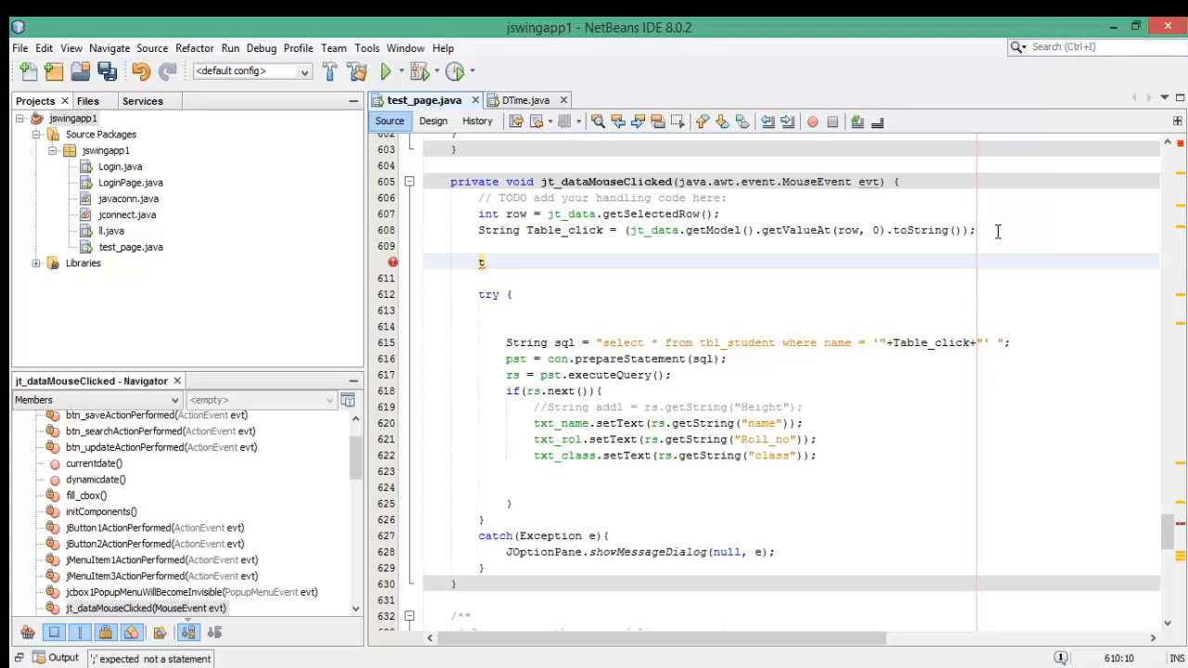
pyautogui.write('try')
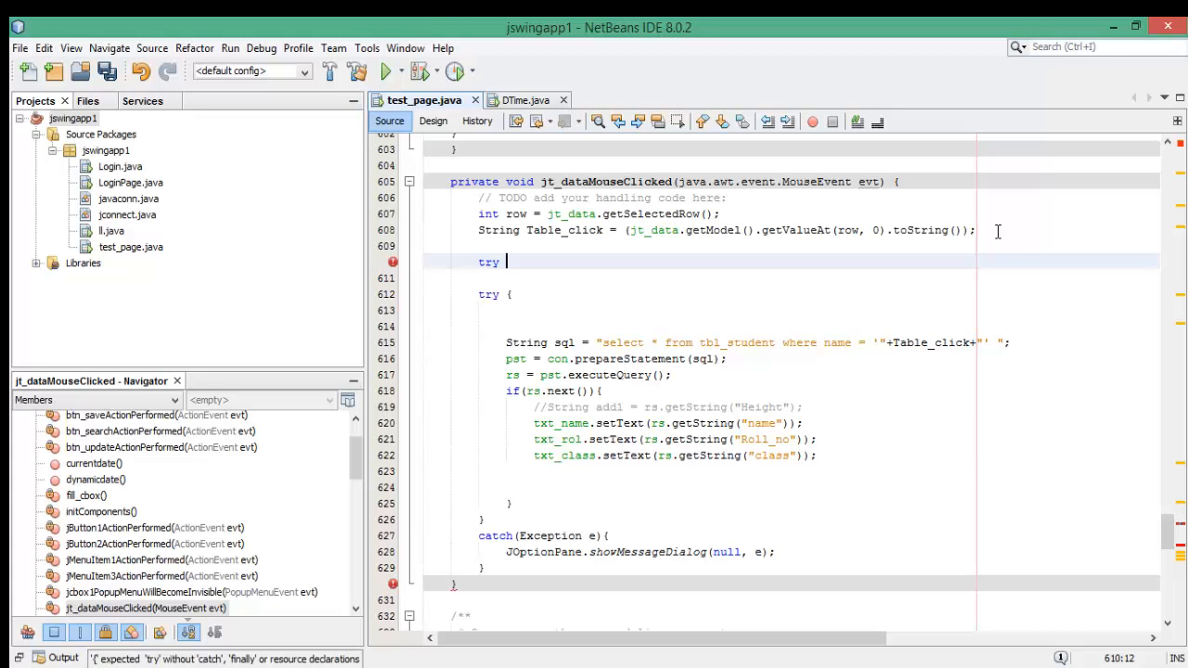
pyautogui.write('{')
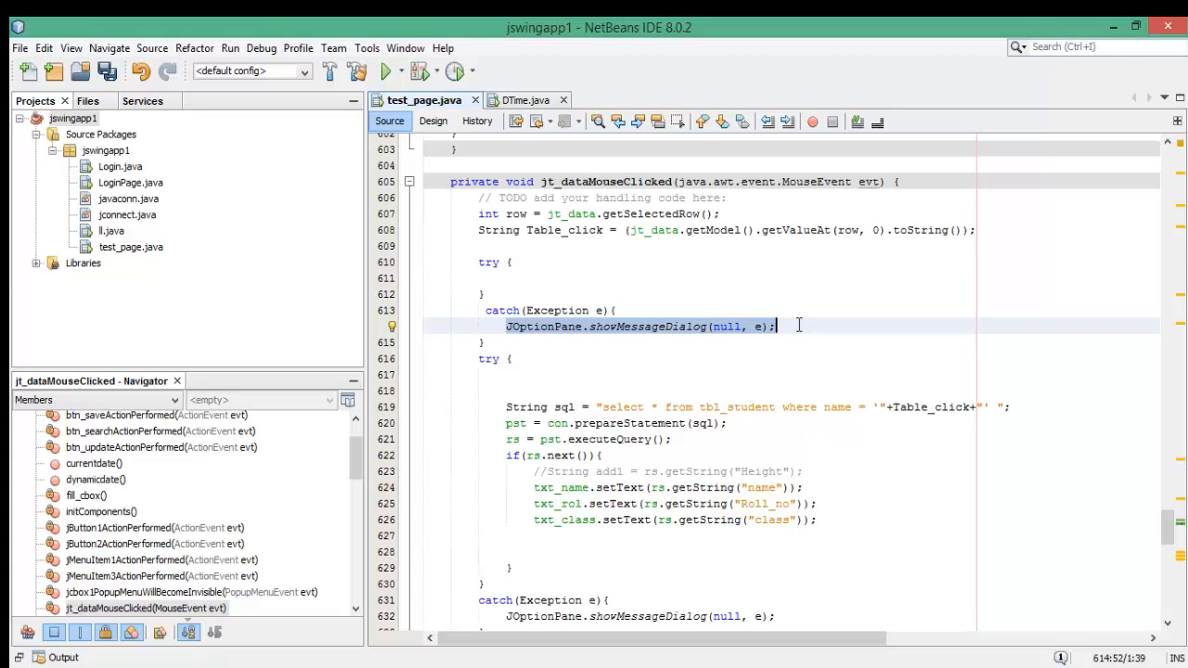
pyautogui.press('Delete')
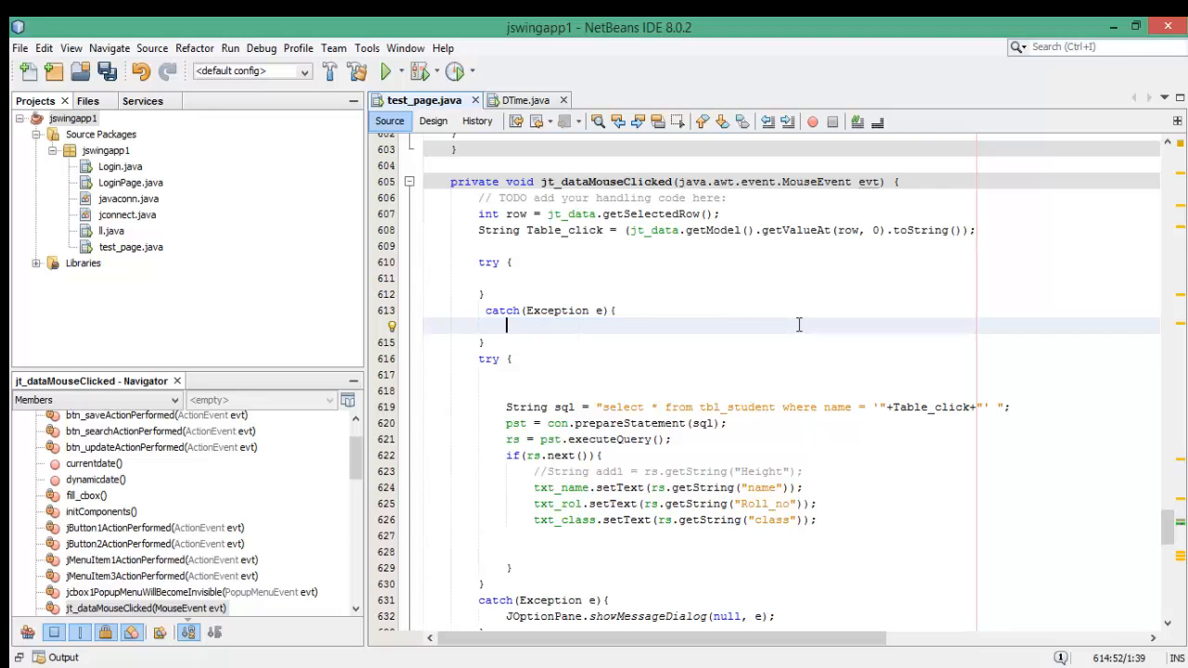
# Make the catch call e.printStackTrace() via code completion and position inside the new try block
pyautogui.write('e.')
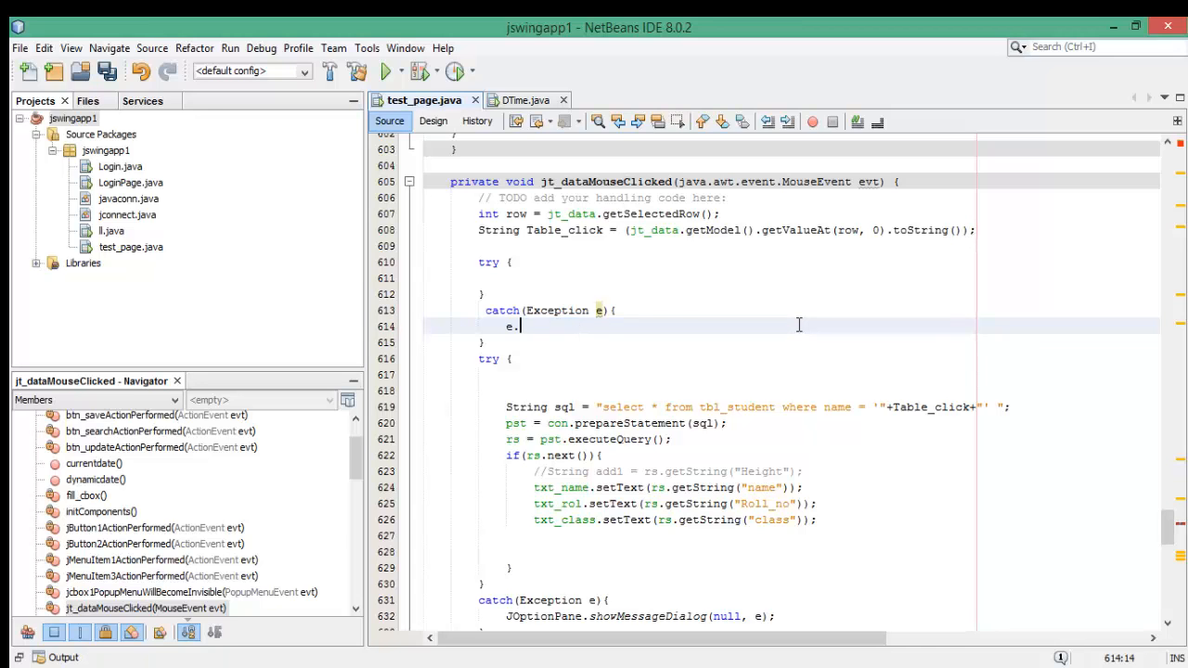
pyautogui.write('.')
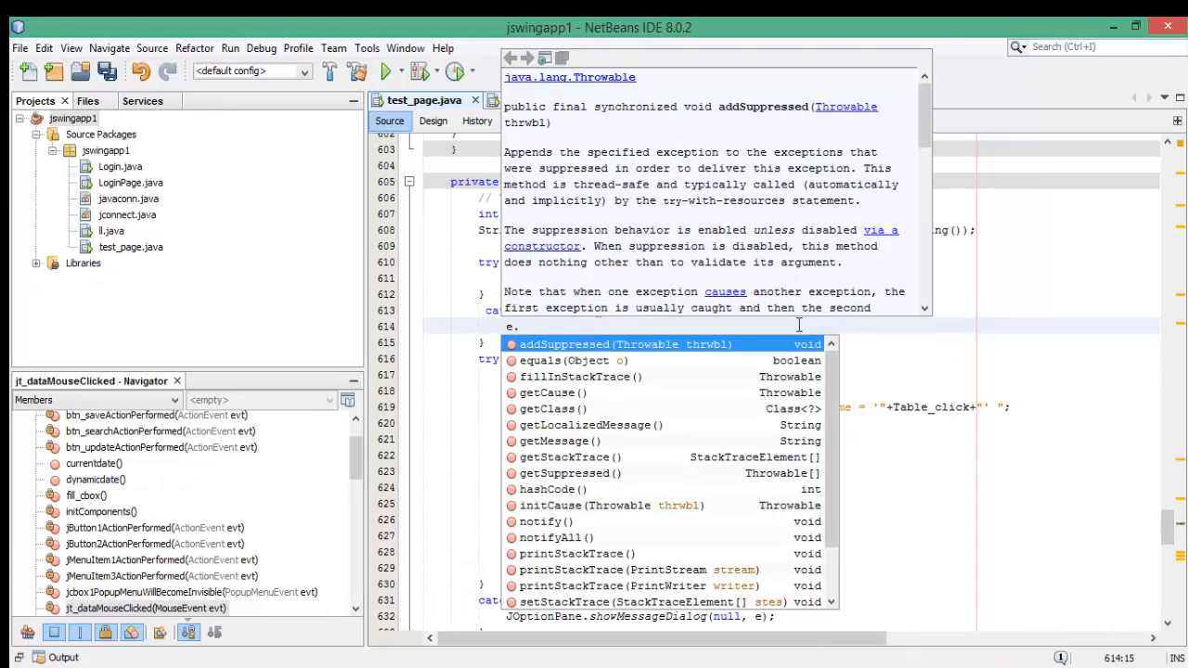
pyautogui.write('prr')
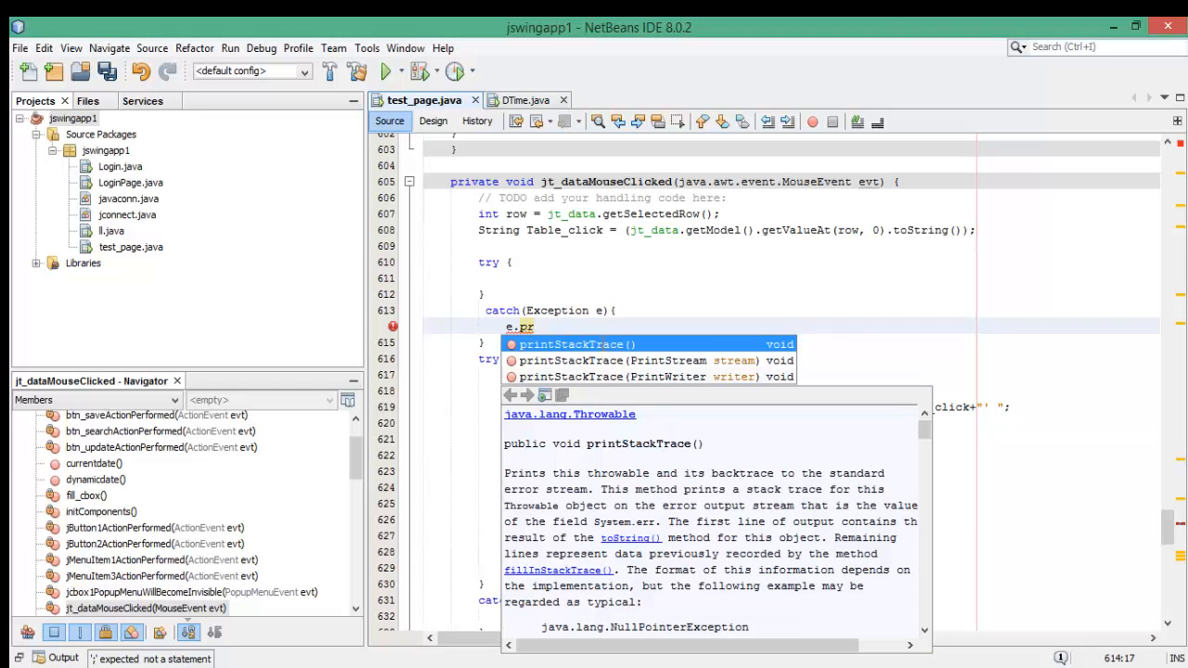
pyautogui.click(576, 343)
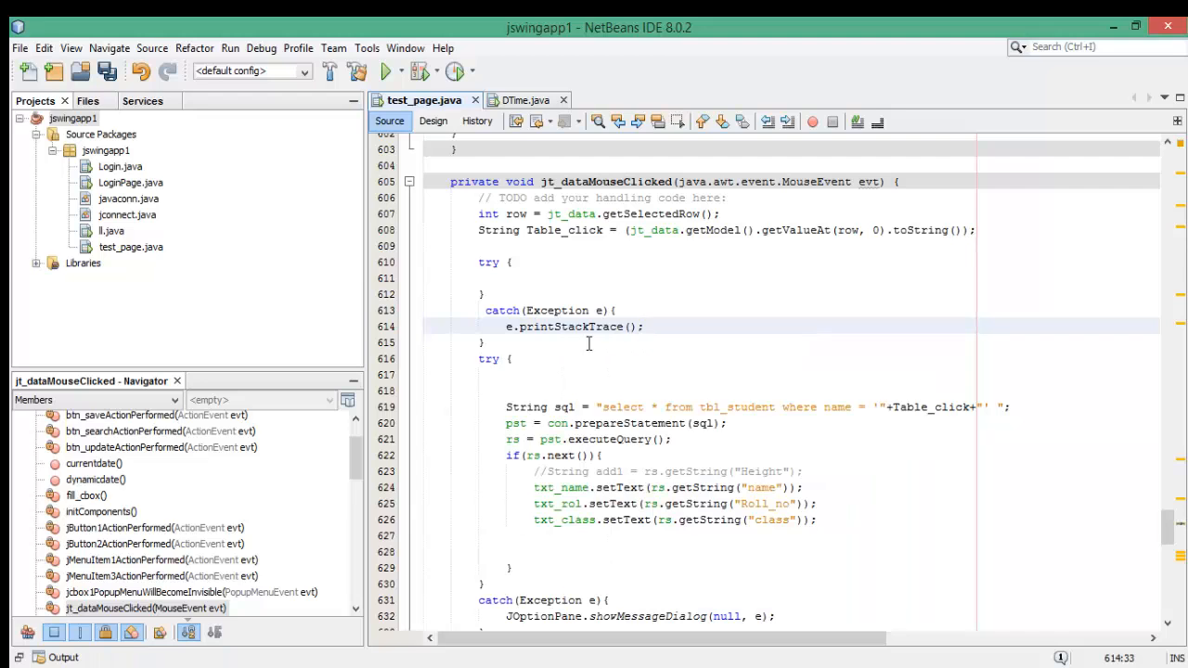
pyautogui.click(505, 279)
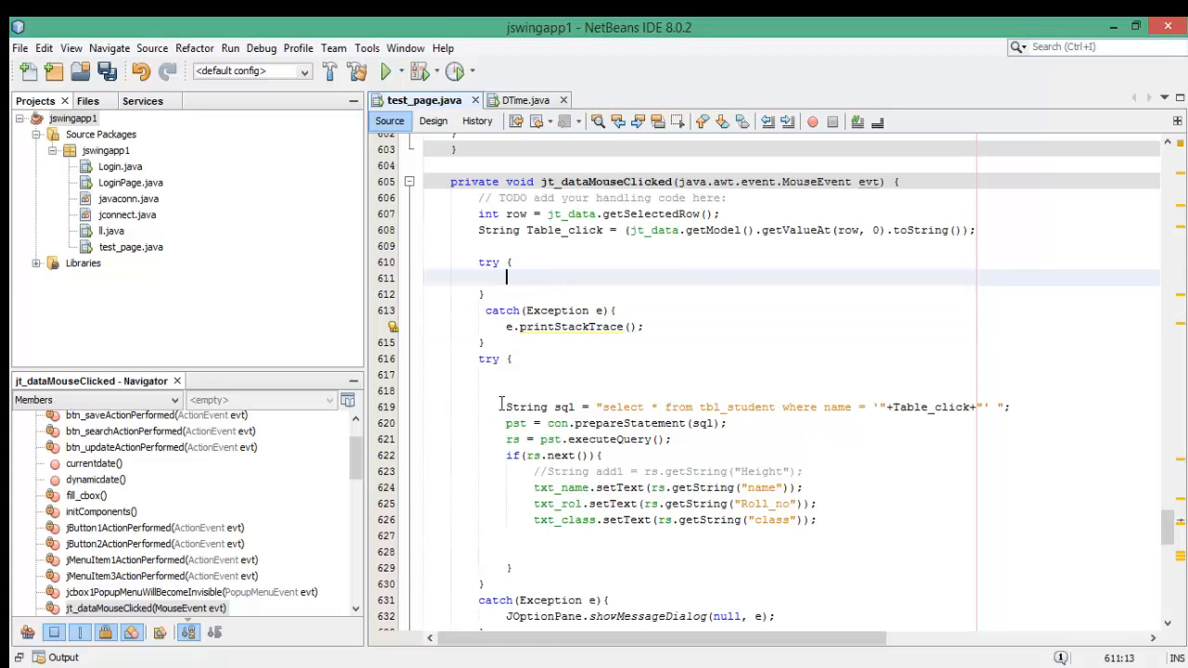
pyautogui.click(505, 407)
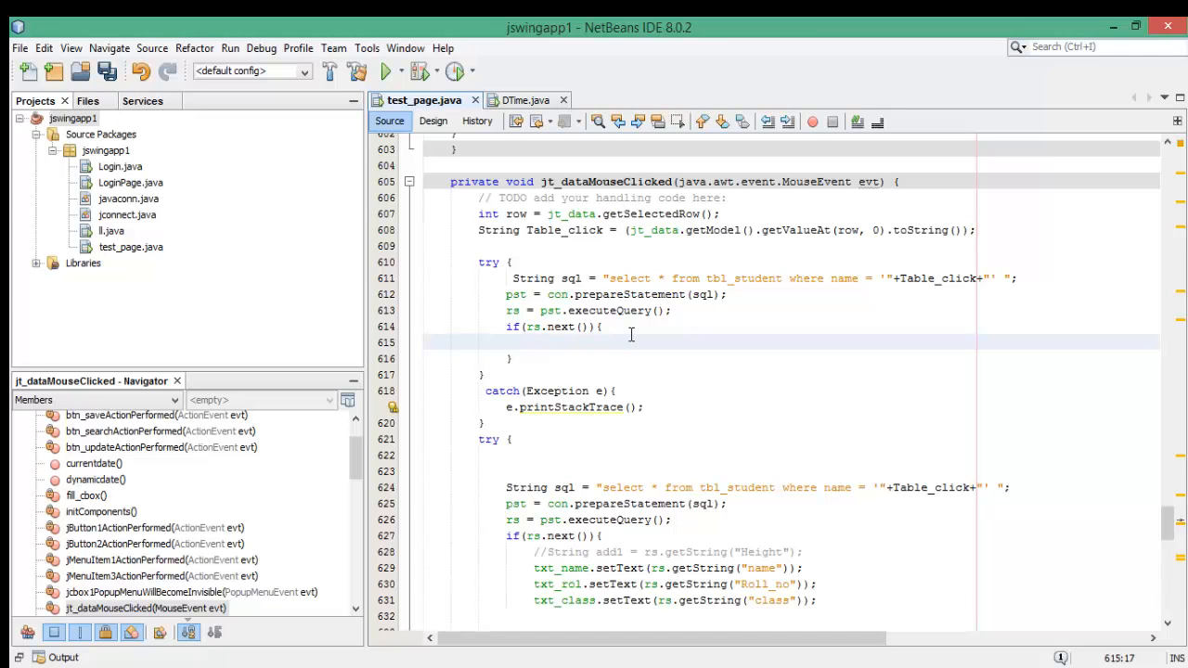
pyautogui.moveTo(557, 287)
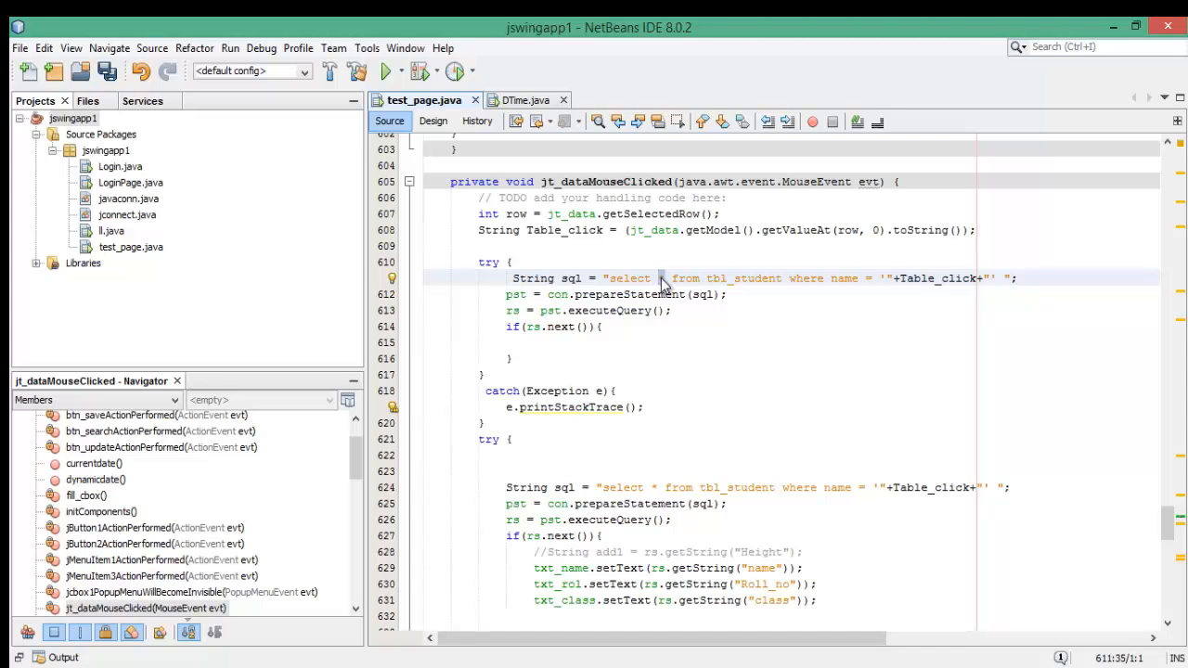
# Change the SQL string to select image from tbl_student for the clicked name, leaving a blank line inside if(rs.next())
pyautogui.click(659, 279)
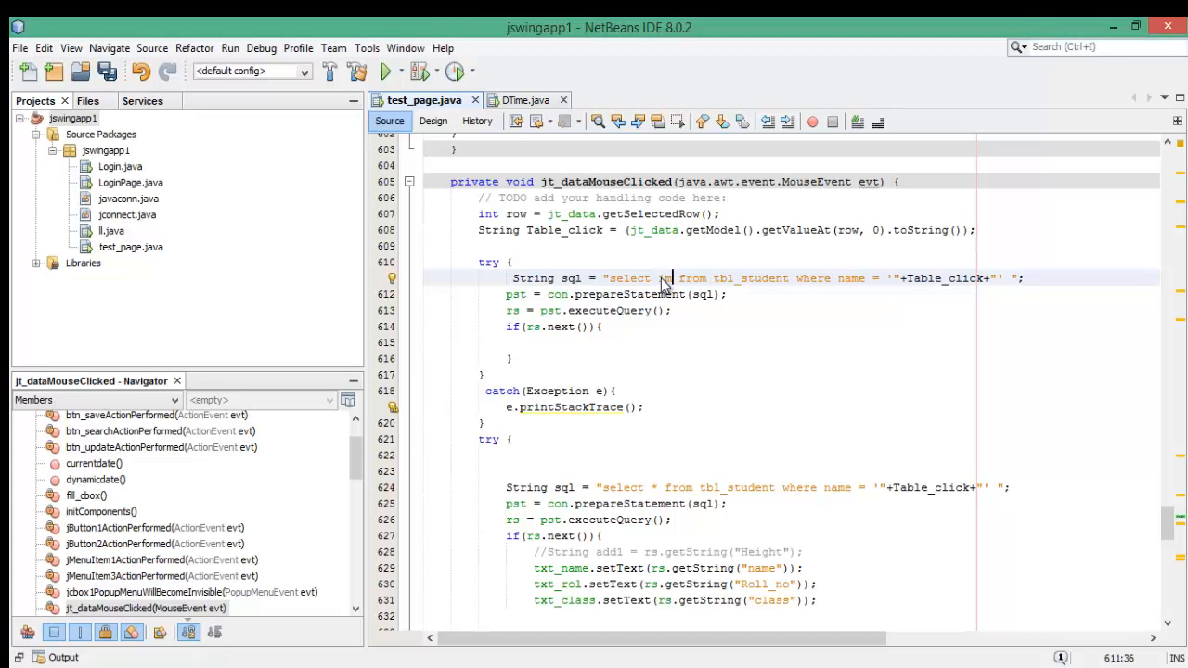
pyautogui.write('image')
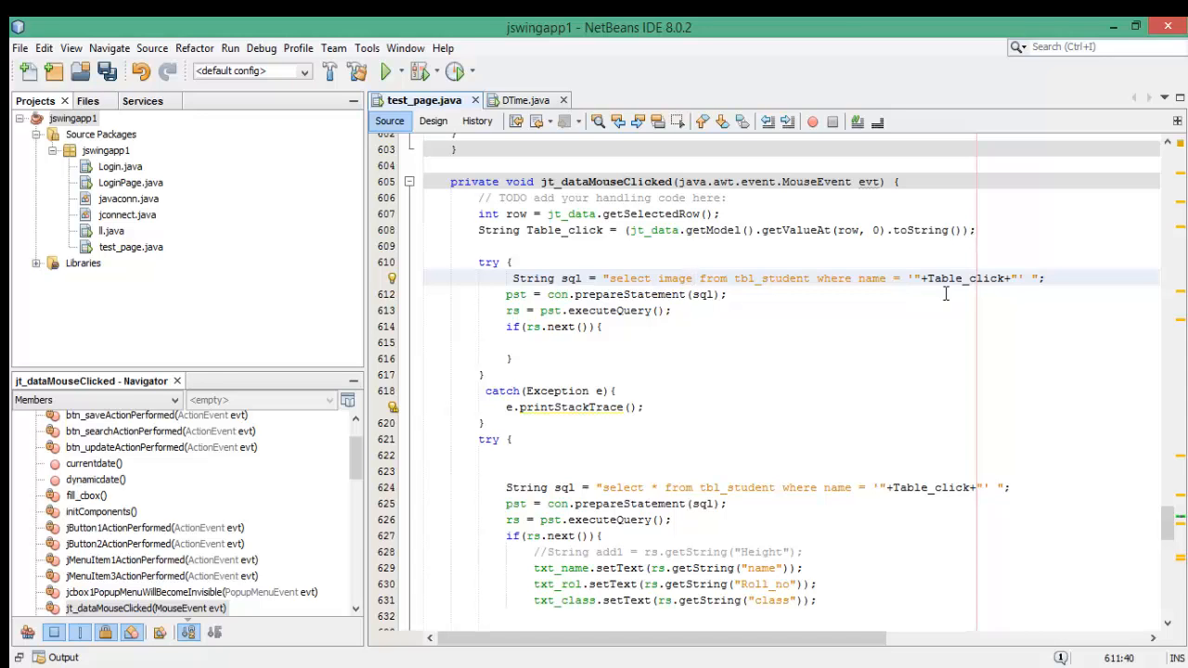
pyautogui.click(691, 279)
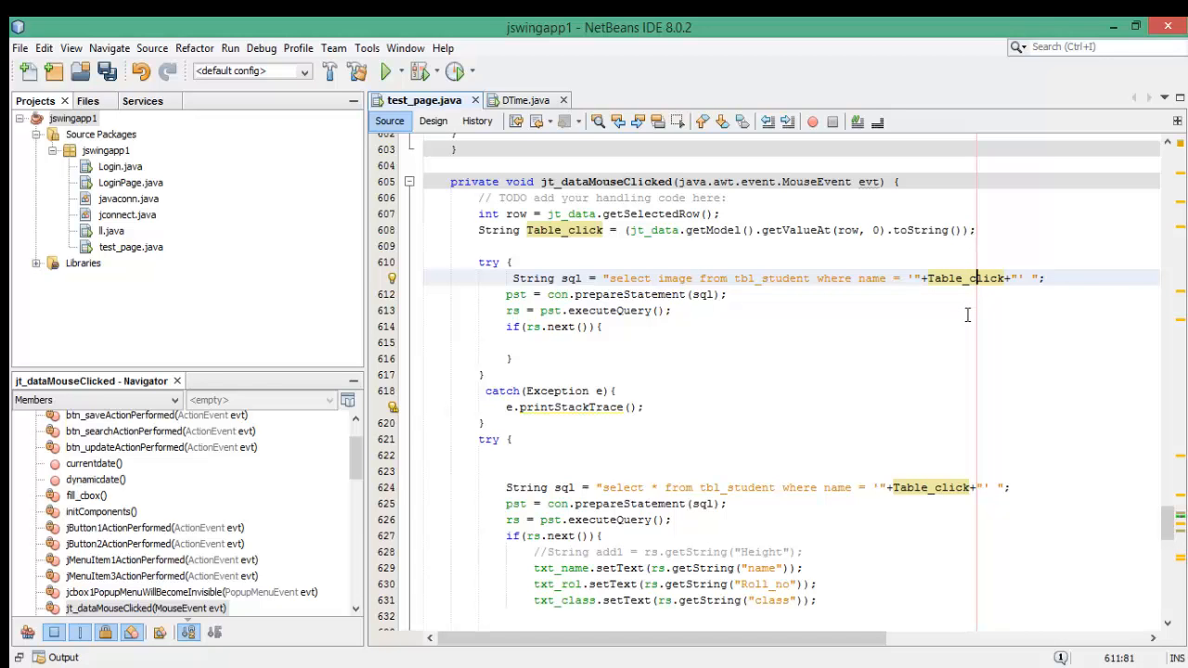
pyautogui.moveTo(950, 303)
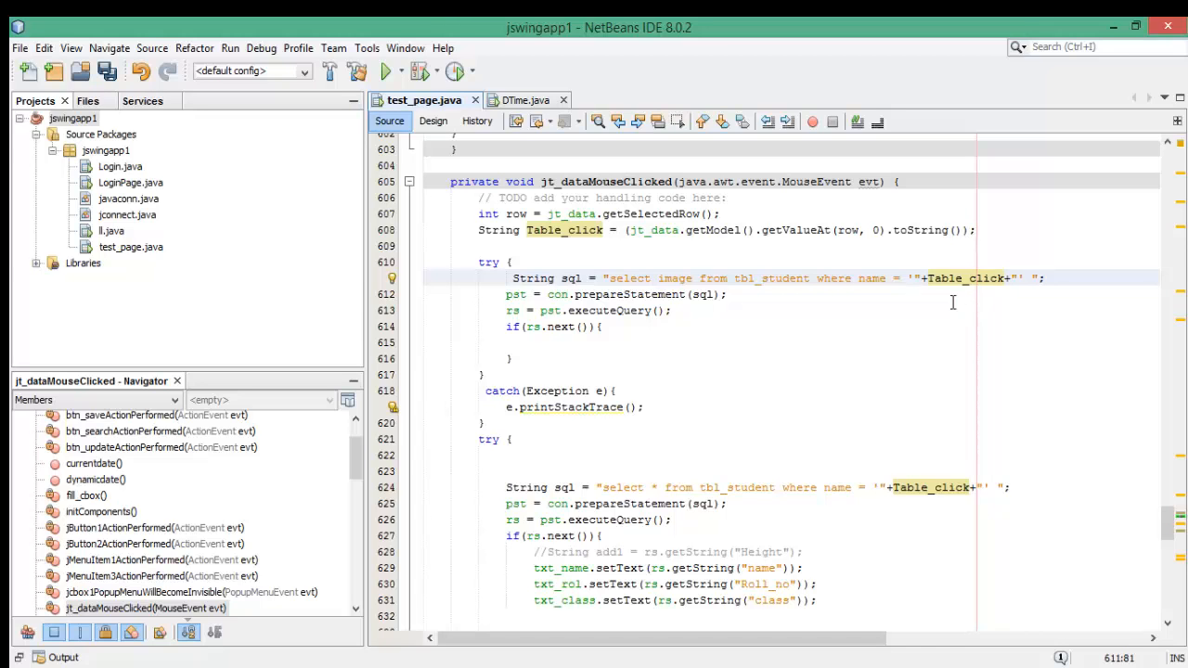
pyautogui.click(730, 294)
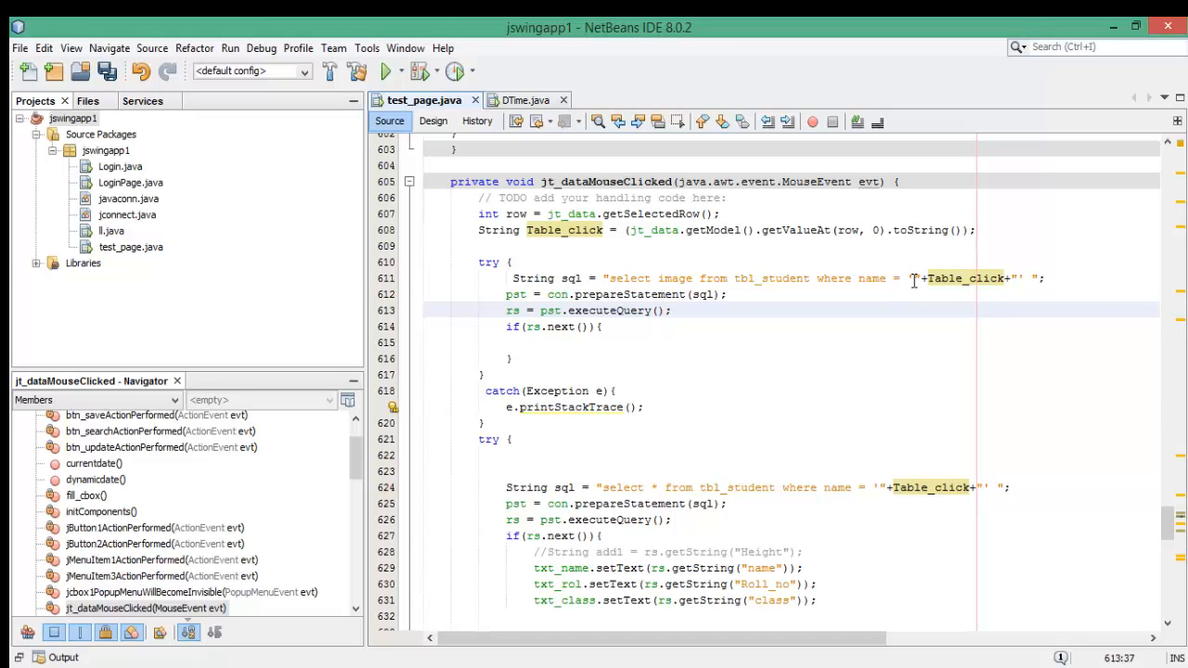
pyautogui.moveTo(930, 278)
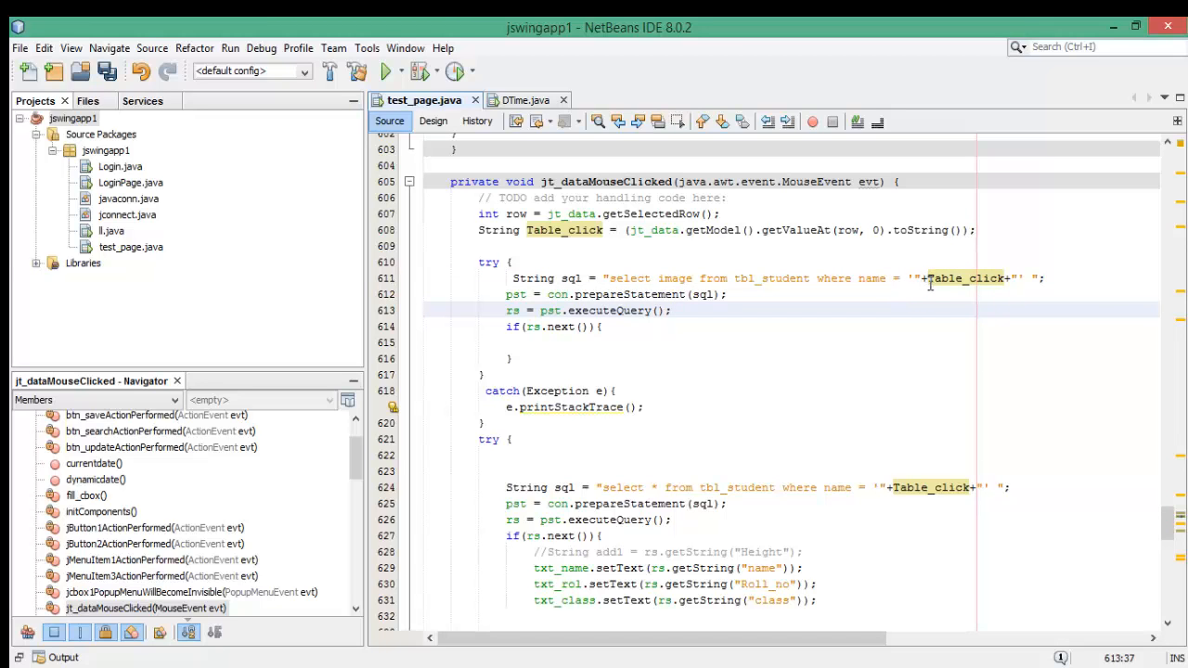
pyautogui.moveTo(820, 302)
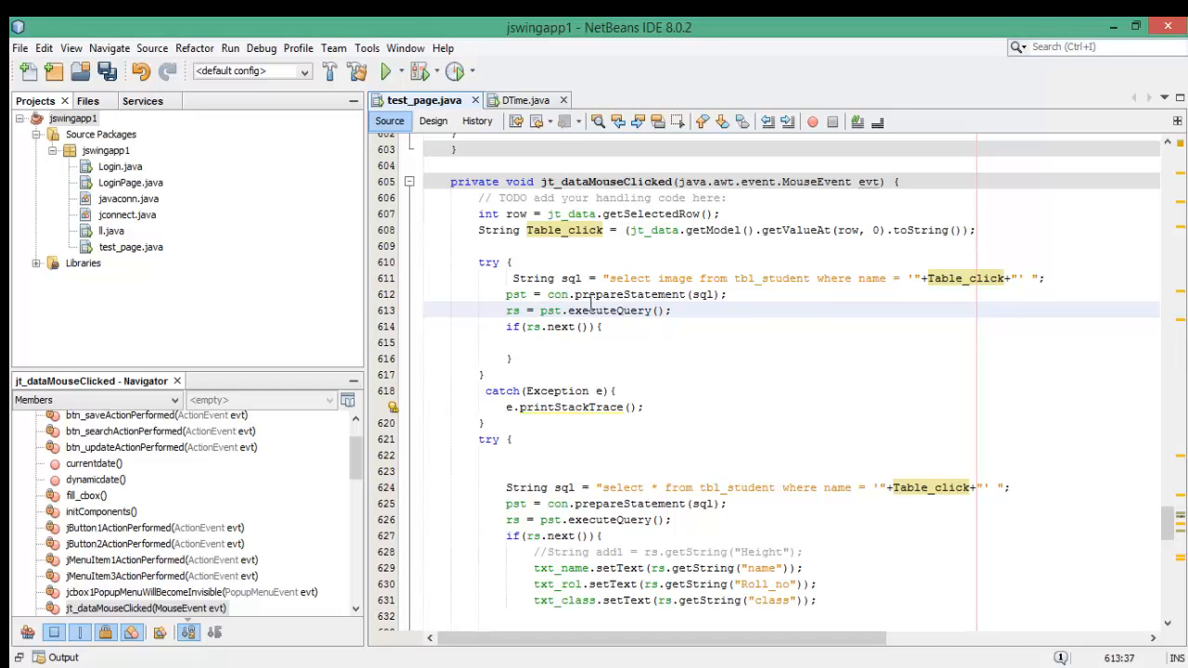
pyautogui.click(704, 293)
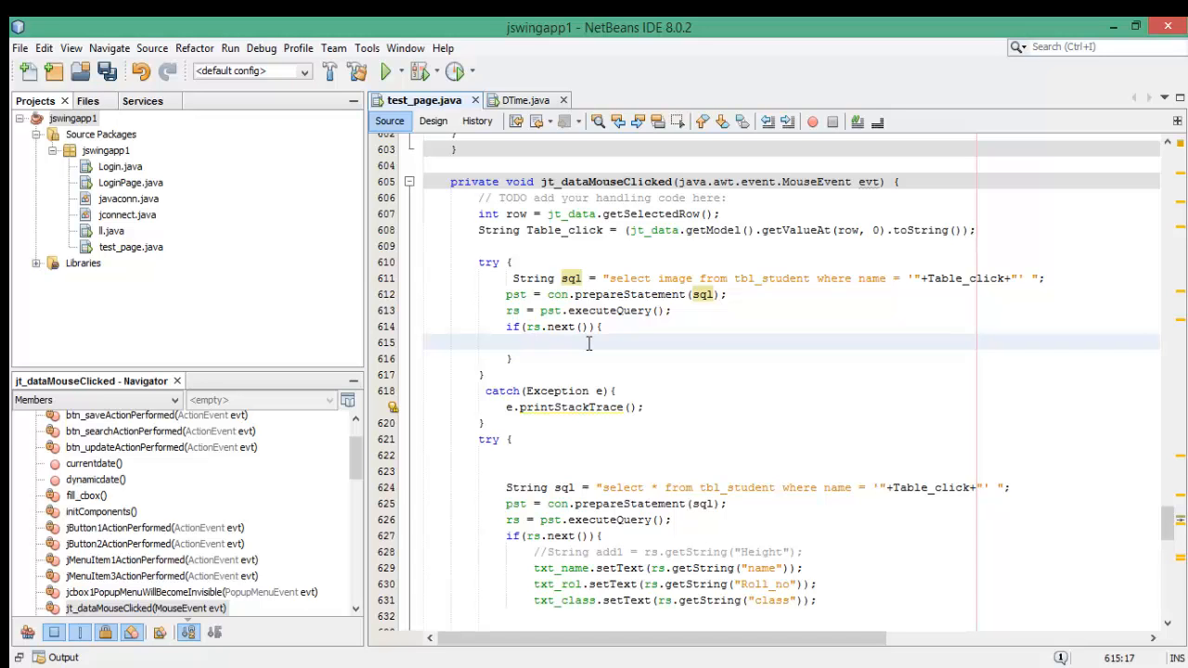
pyautogui.click(534, 342)
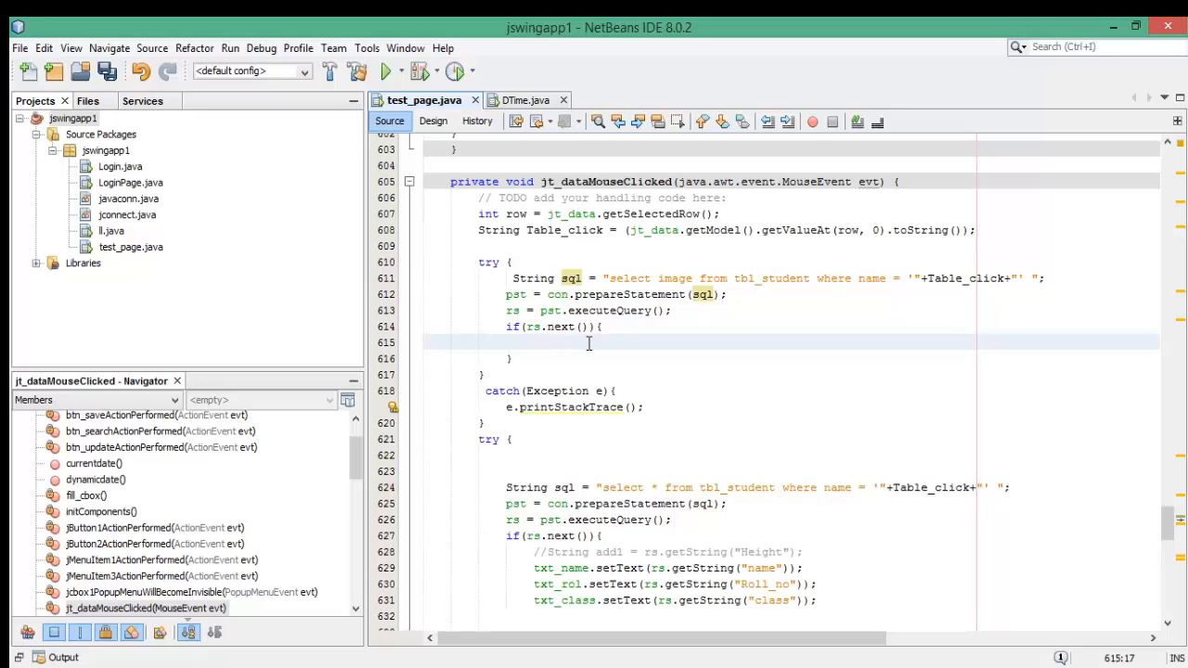
# Start the line byte[] imagedata = rs.get inside if(rs.next()), bringing up code completion
pyautogui.write('b')
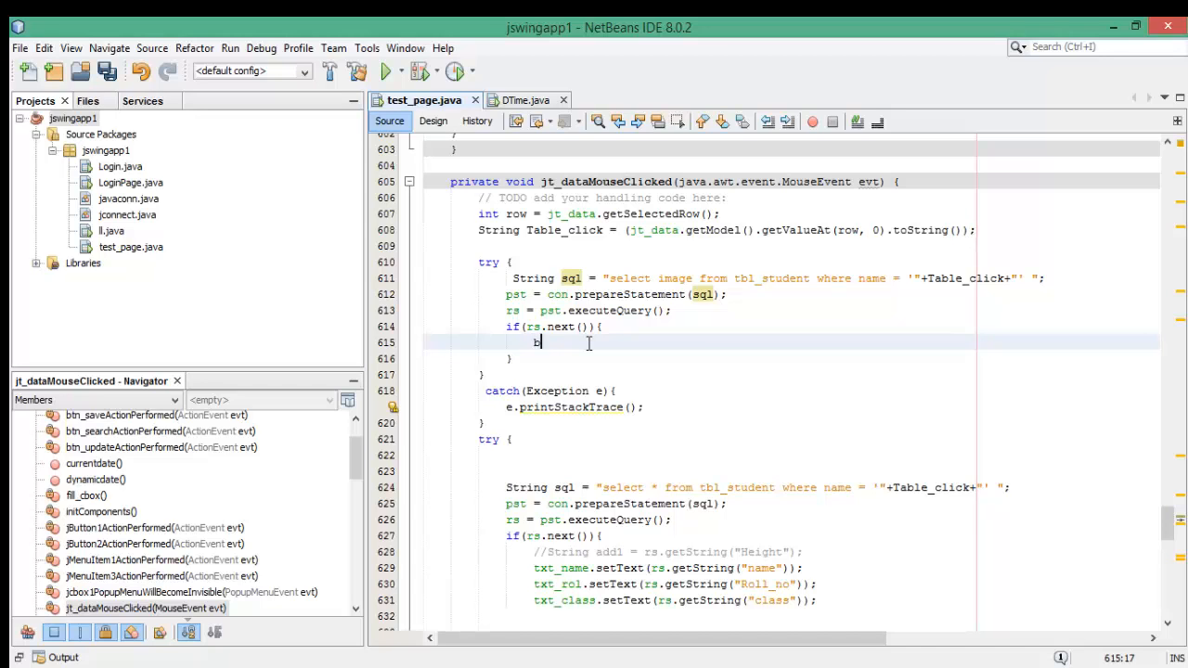
pyautogui.write('yte')
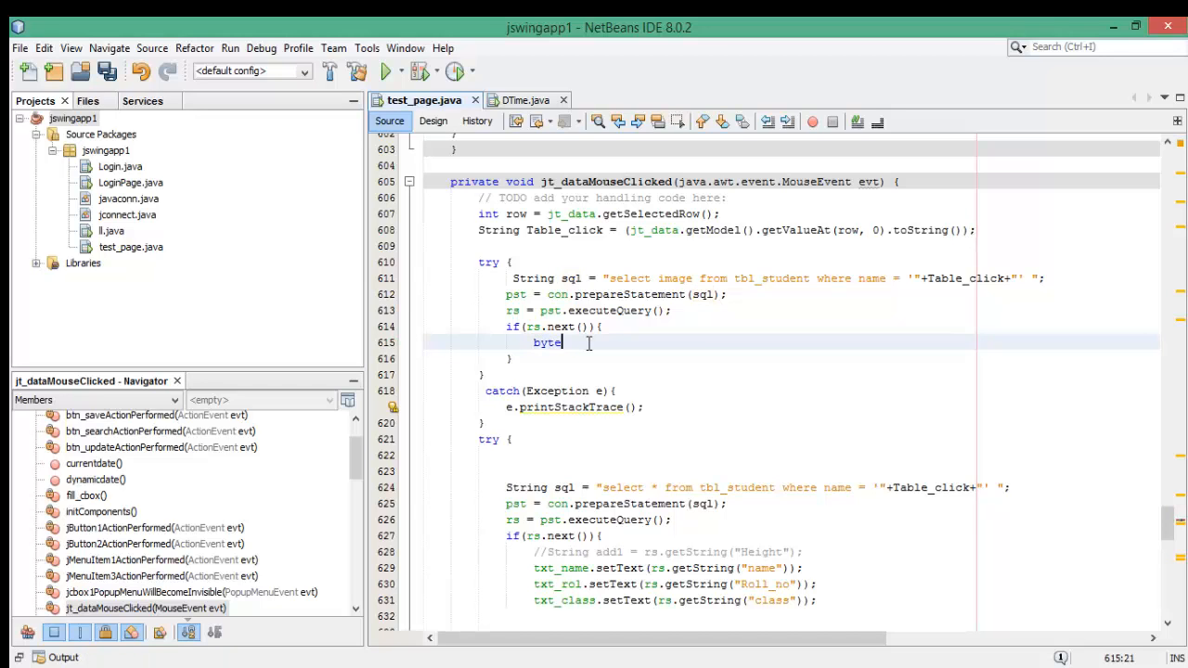
pyautogui.write('[]')
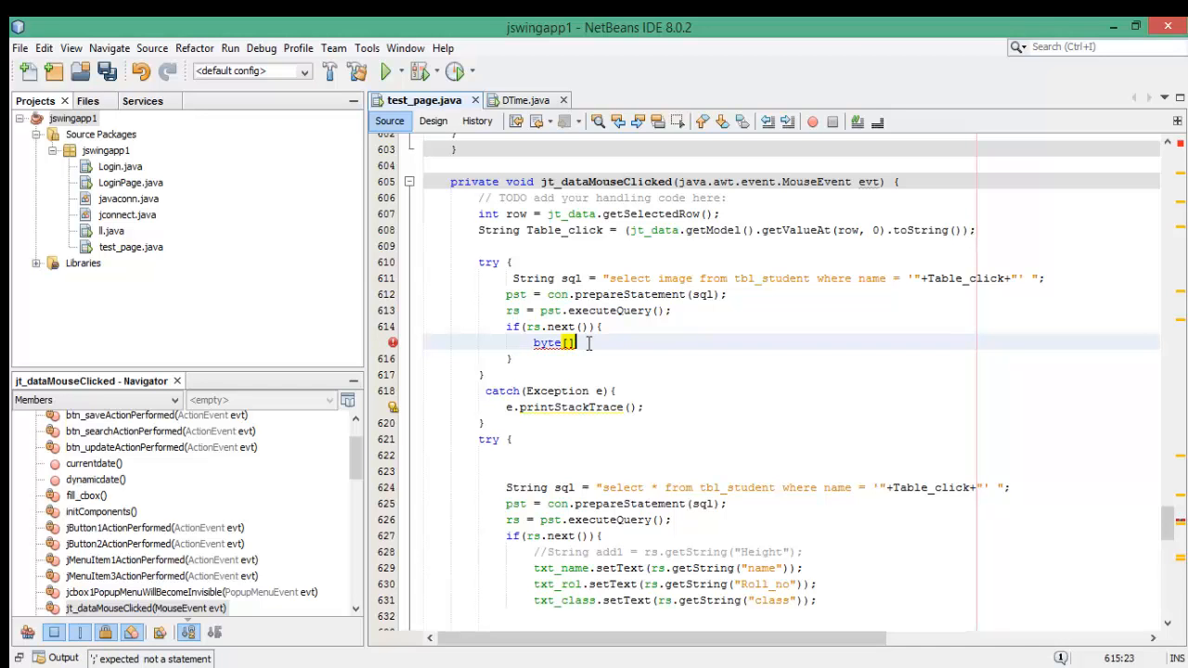
pyautogui.write('i')
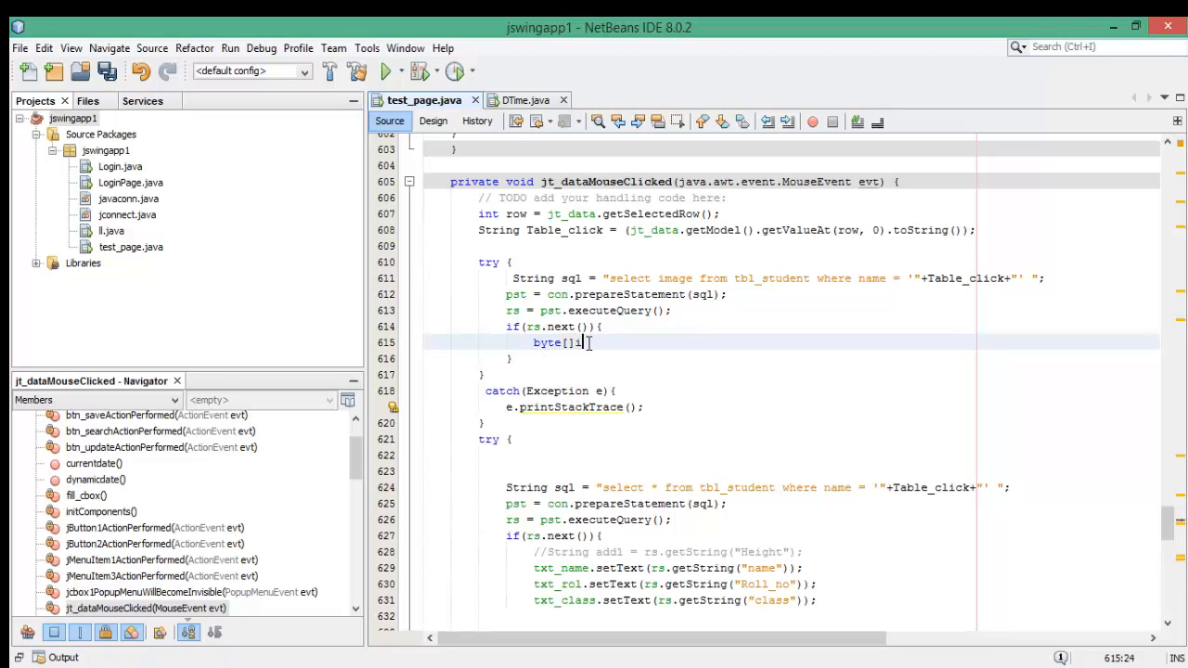
pyautogui.write('image')
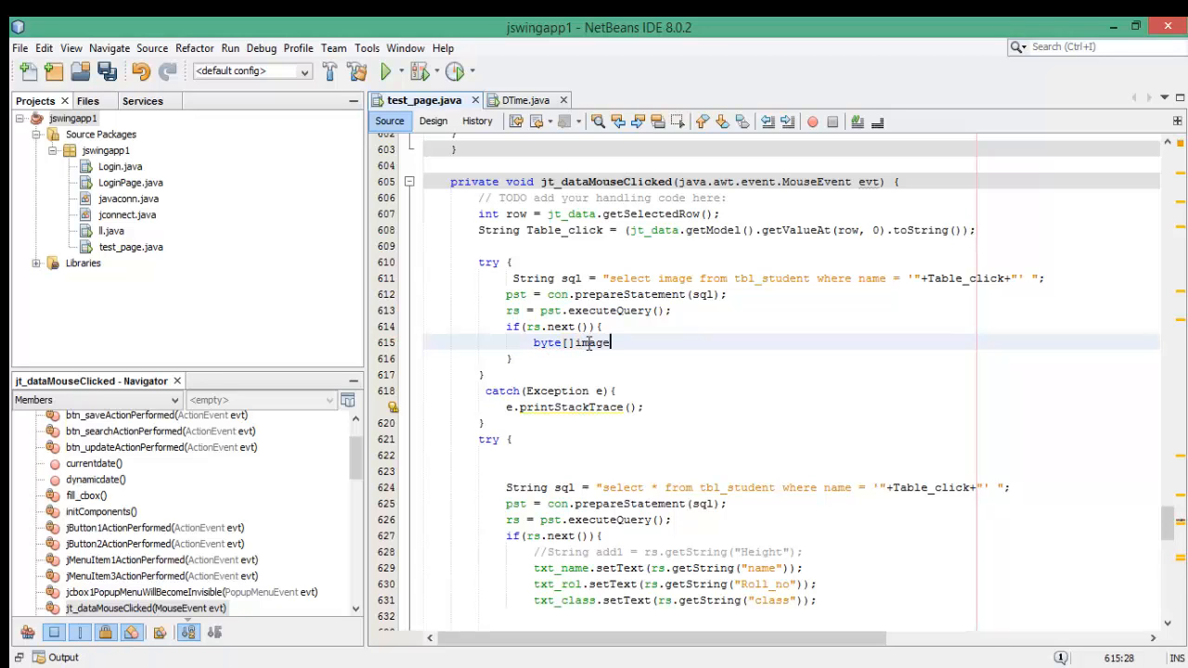
pyautogui.write('data =')
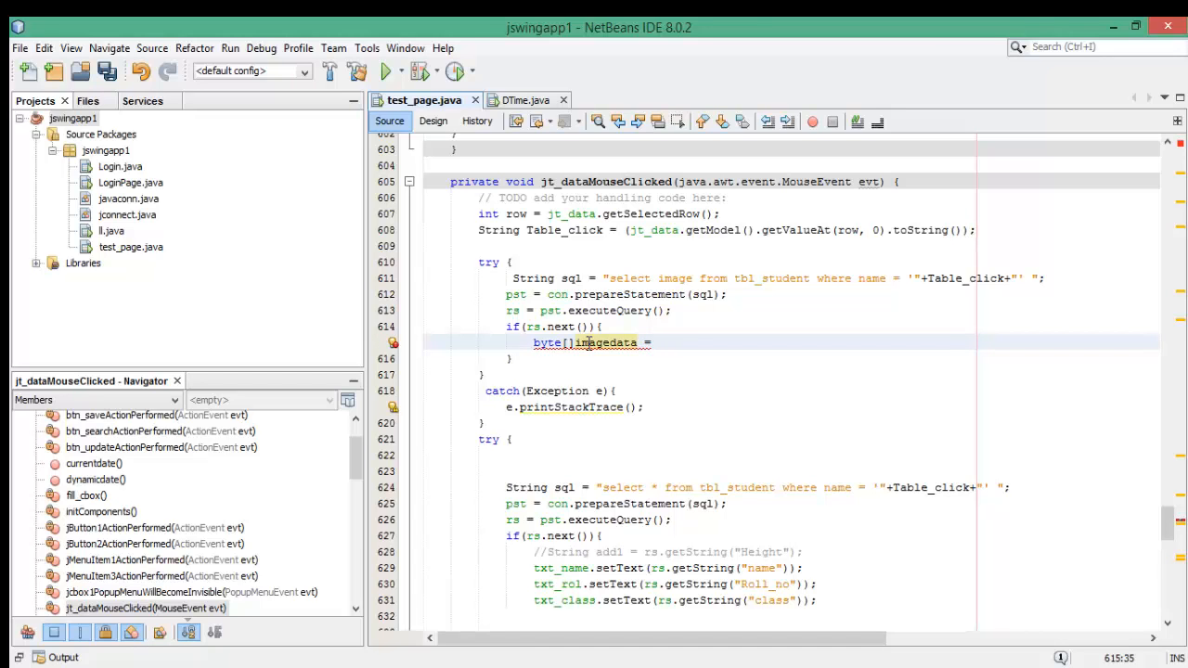
pyautogui.click(654, 342)
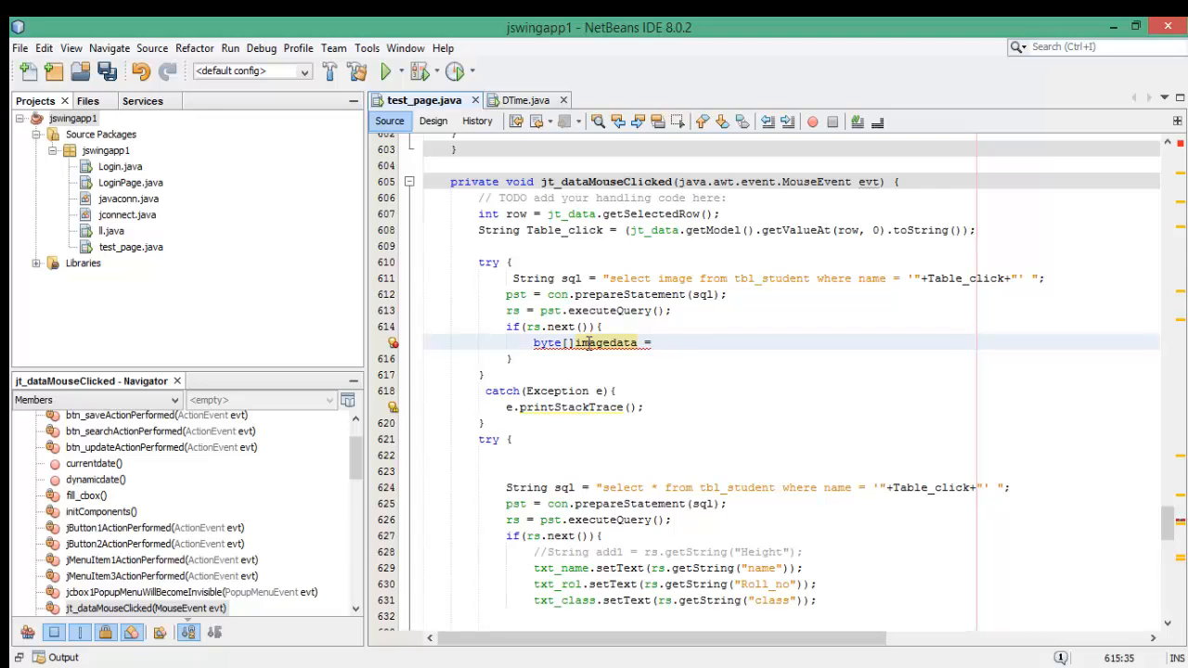
pyautogui.write('rs.')
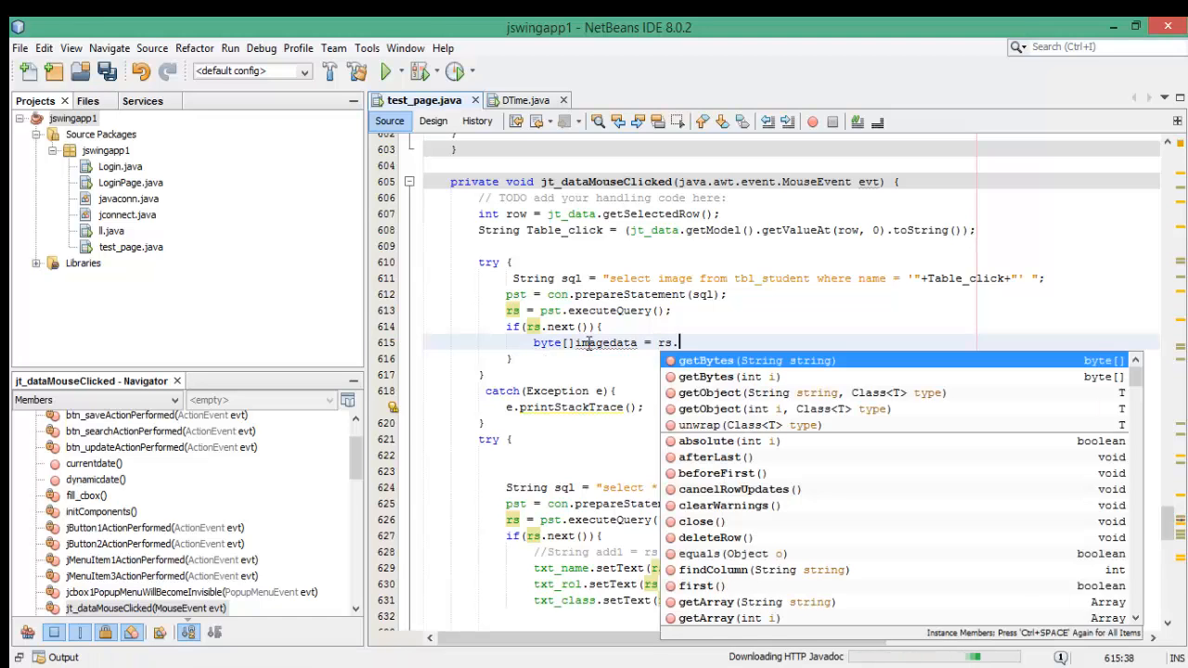
pyautogui.write('get')
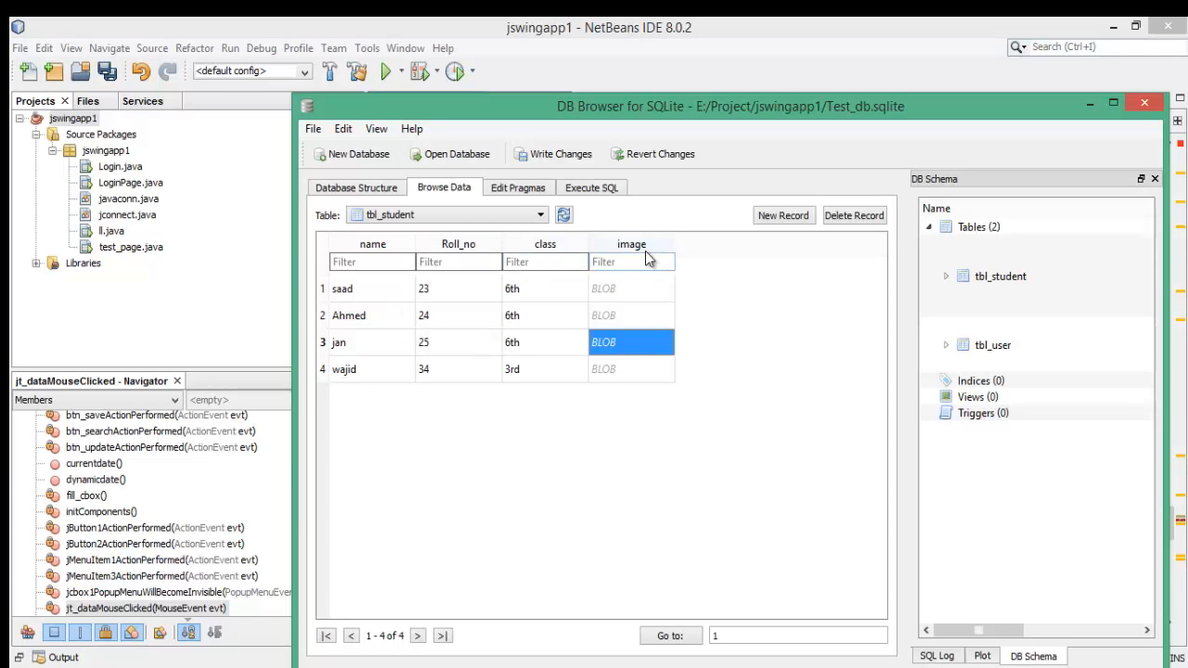
pyautogui.moveTo(535, 462)
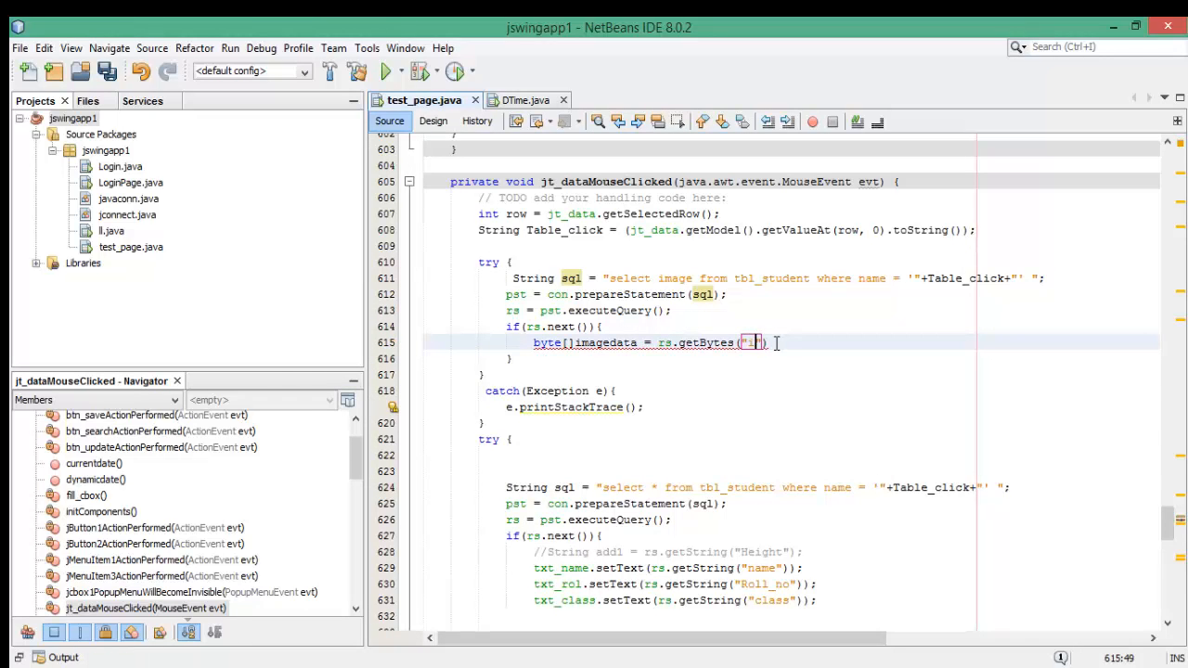
# Finish imagedata as rs.getBytes("image") and begin ImageIcon formate = on the next line
pyautogui.write('image')
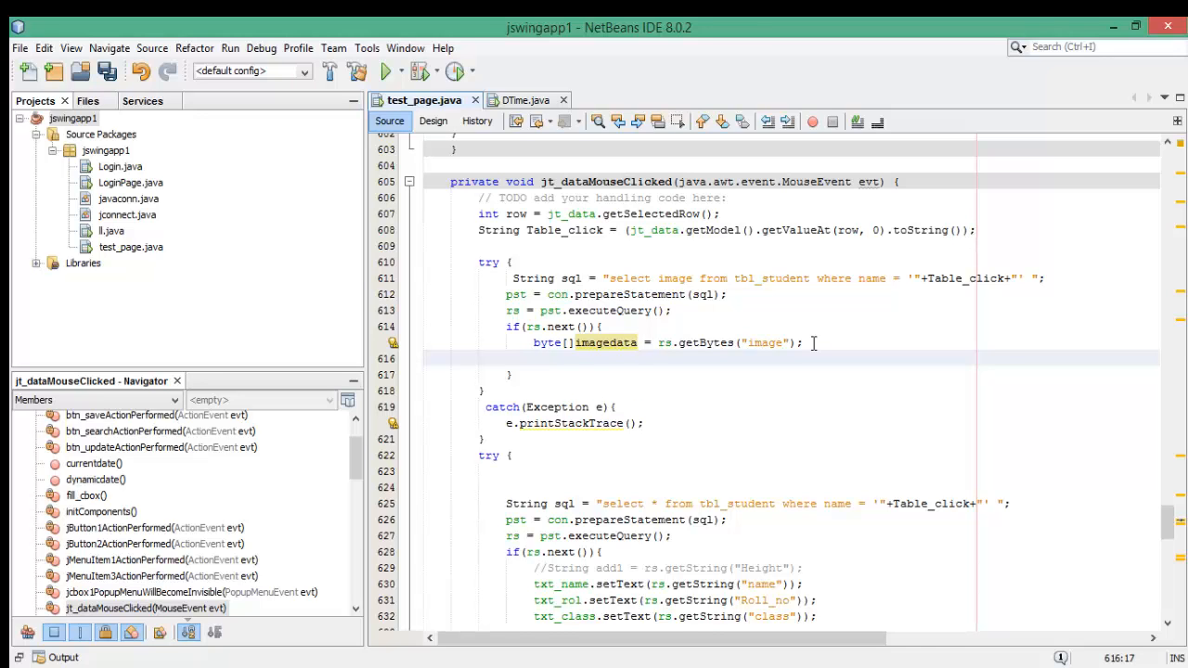
pyautogui.write('i')
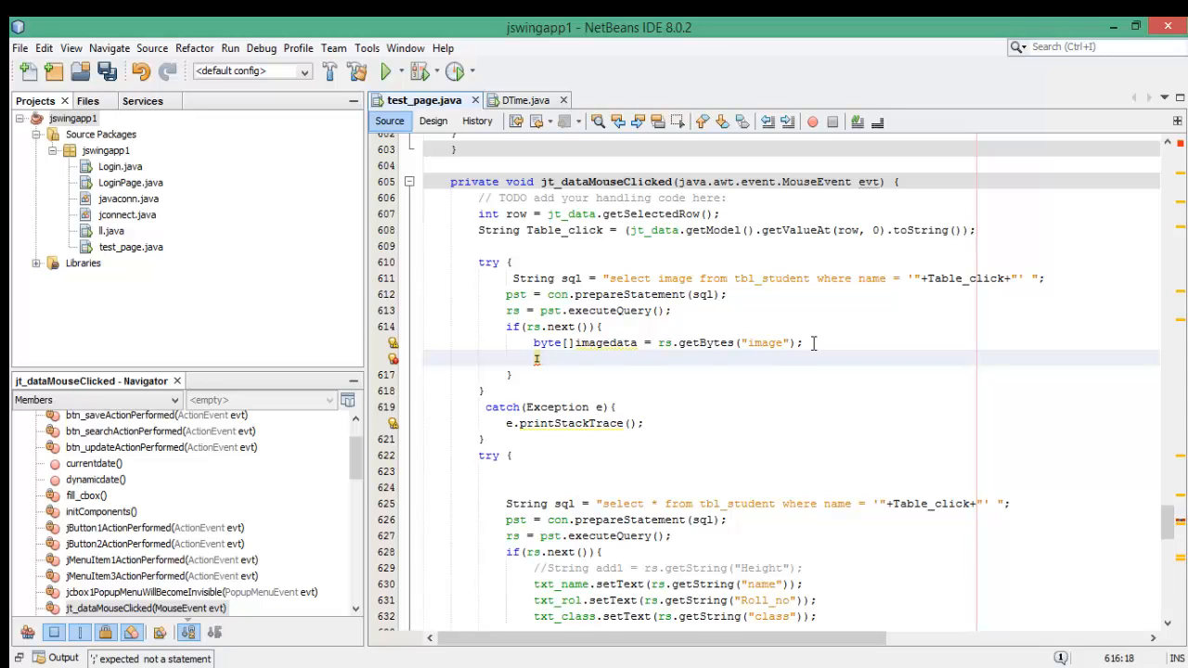
pyautogui.write('Image')
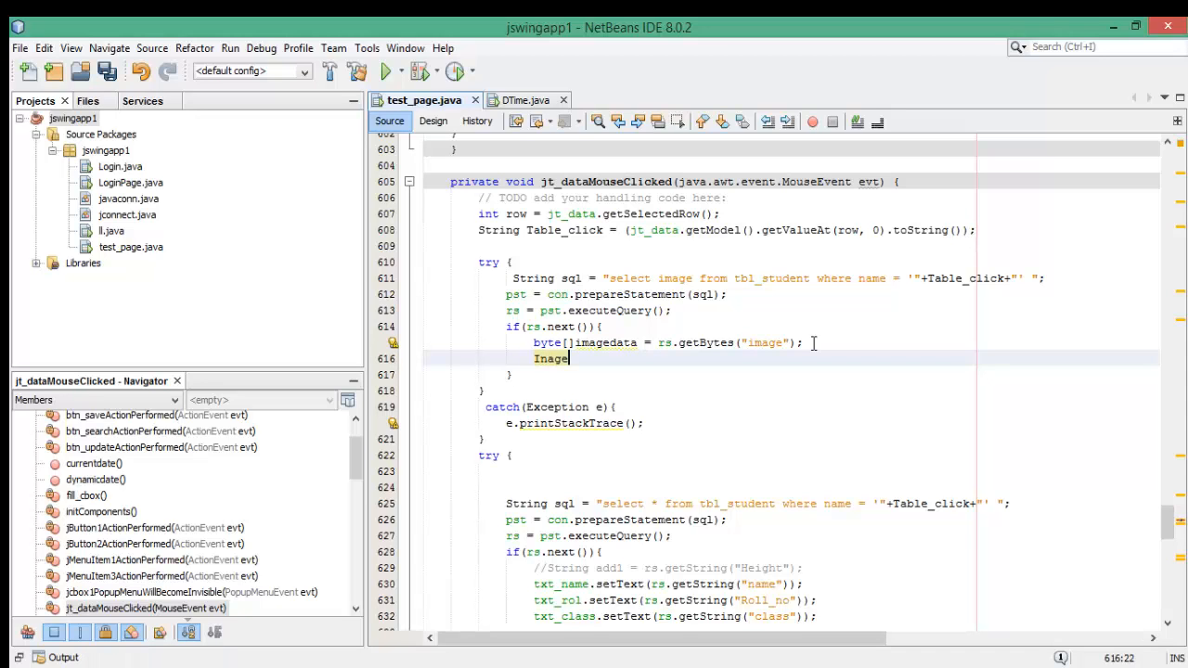
pyautogui.write('Icon')
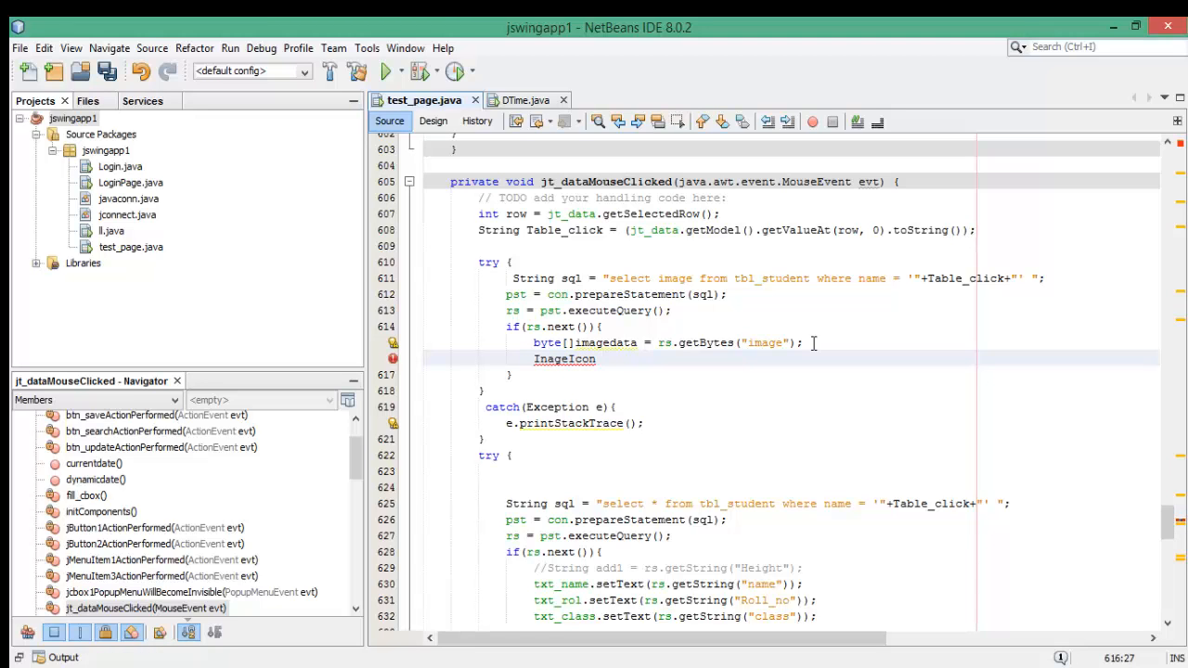
pyautogui.write('formate')
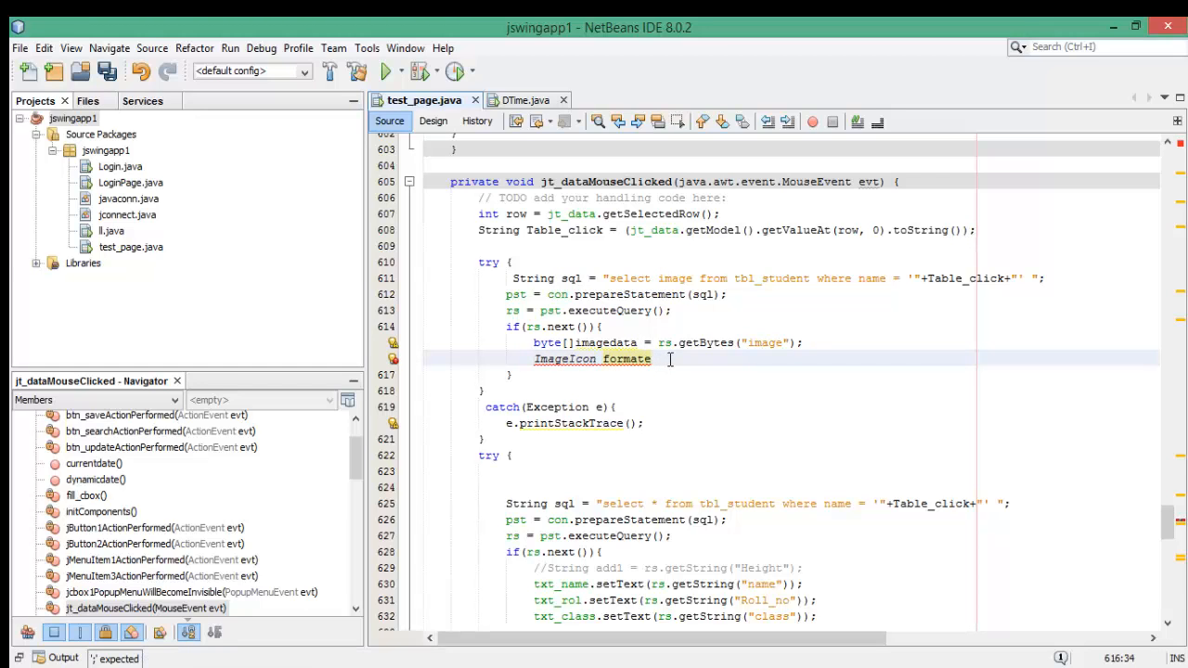
pyautogui.write('=')
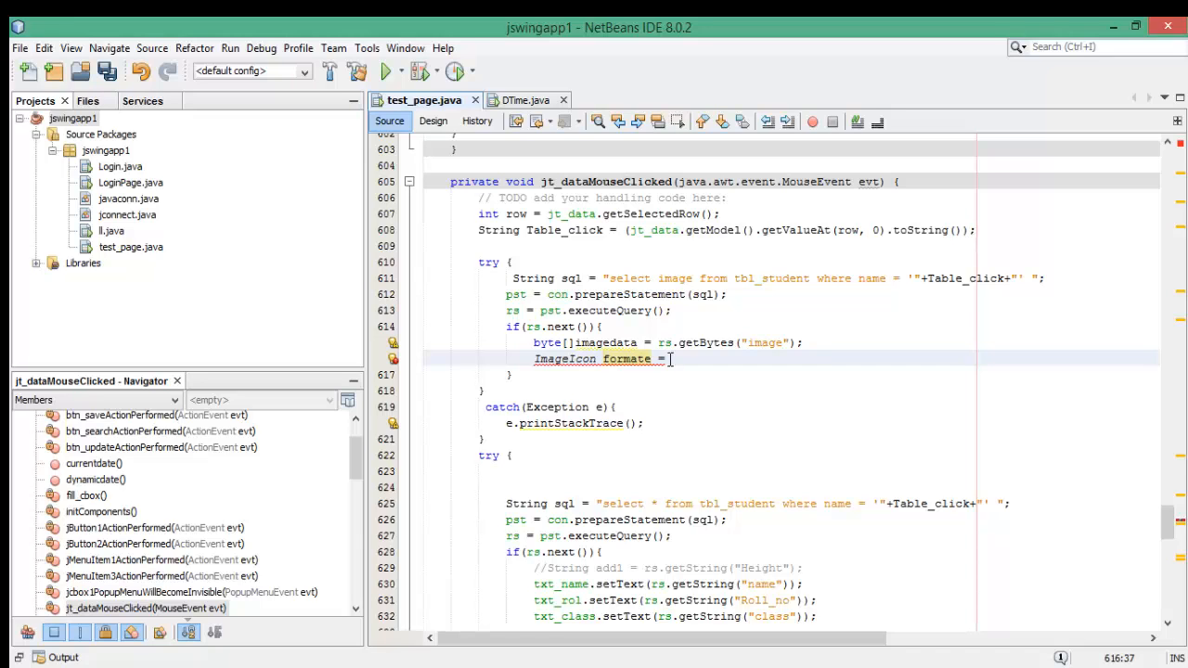
# Complete the statement as new ImageIcon(imagedata)
pyautogui.write('new')
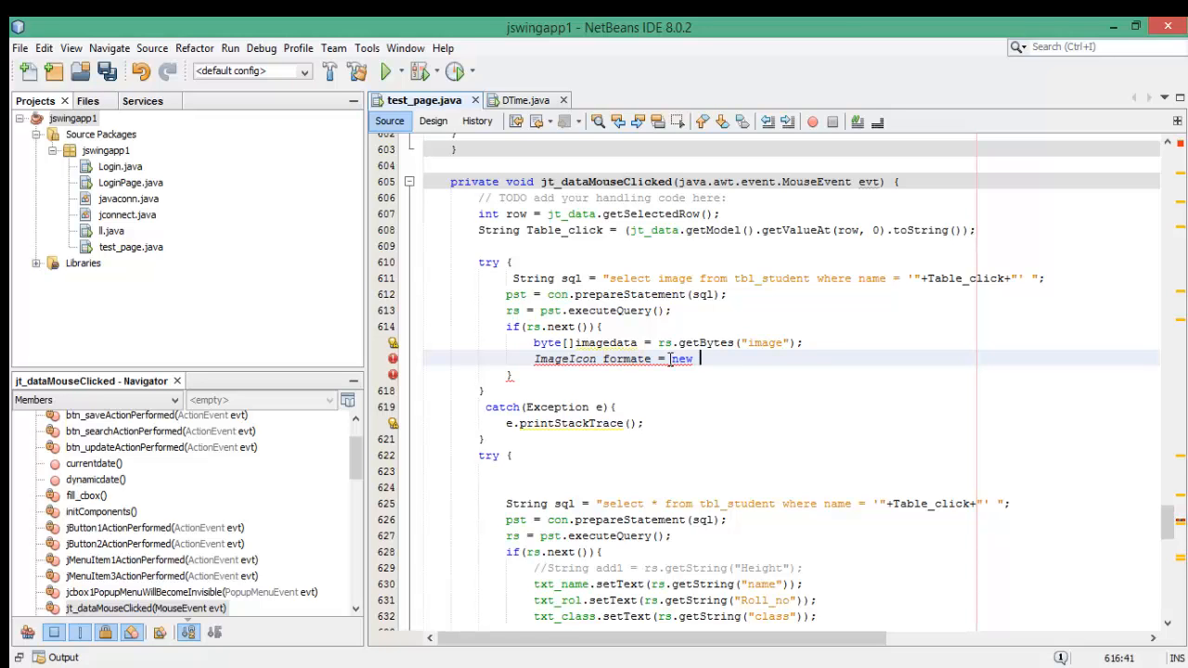
pyautogui.write('Image')
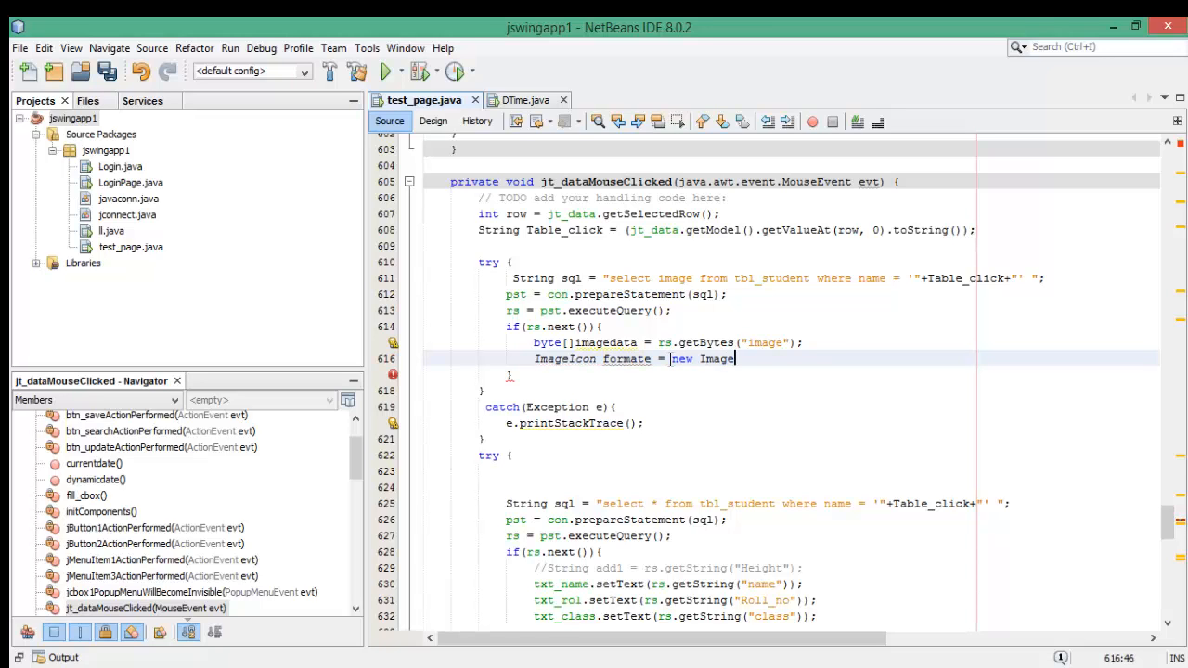
pyautogui.write('con')
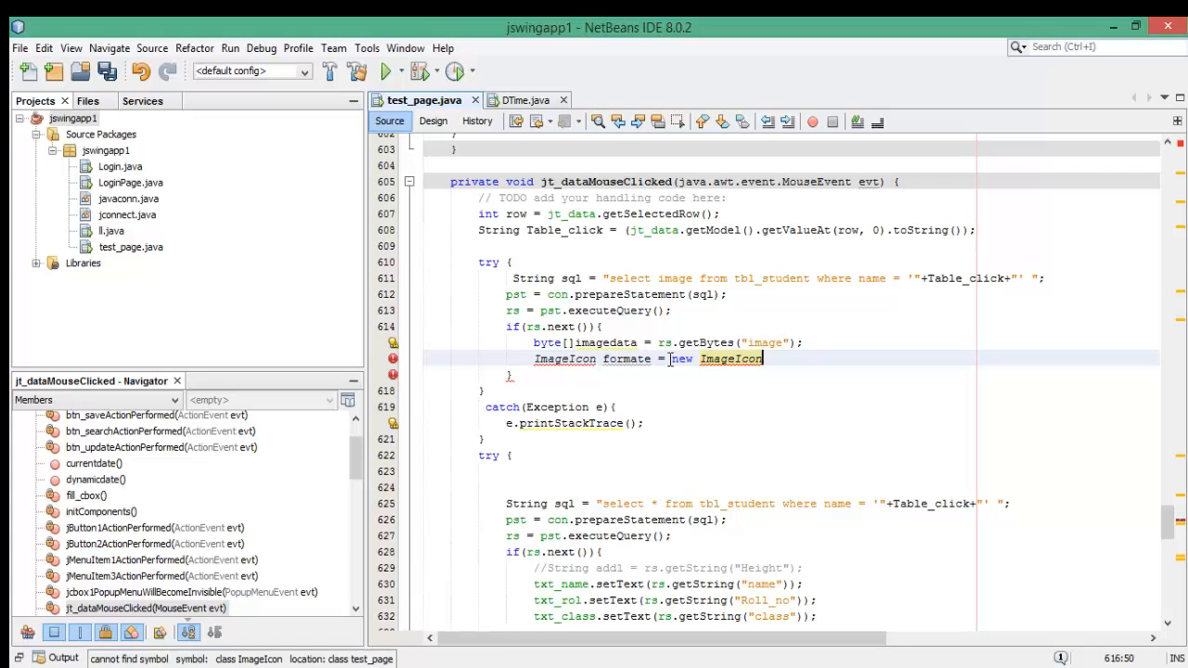
pyautogui.write('()')
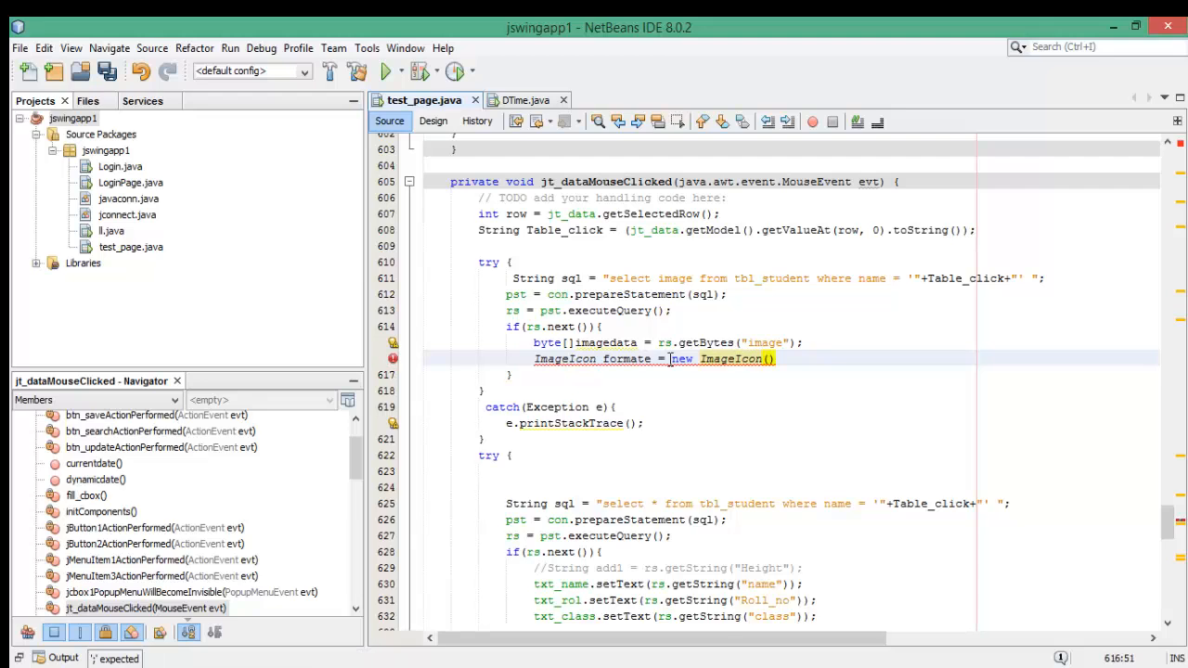
pyautogui.write('imagedata')
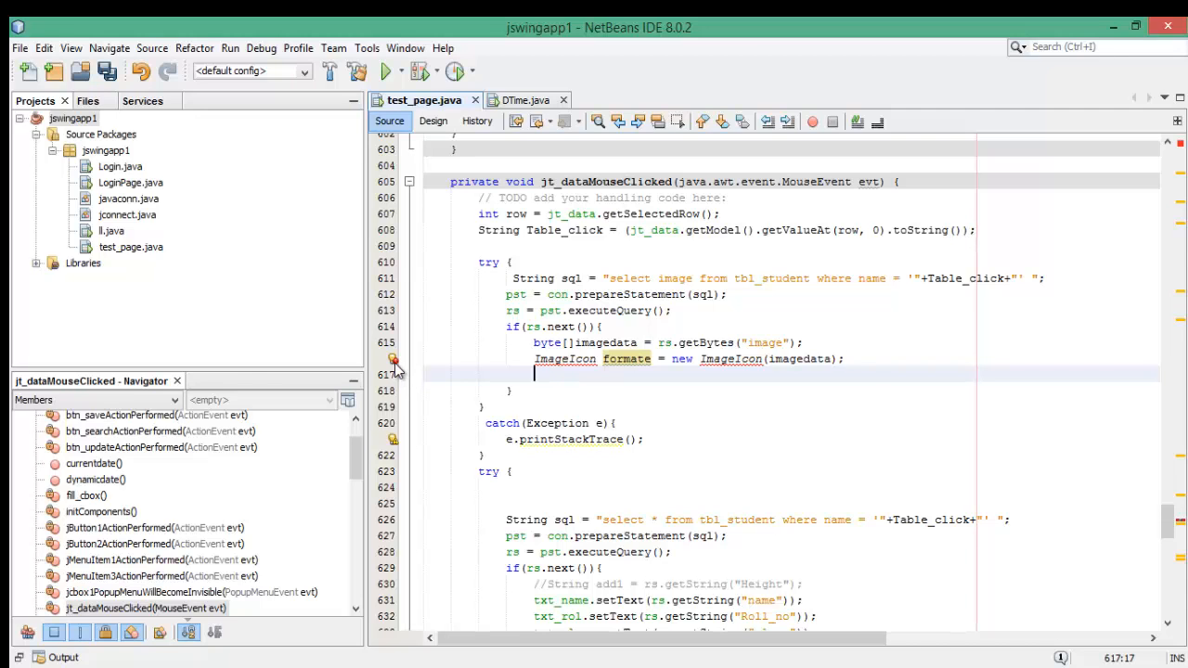
# Import javax.swing.ImageIcon via the error hint, check the form in Design view, and return to Source
pyautogui.click(394, 360)
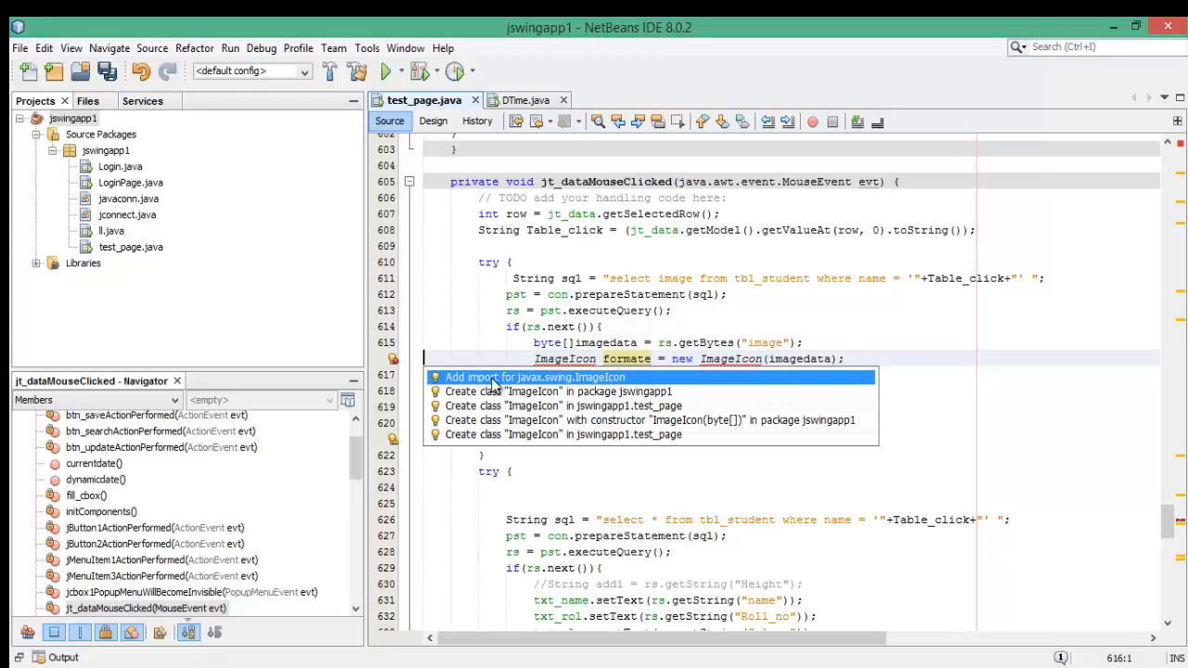
pyautogui.click(535, 377)
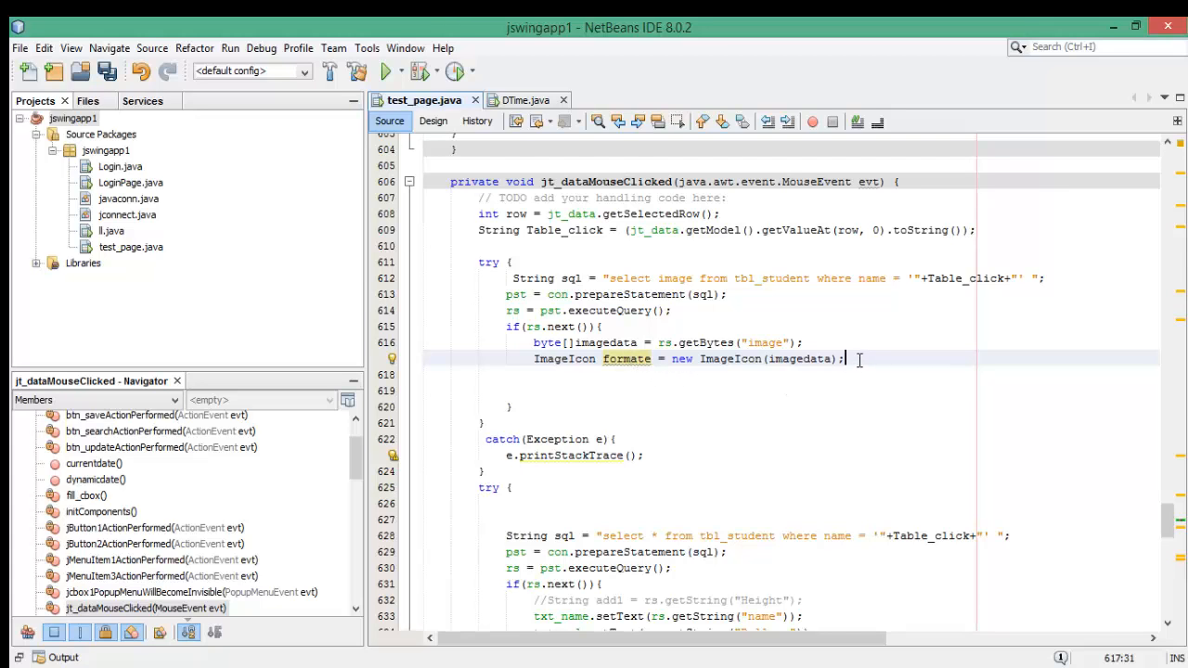
pyautogui.press('enter')
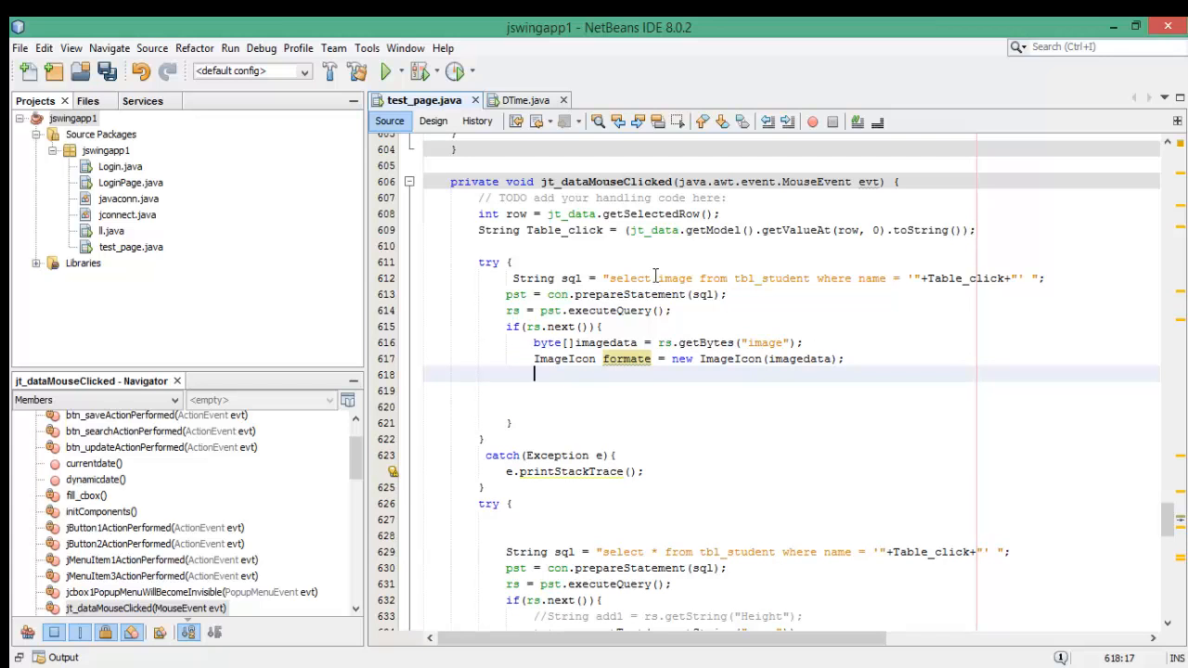
pyautogui.click(433, 121)
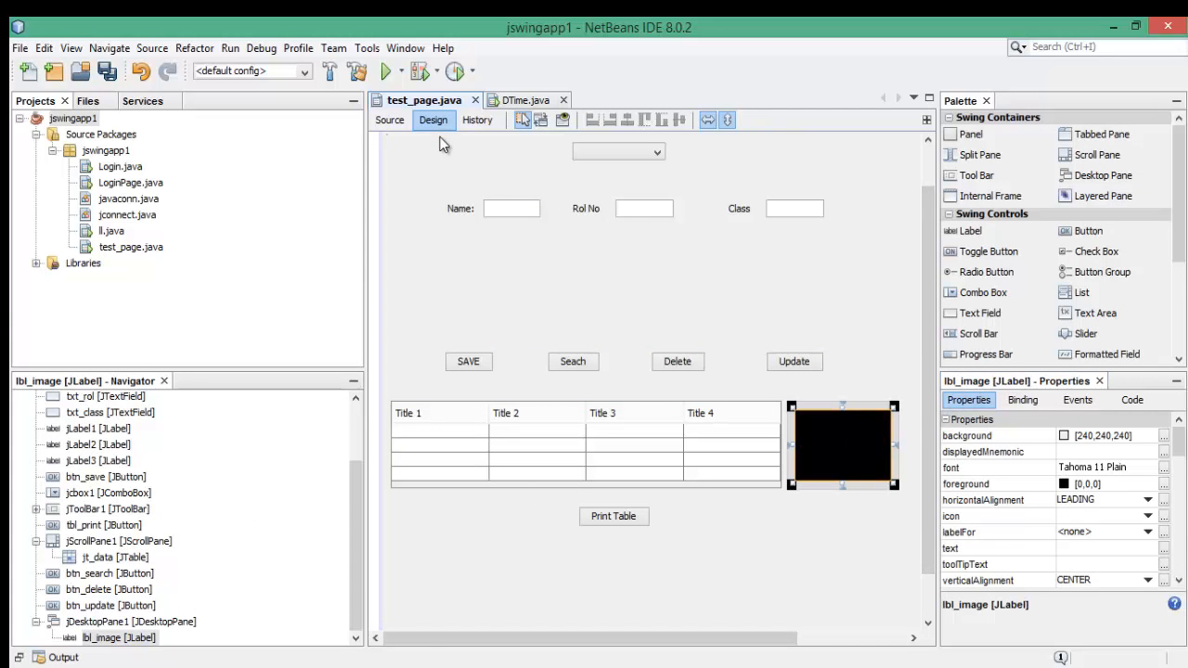
pyautogui.click(389, 120)
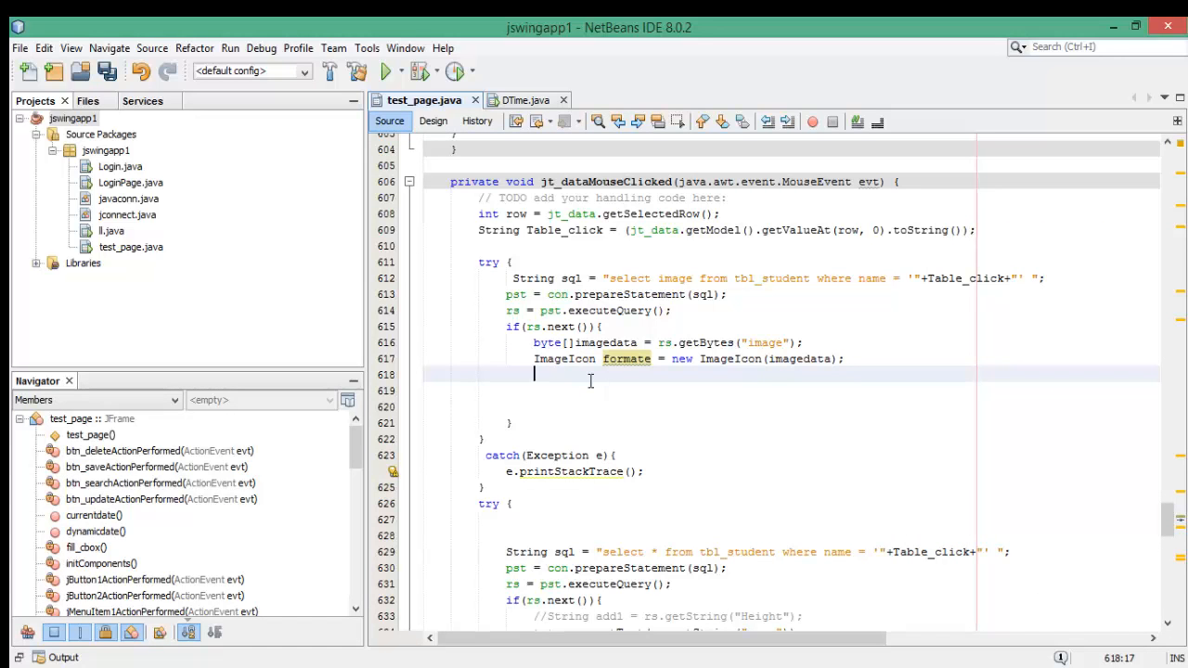
# Write lbl_image.setIcon(formate) below the formate declaration using code completion
pyautogui.write('lb')
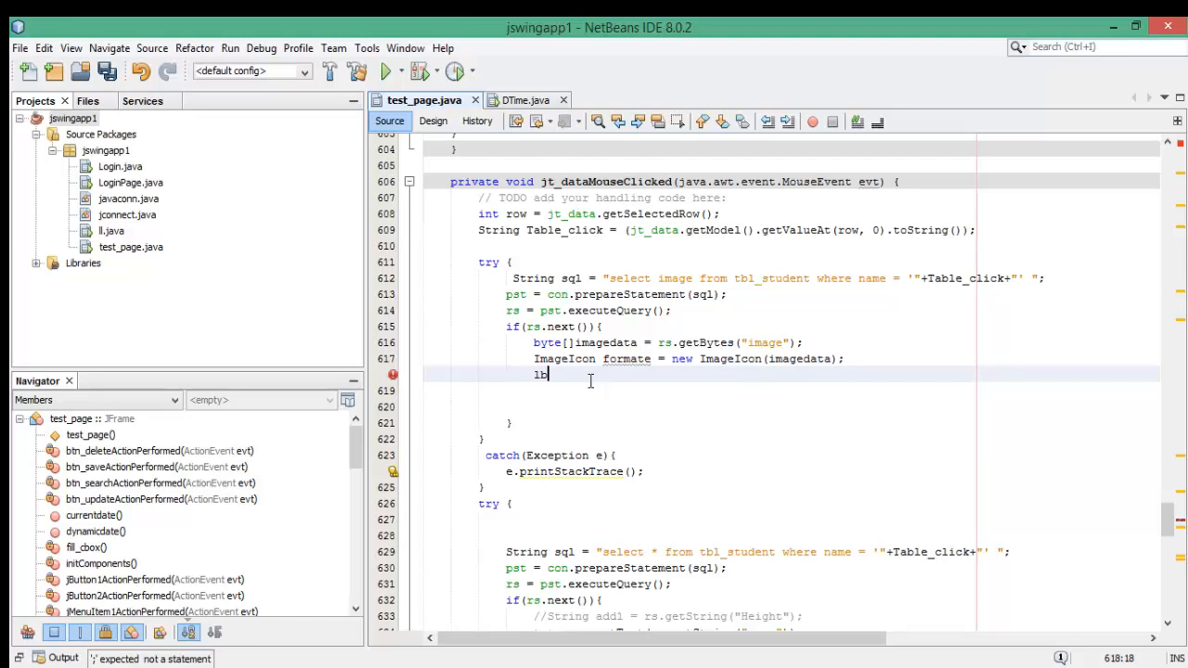
pyautogui.write('l-')
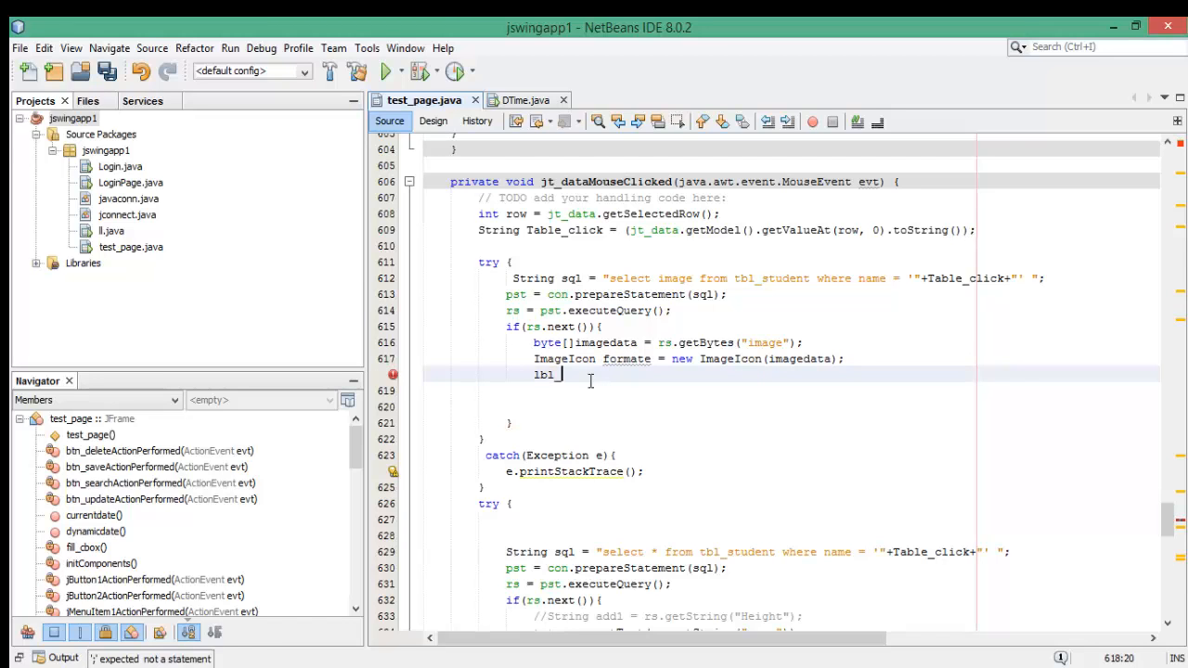
pyautogui.write('image')
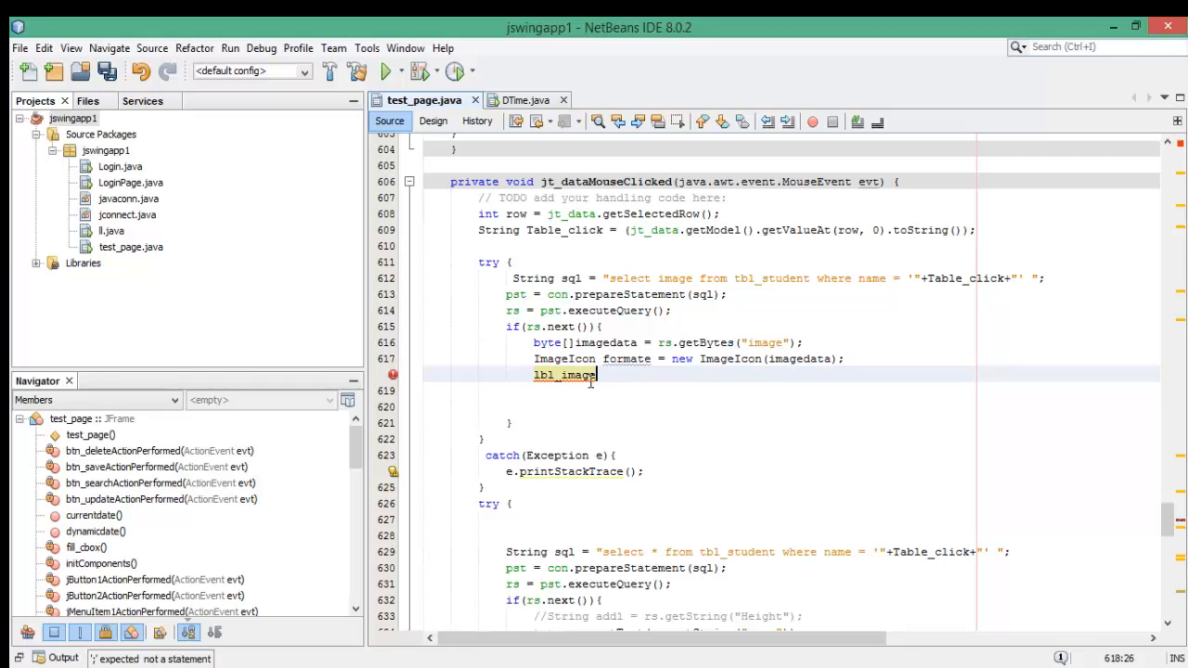
pyautogui.write('.')
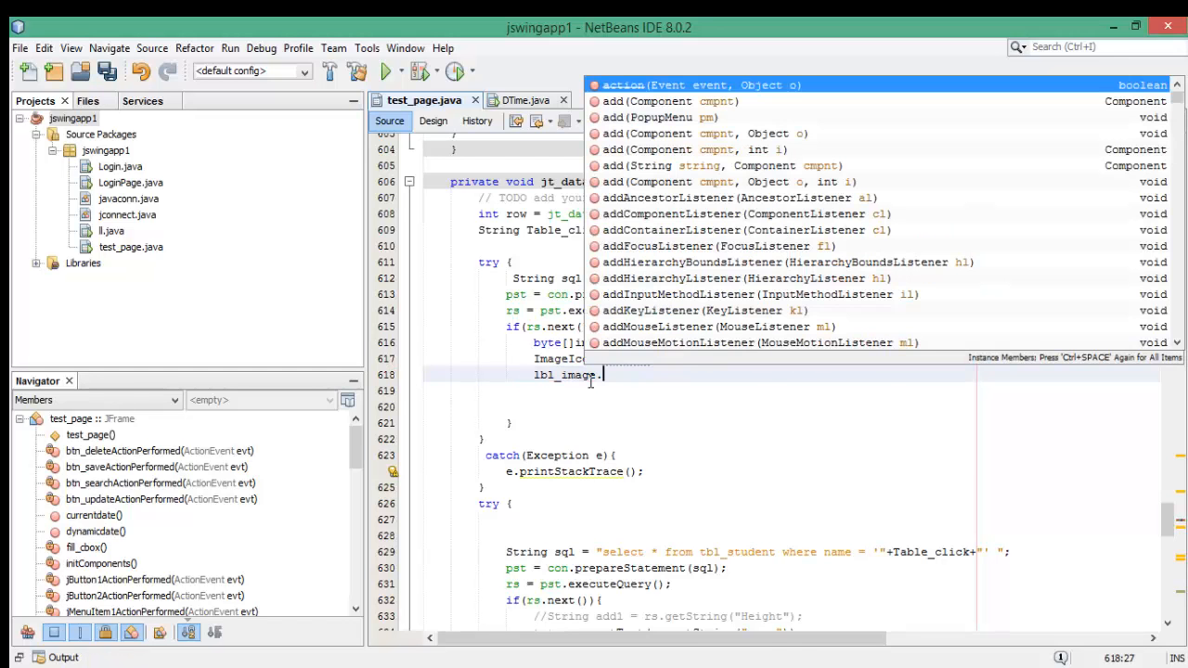
pyautogui.write('setI')
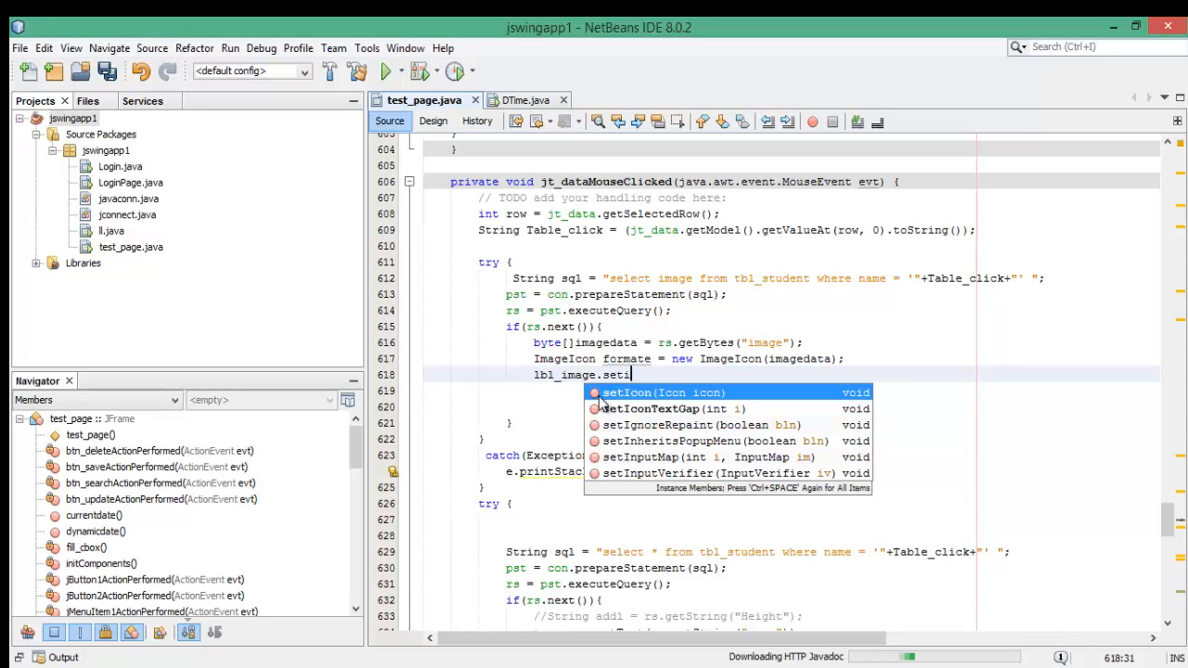
pyautogui.moveTo(664, 392)
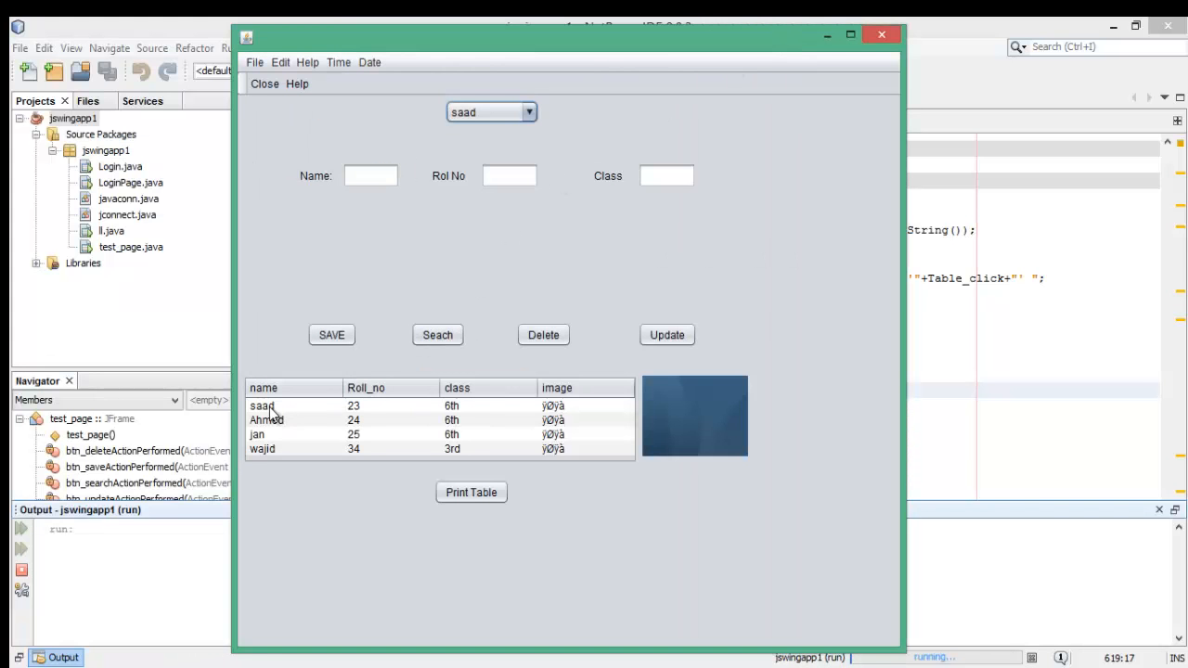
# In the running form, select the saad, Ahmed and wajid rows to see their photos, then close the window
pyautogui.click(264, 405)
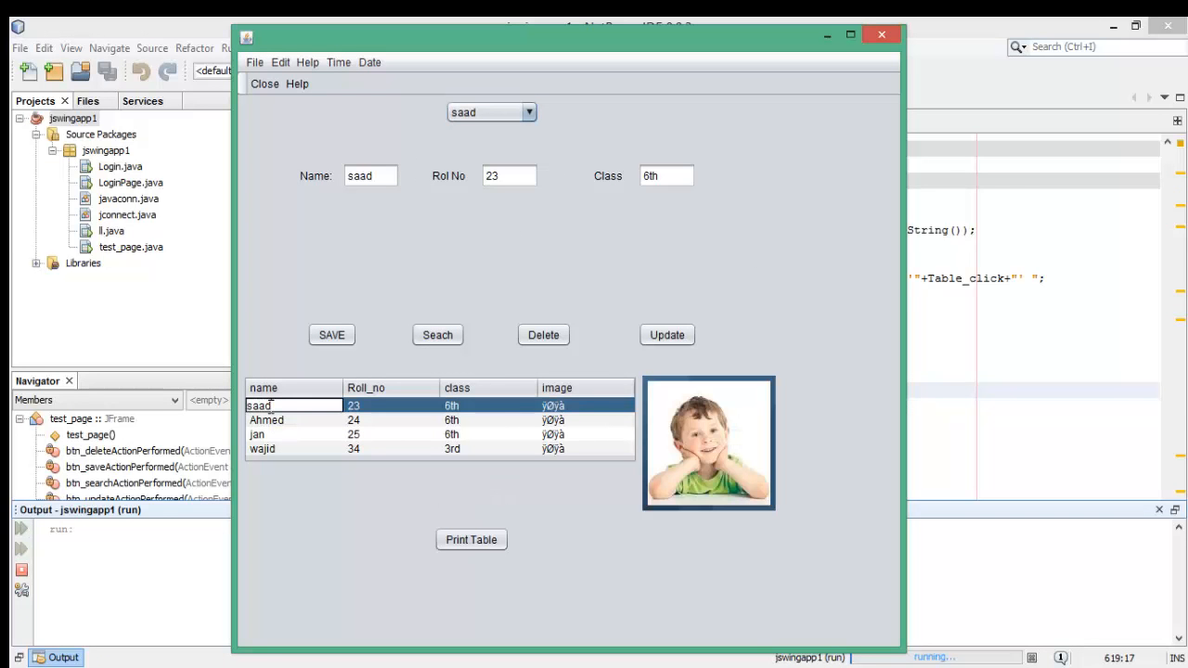
pyautogui.moveTo(716, 397)
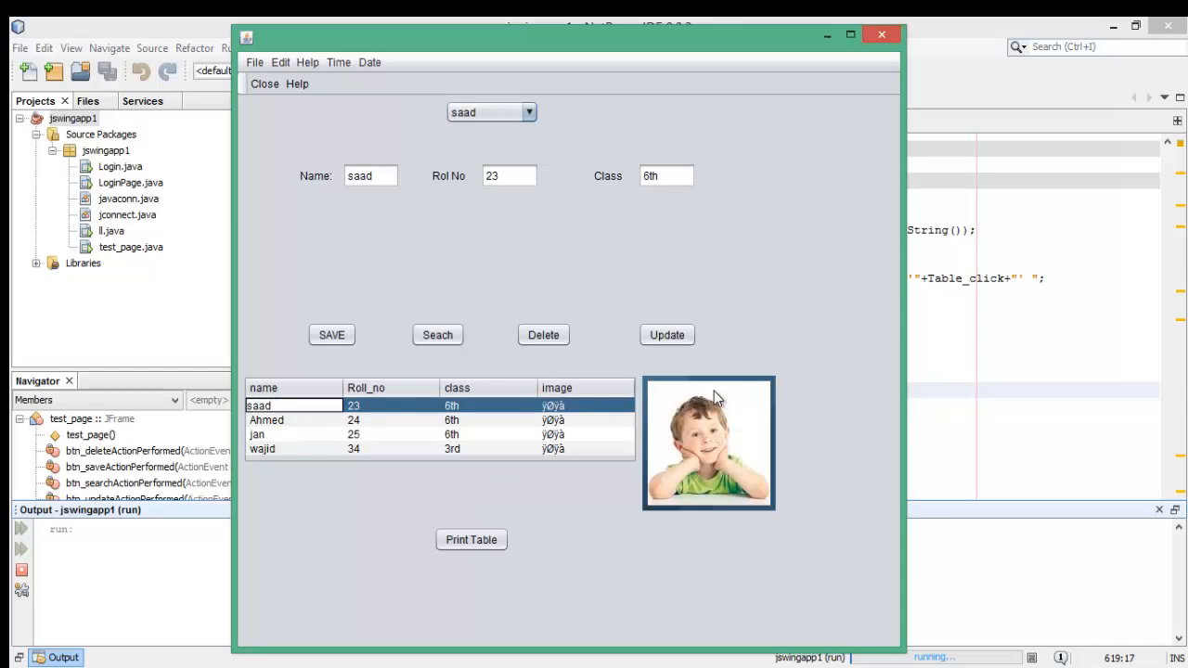
pyautogui.click(268, 420)
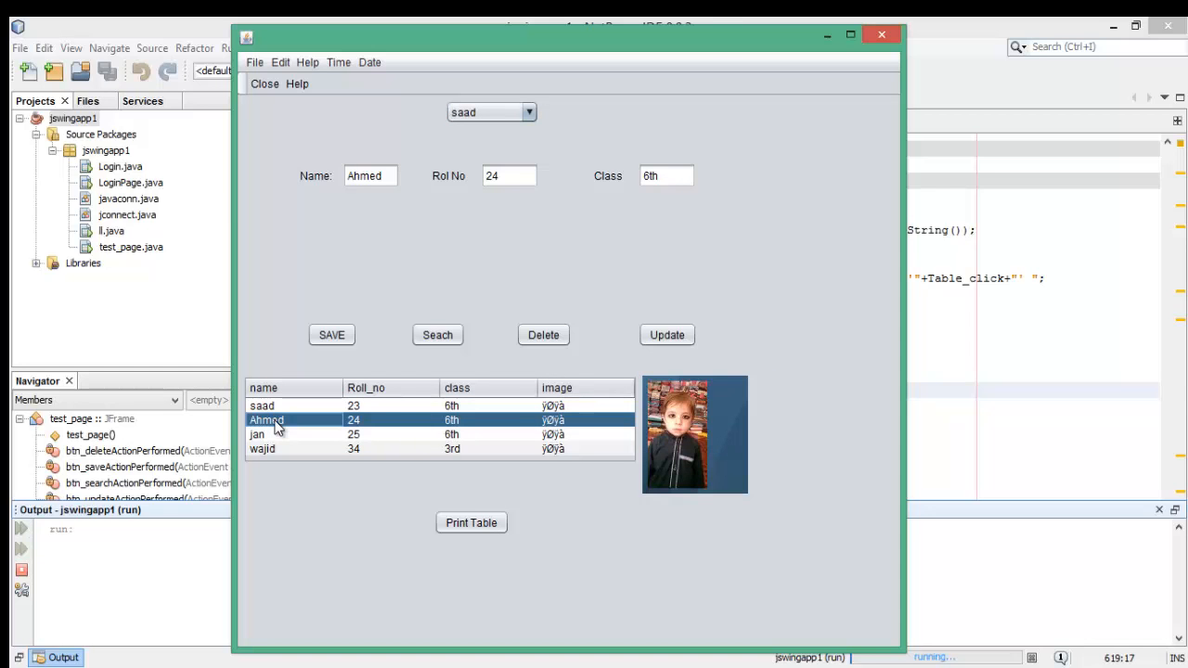
pyautogui.moveTo(277, 434)
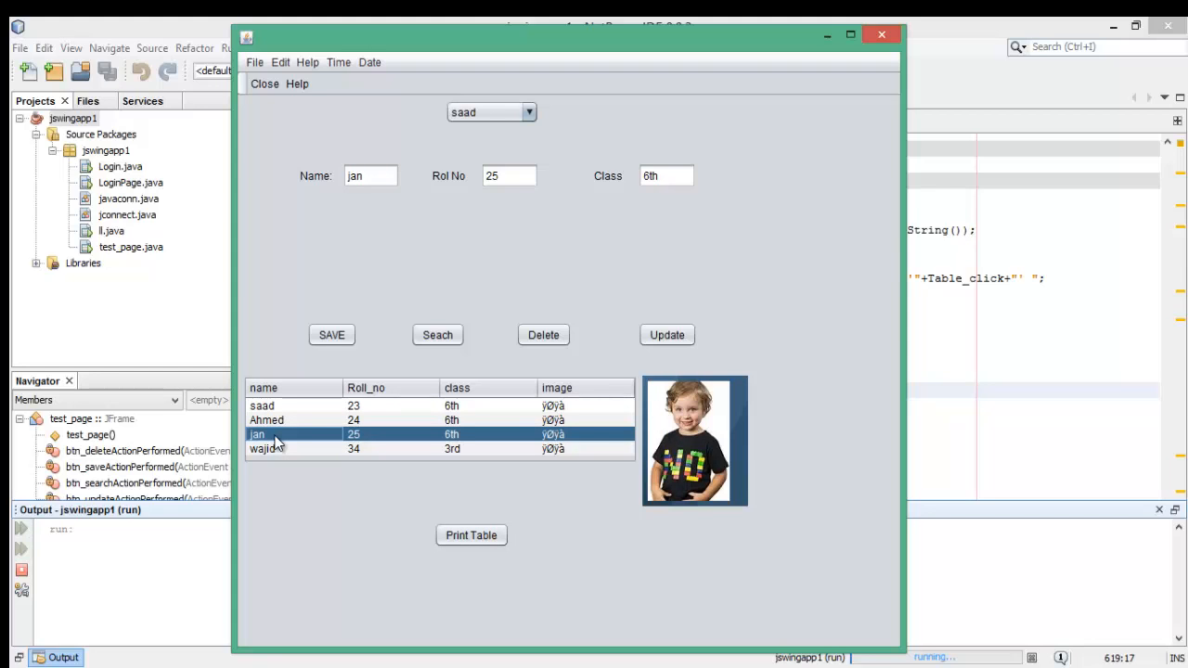
pyautogui.moveTo(274, 453)
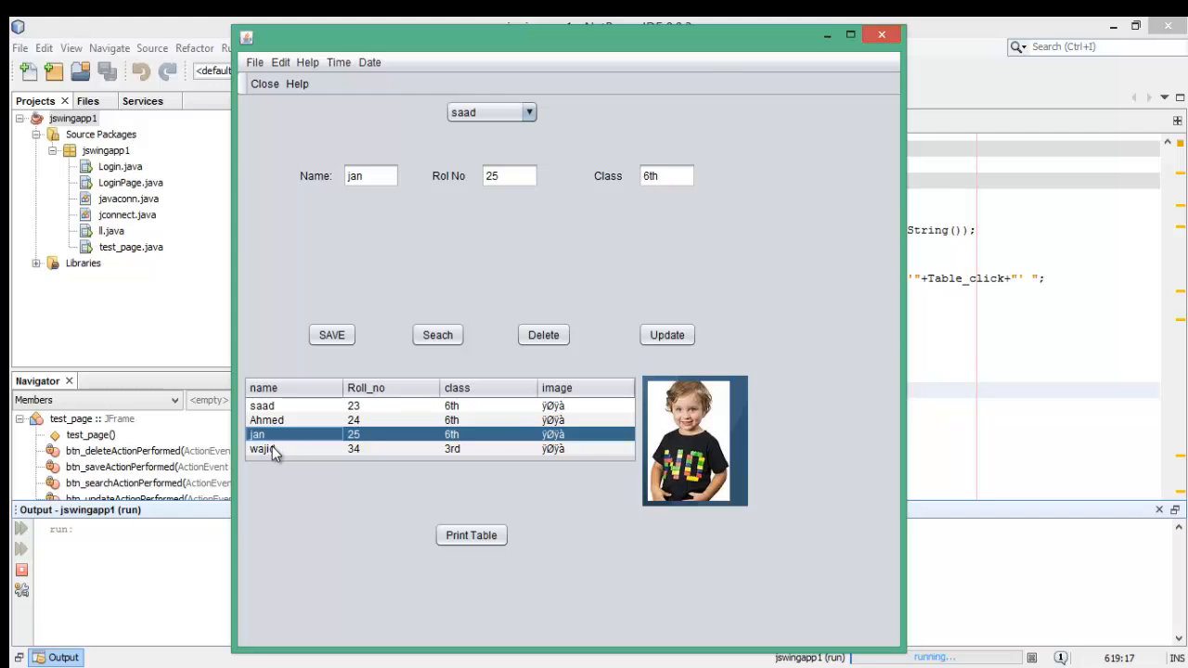
pyautogui.click(264, 450)
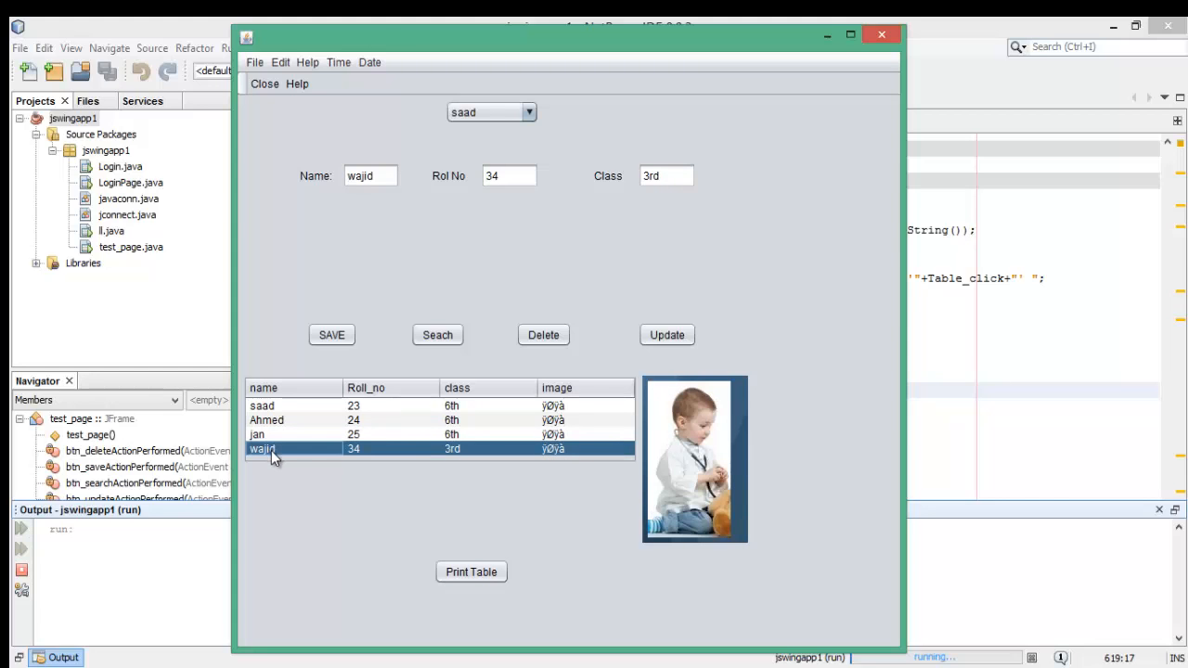
pyautogui.moveTo(282, 472)
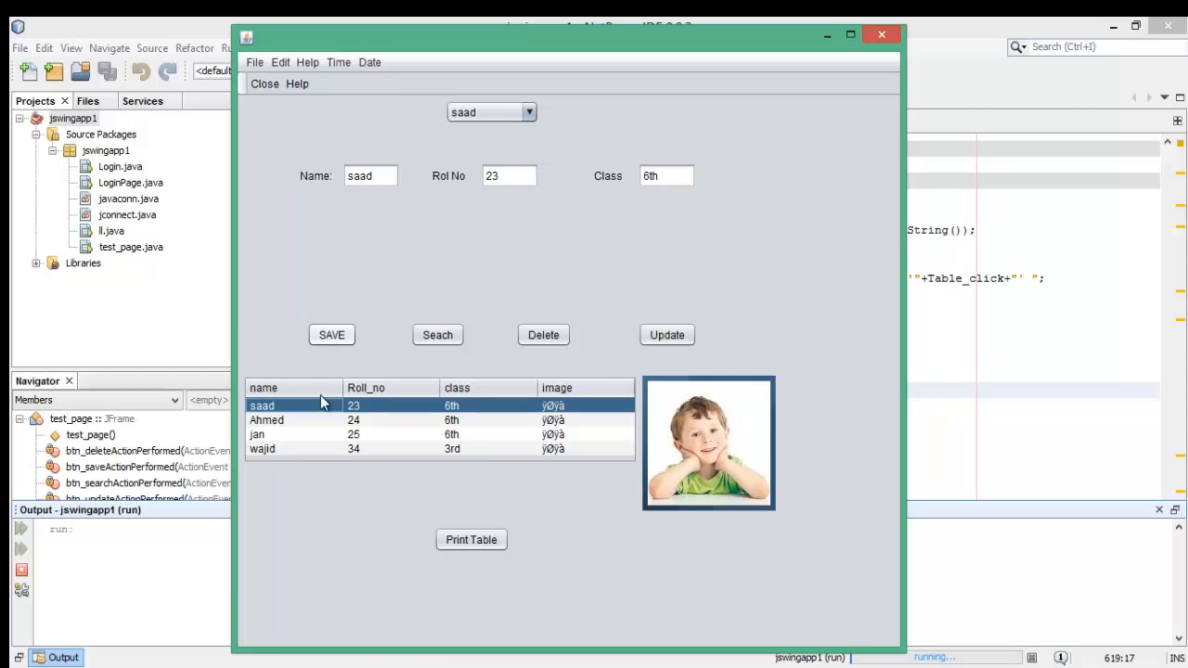
pyautogui.moveTo(579, 240)
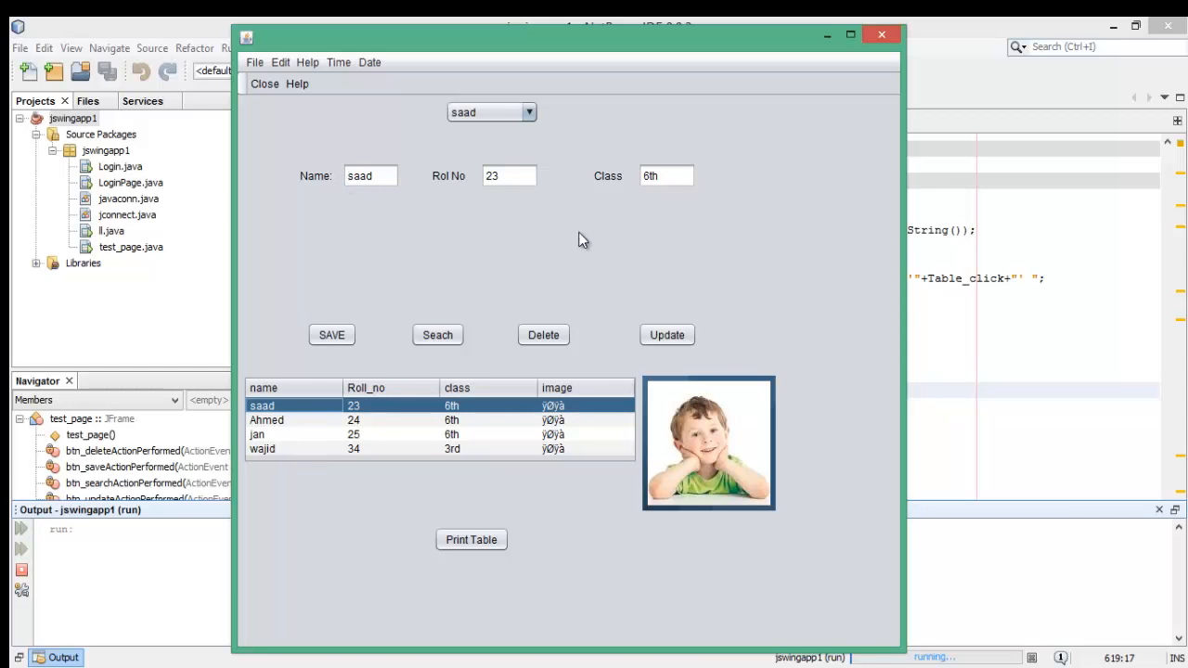
pyautogui.moveTo(703, 425)
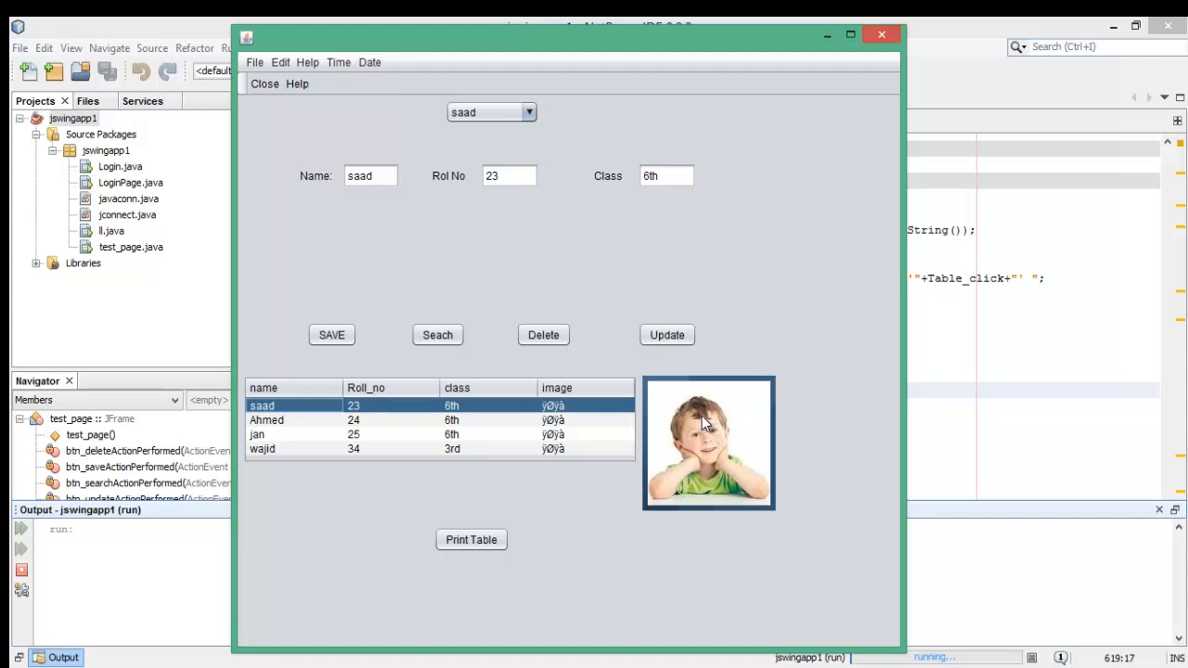
pyautogui.moveTo(713, 397)
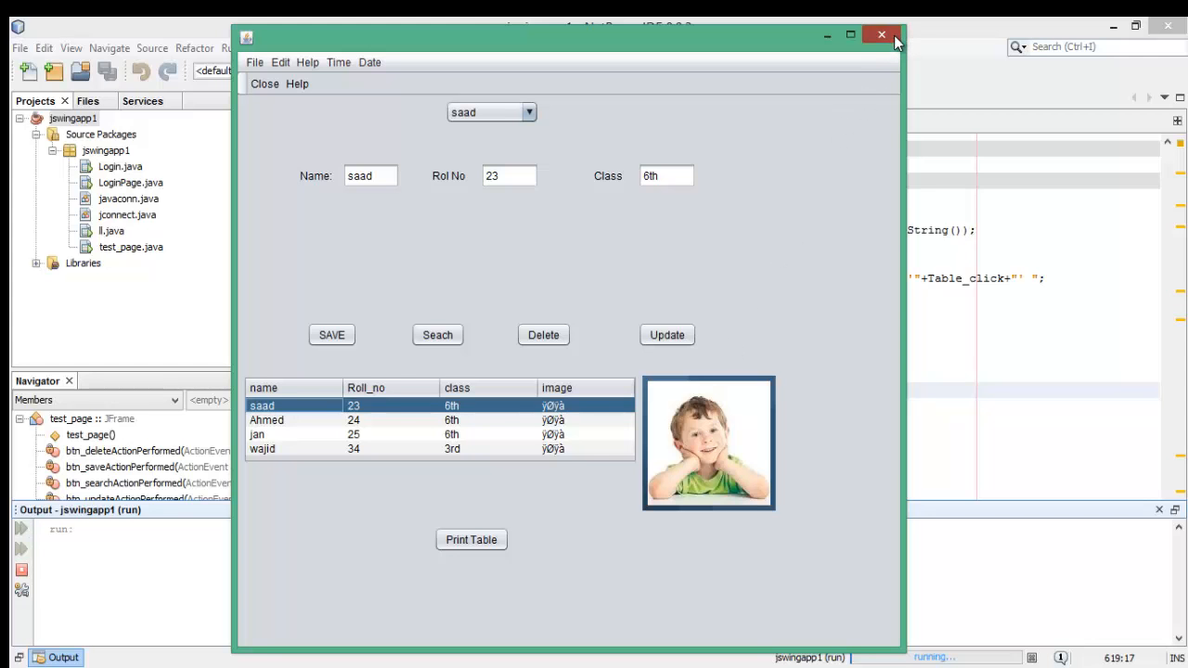
pyautogui.click(879, 33)
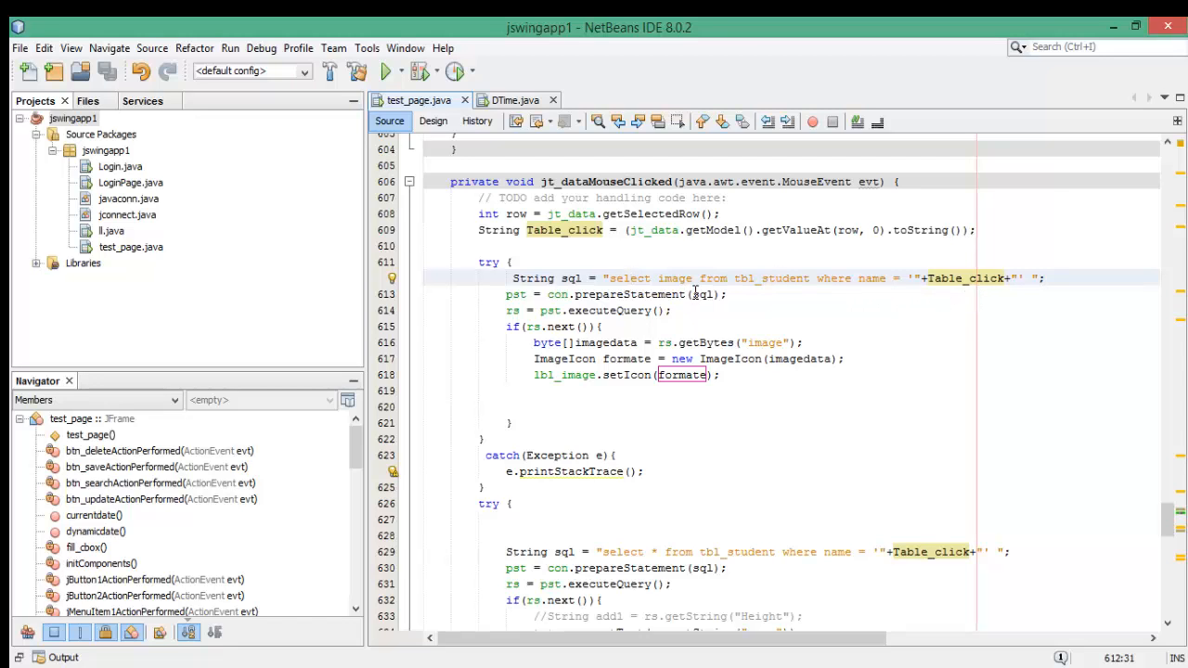
pyautogui.moveTo(659, 289)
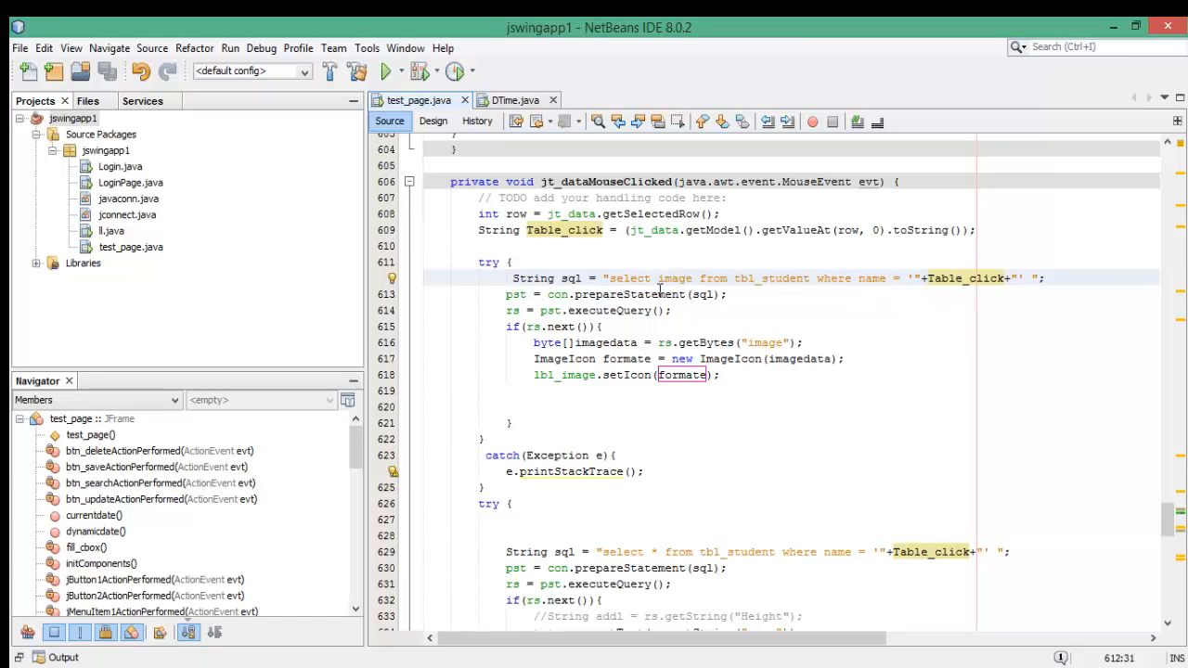